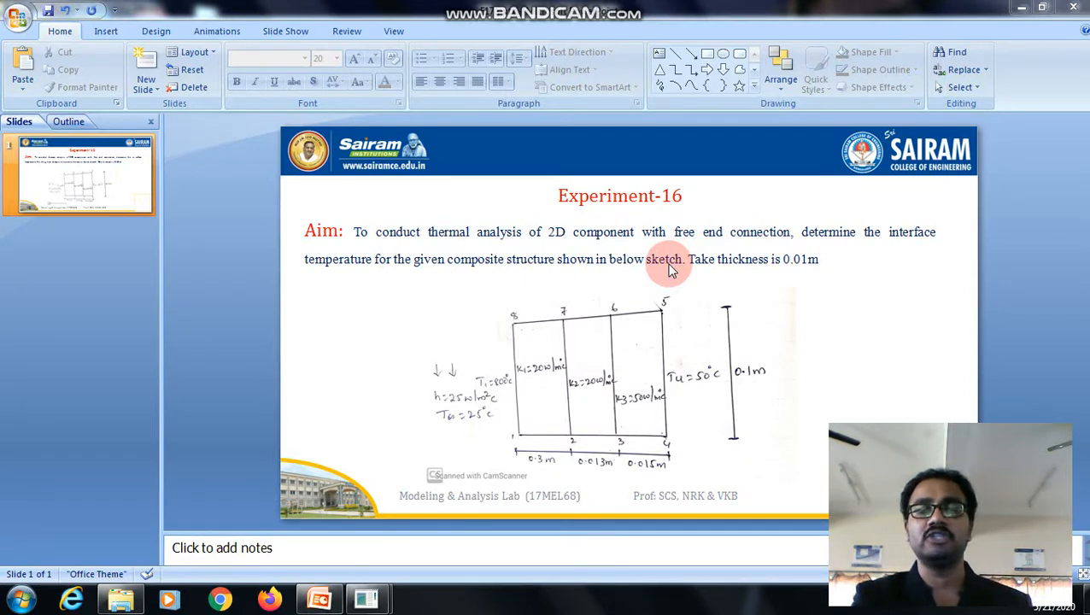
{"action": "mouse_move", "coordinate": [380, 248]}
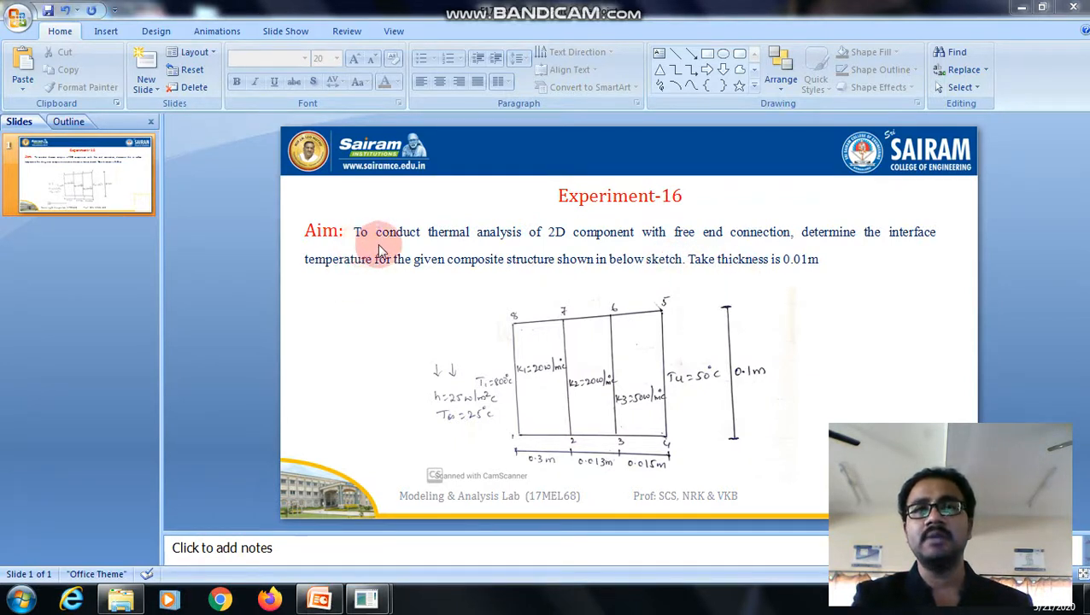
{"action": "mouse_move", "coordinate": [503, 252]}
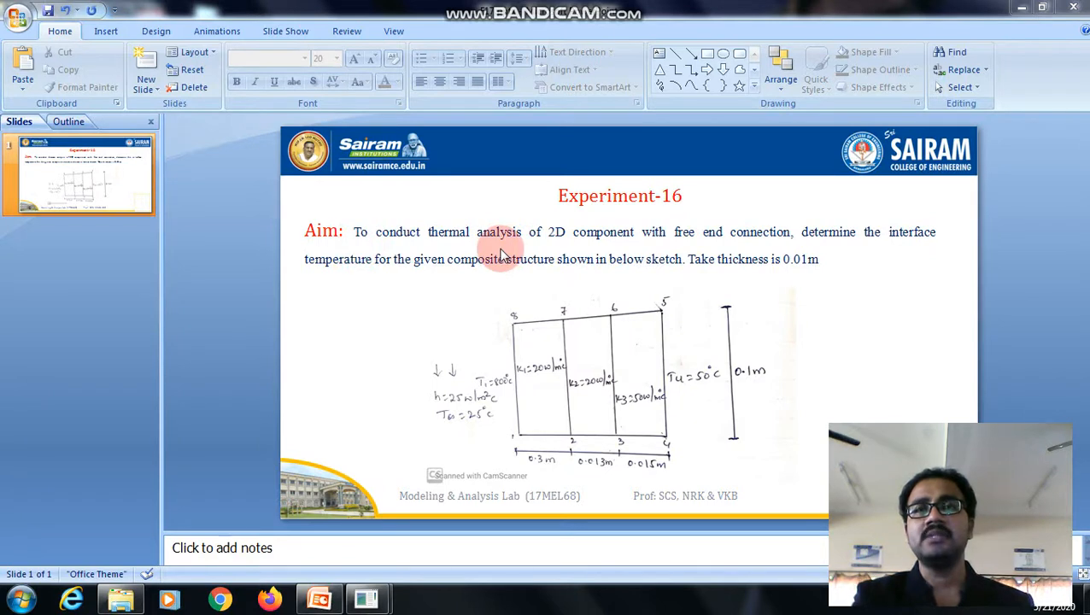
{"action": "mouse_move", "coordinate": [596, 284]}
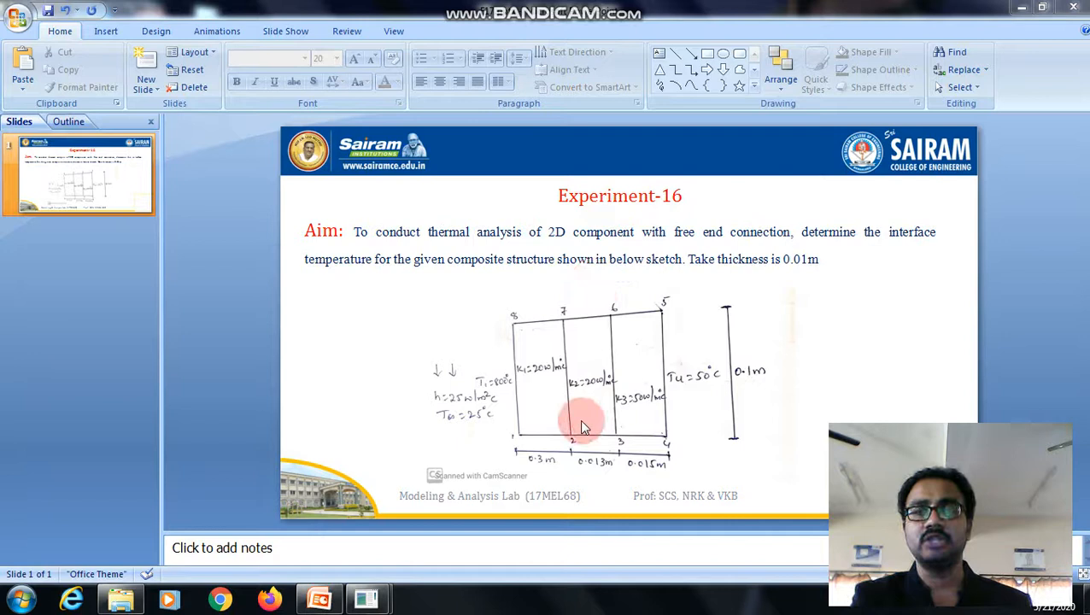
{"action": "mouse_move", "coordinate": [617, 329]}
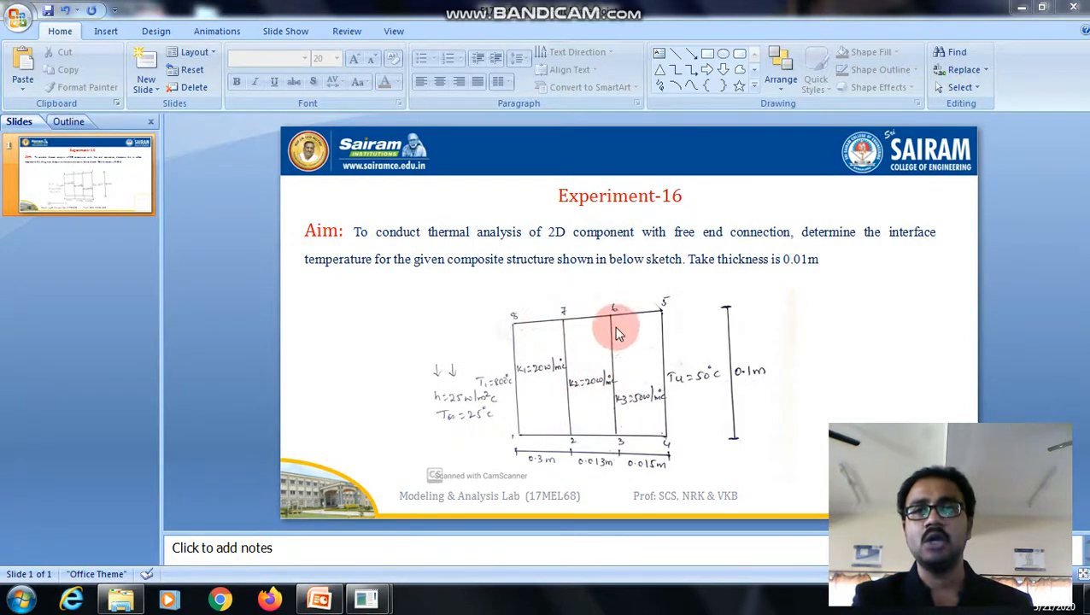
{"action": "mouse_move", "coordinate": [658, 393]}
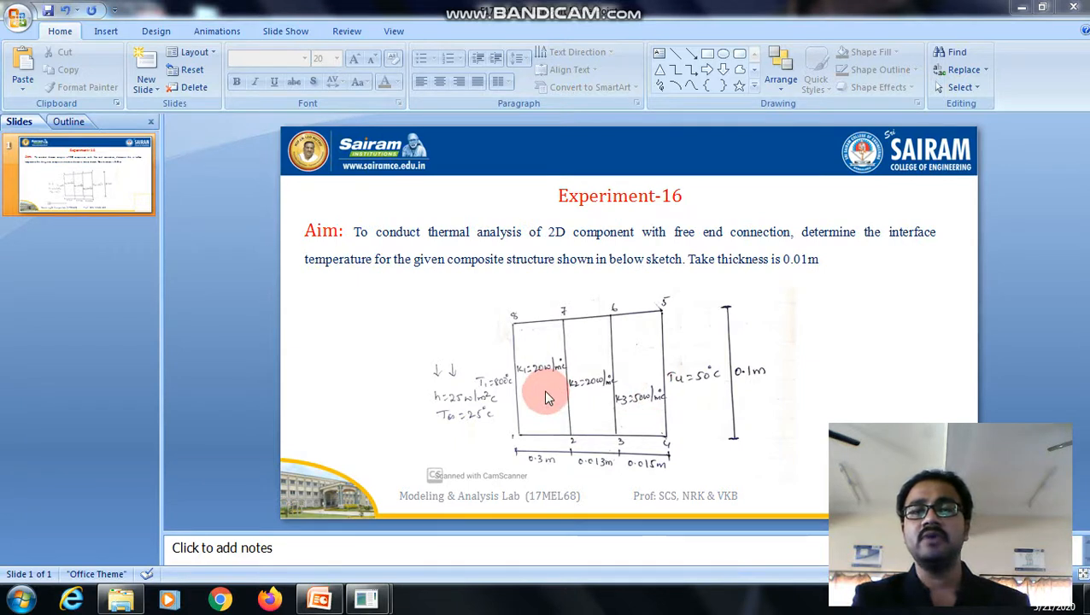
{"action": "mouse_move", "coordinate": [534, 384]}
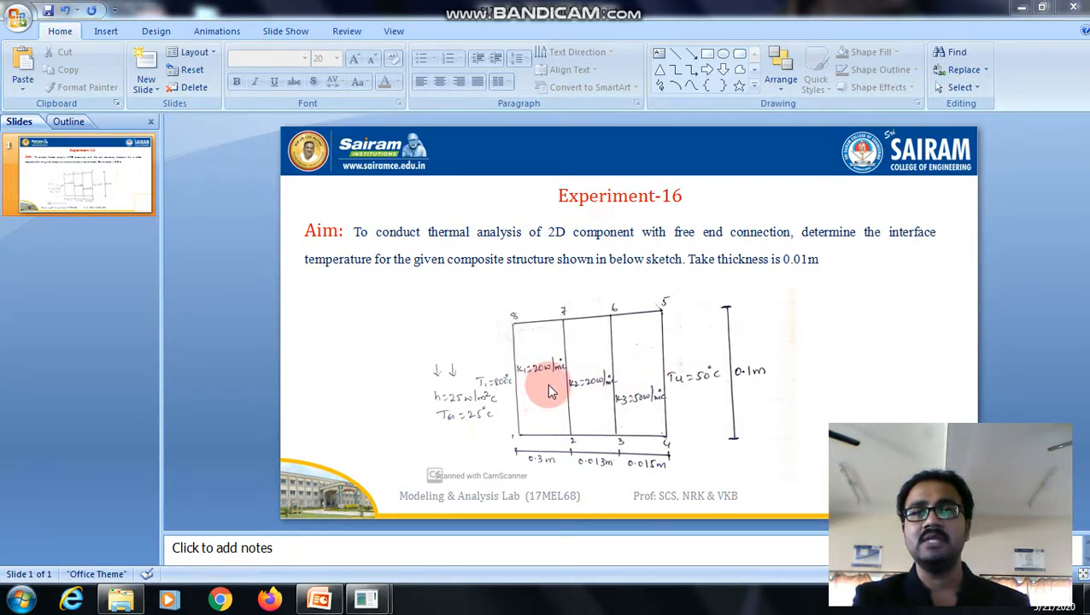
{"action": "mouse_move", "coordinate": [590, 386]}
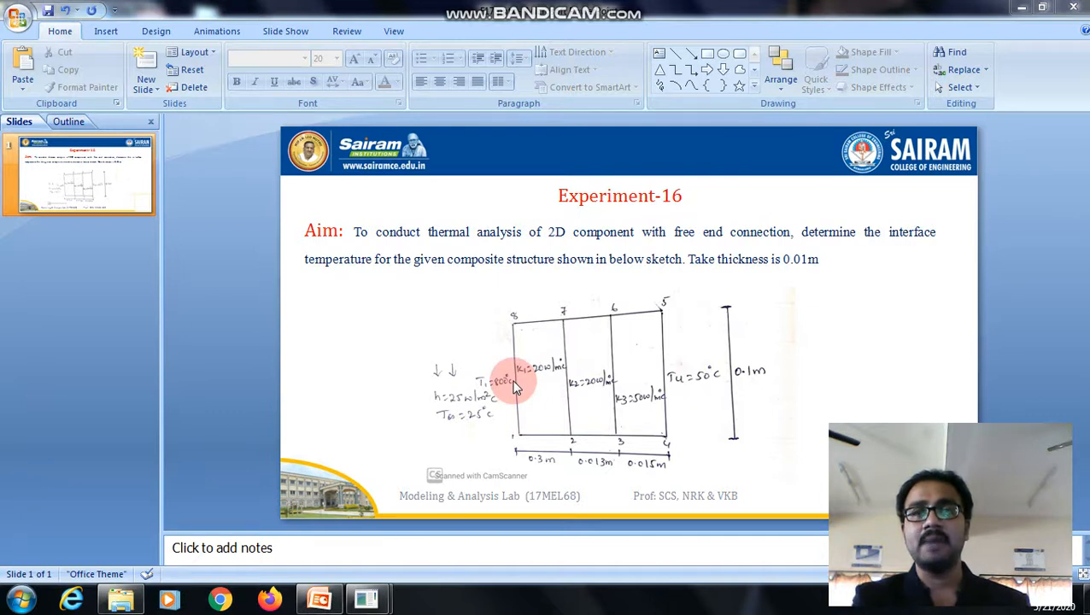
{"action": "mouse_move", "coordinate": [662, 397]}
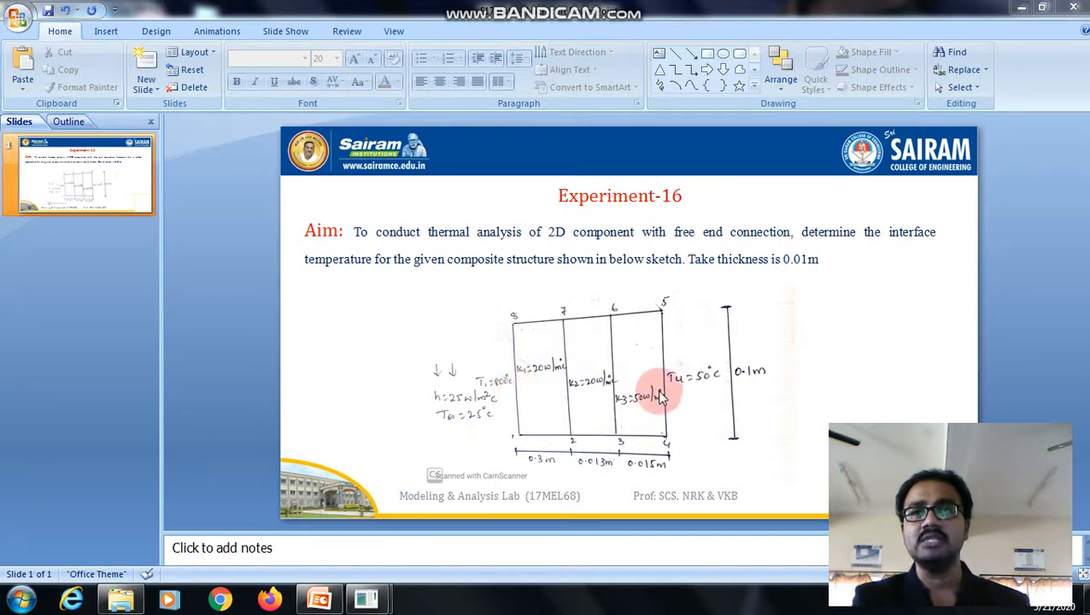
{"action": "mouse_move", "coordinate": [709, 395]}
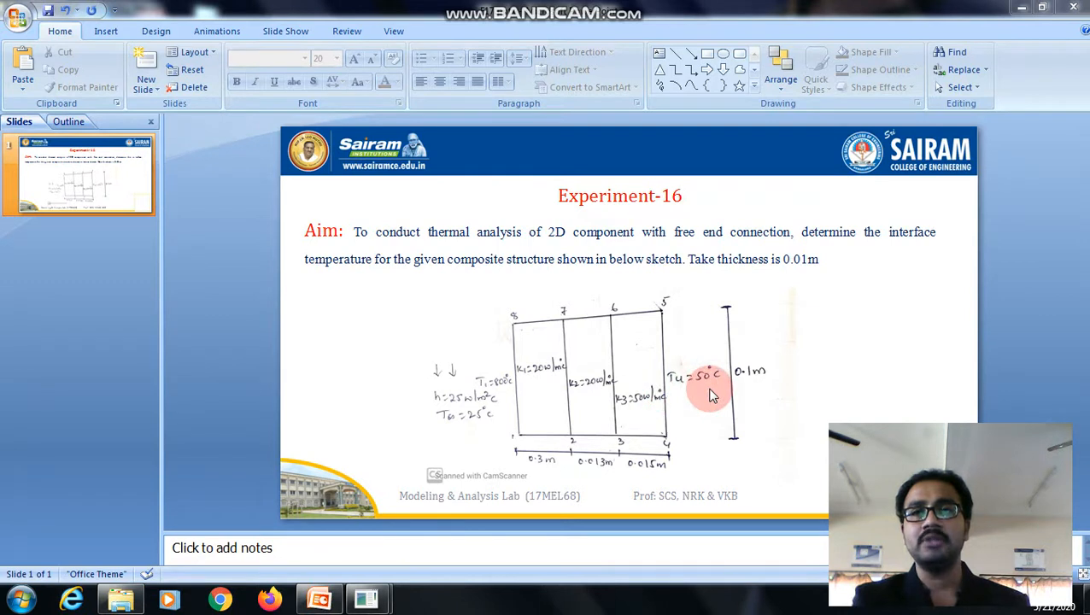
{"action": "mouse_move", "coordinate": [491, 369]}
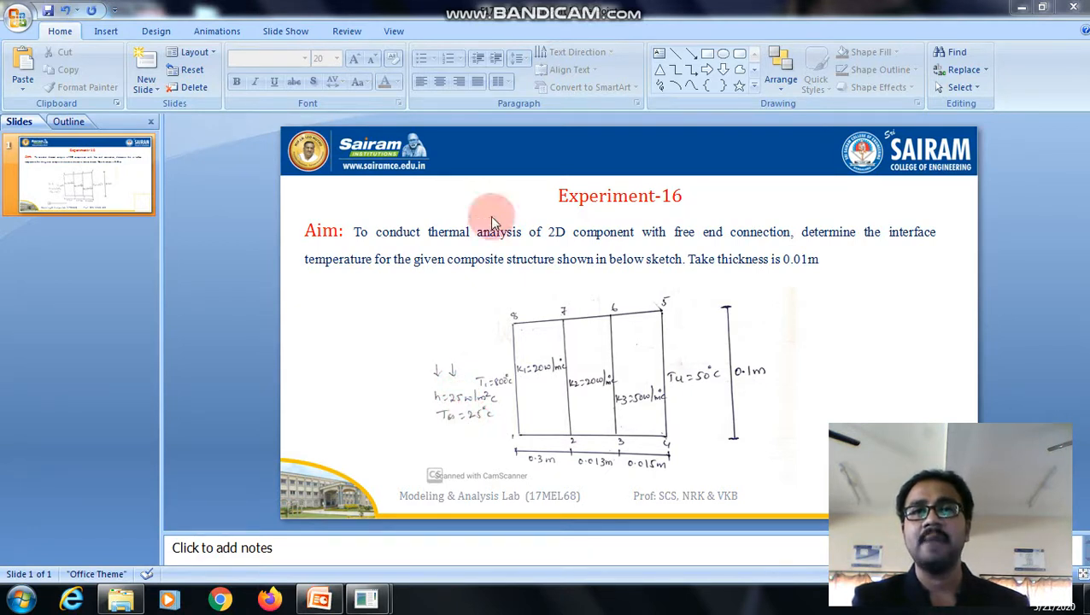
{"action": "mouse_move", "coordinate": [425, 417]}
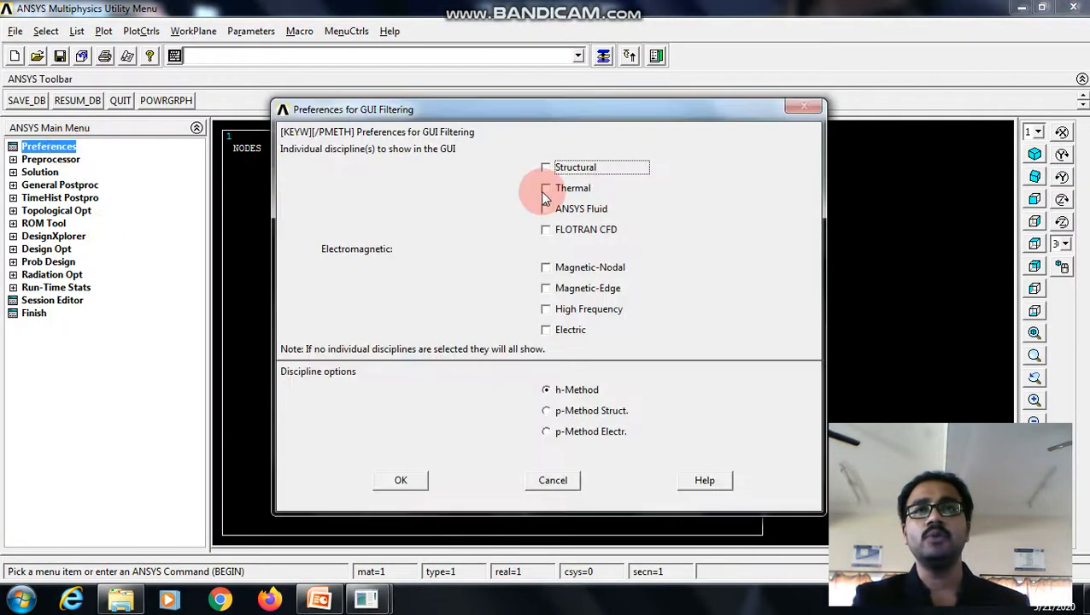
Filter preferences to Thermal and add element type 1 as PLANE55 with plane thickness behaviour.
{"action": "left_click", "coordinate": [399, 480]}
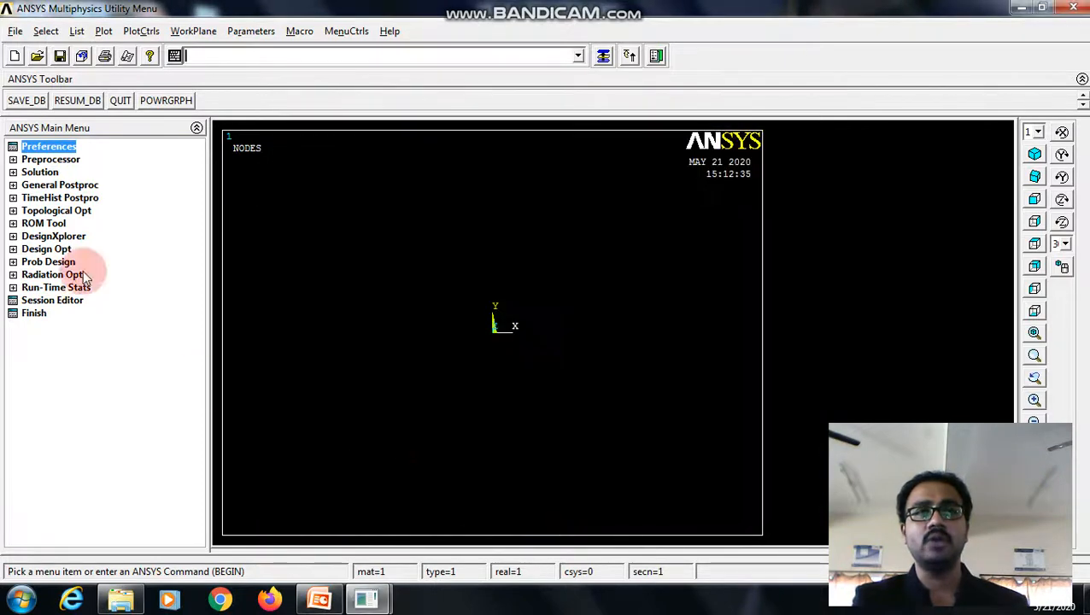
{"action": "left_click", "coordinate": [50, 159]}
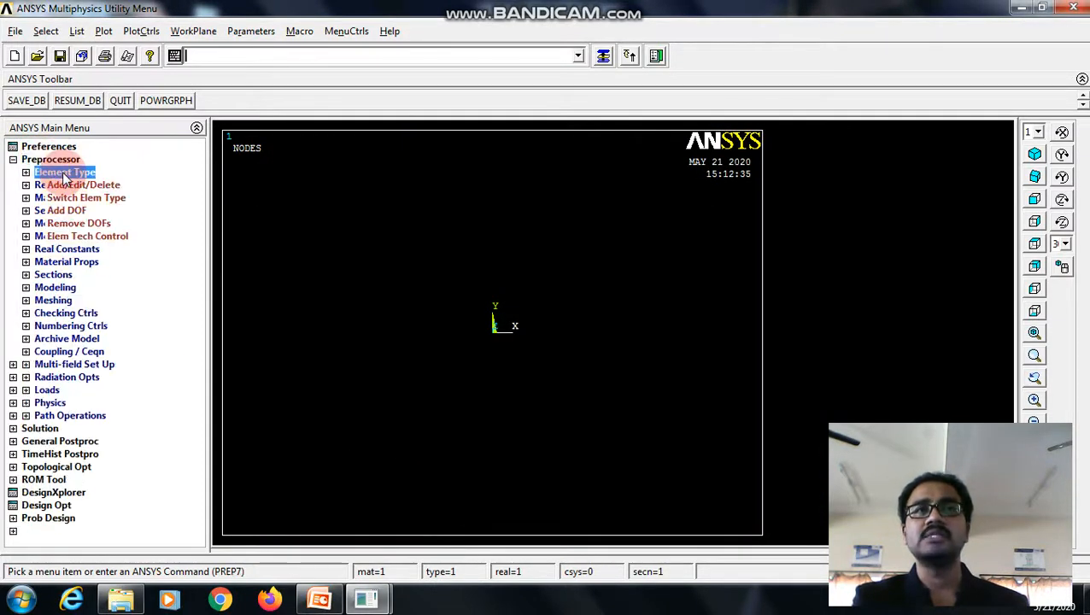
{"action": "left_click", "coordinate": [85, 185]}
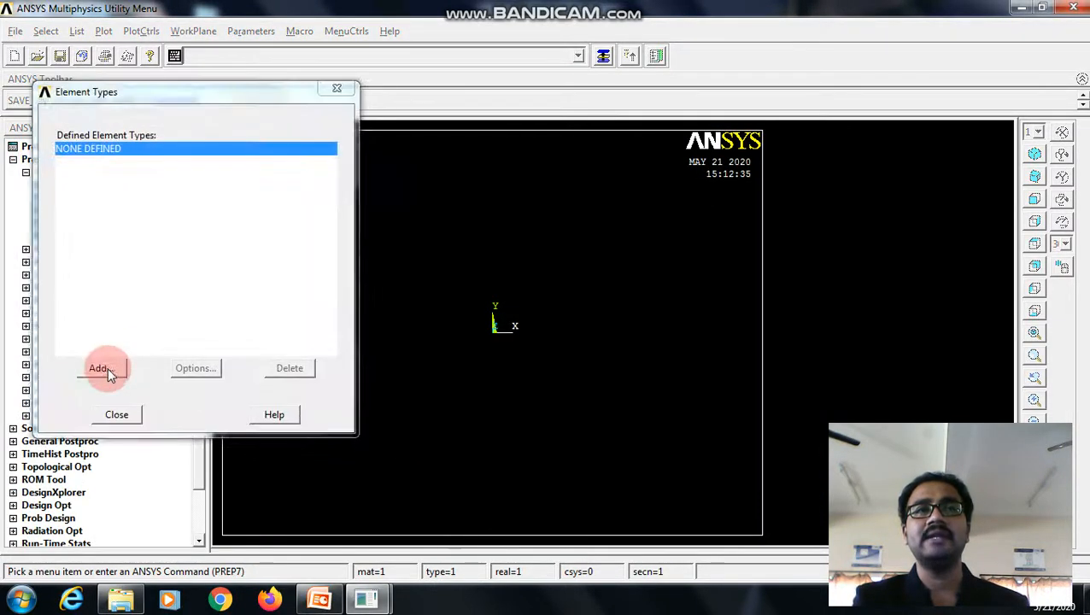
{"action": "left_click", "coordinate": [99, 368]}
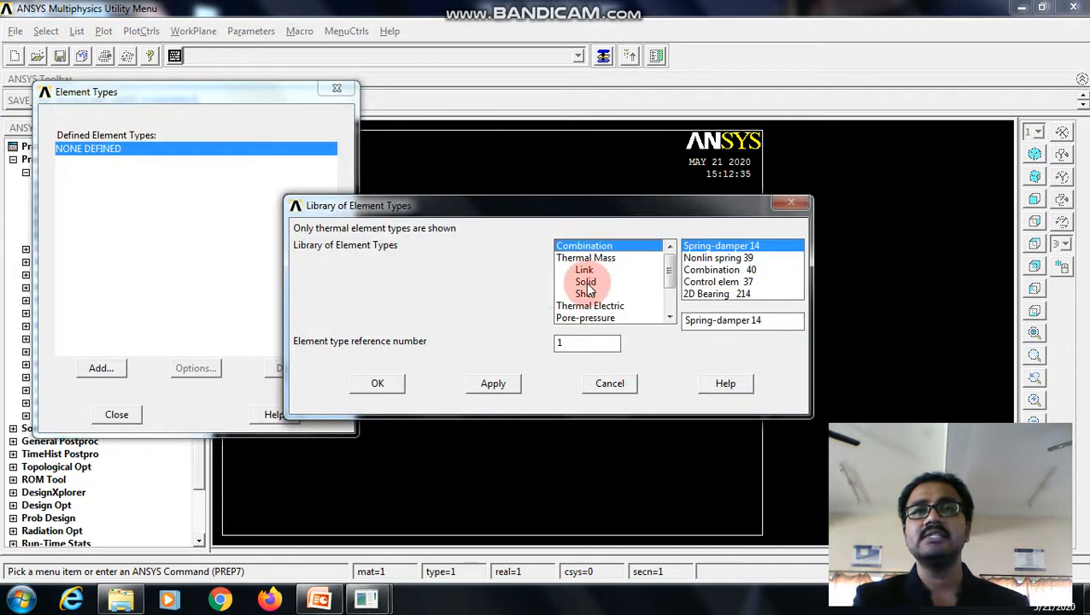
{"action": "left_click", "coordinate": [377, 382]}
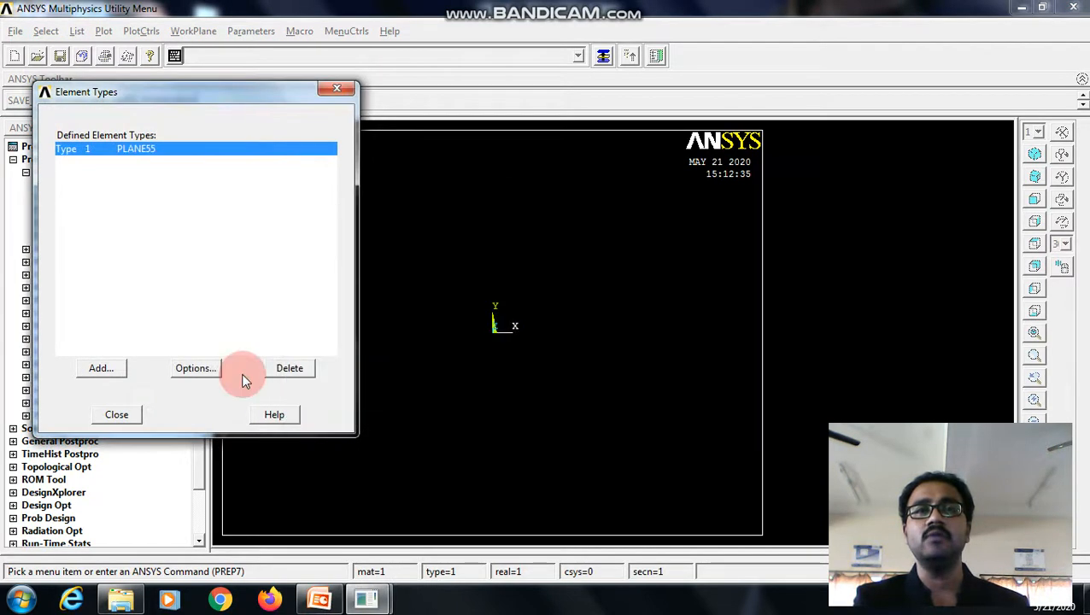
{"action": "left_click", "coordinate": [195, 367]}
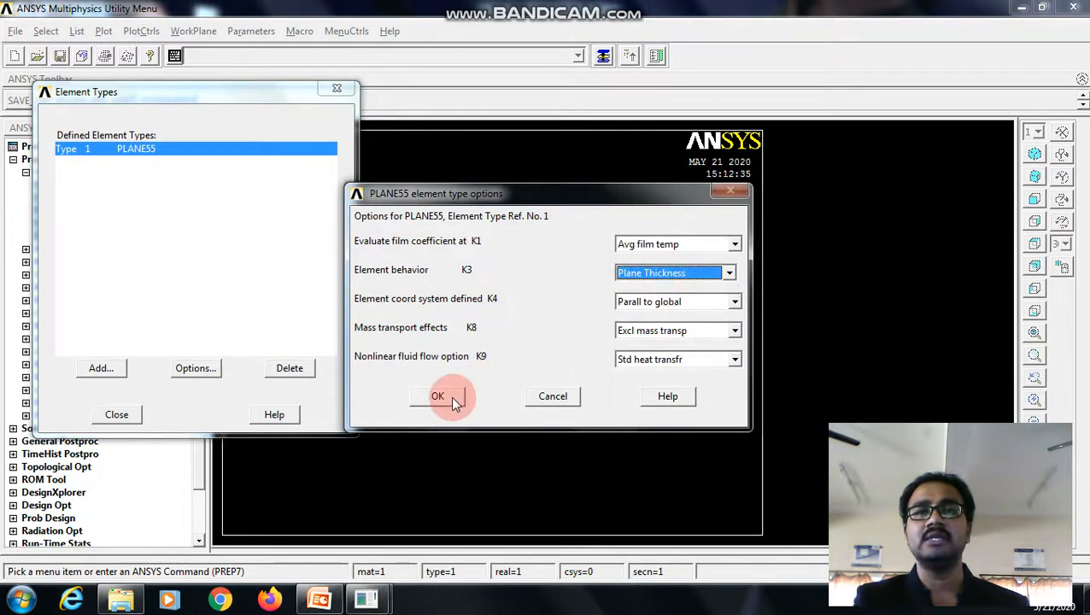
{"action": "left_click", "coordinate": [437, 395]}
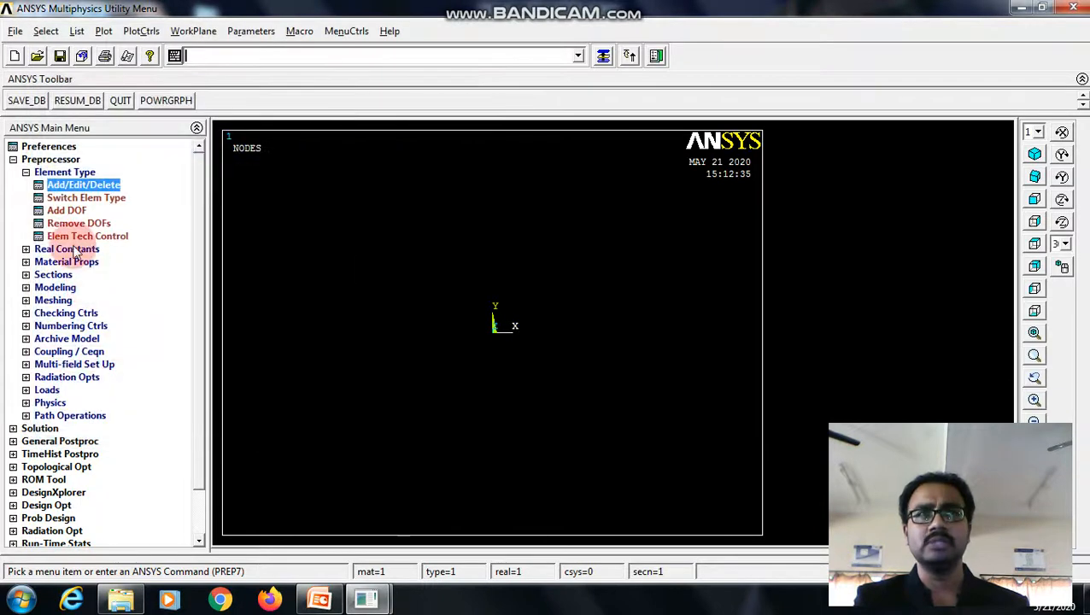
Add real constant set 1 for PLANE55 with a thickness of 0.01.
{"action": "left_click", "coordinate": [67, 248]}
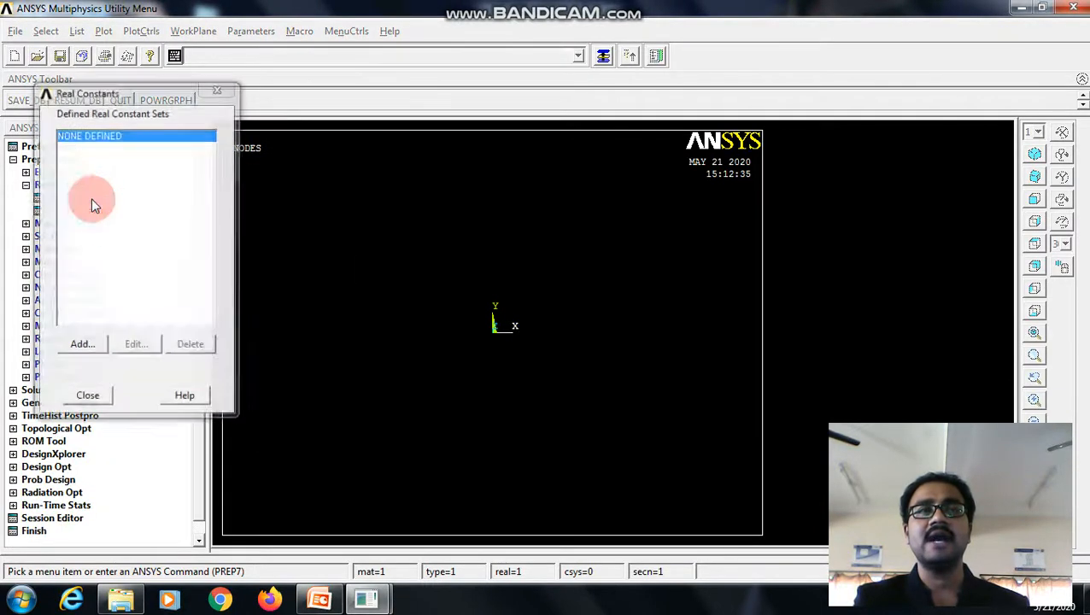
{"action": "left_click", "coordinate": [82, 343]}
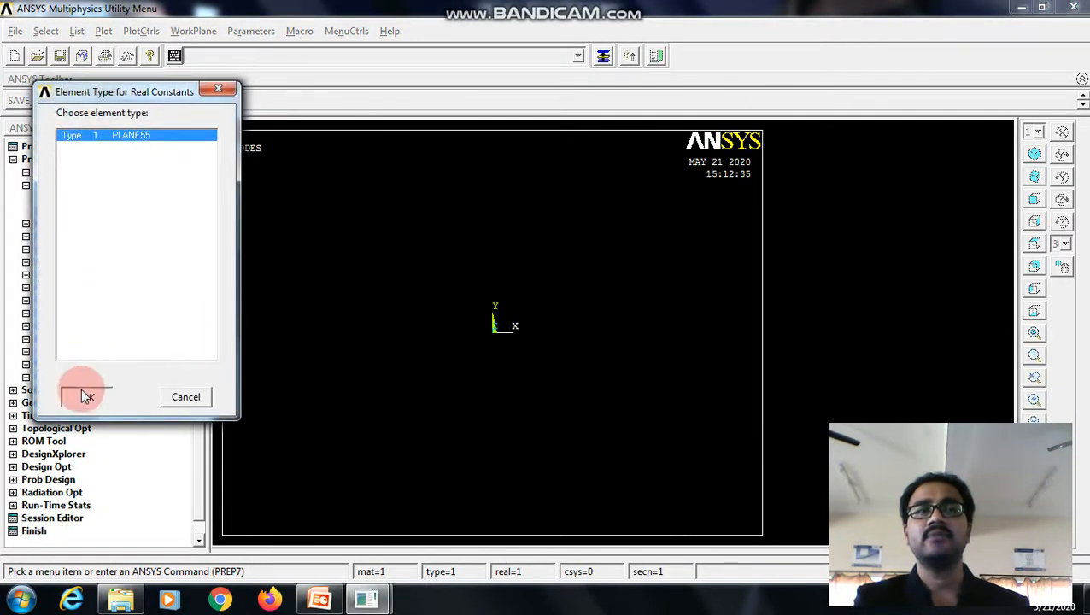
{"action": "left_click", "coordinate": [83, 395]}
{"action": "type", "text": "0.01"}
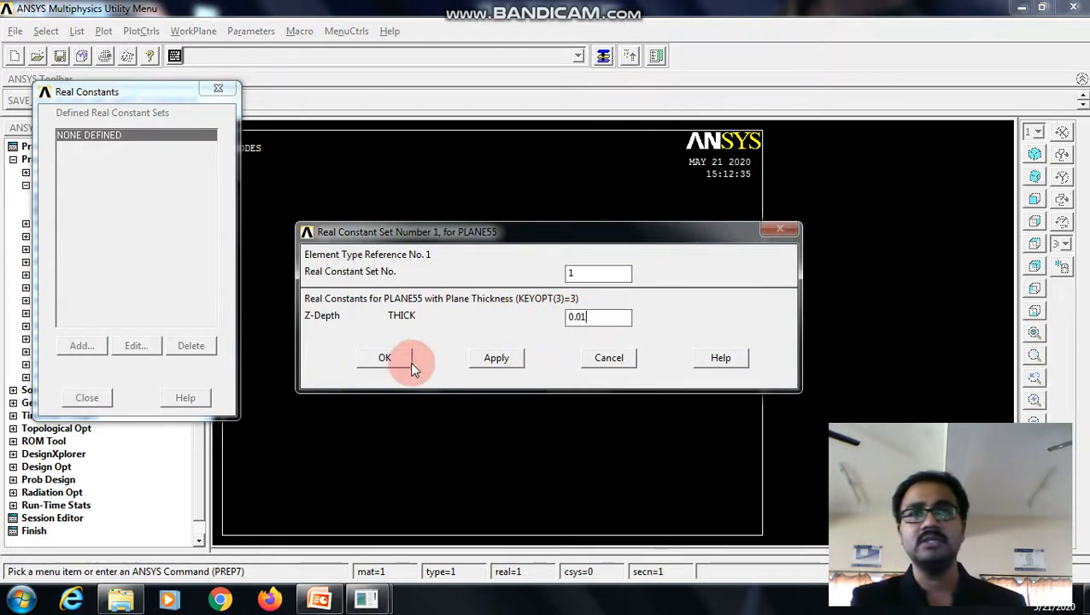
{"action": "left_click", "coordinate": [385, 358]}
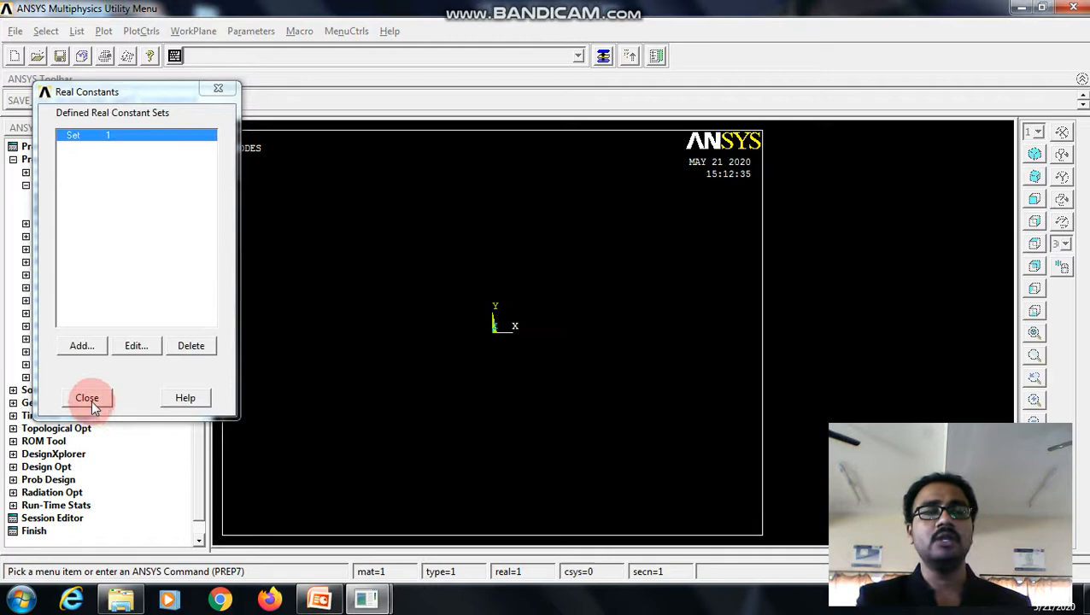
{"action": "left_click", "coordinate": [86, 397]}
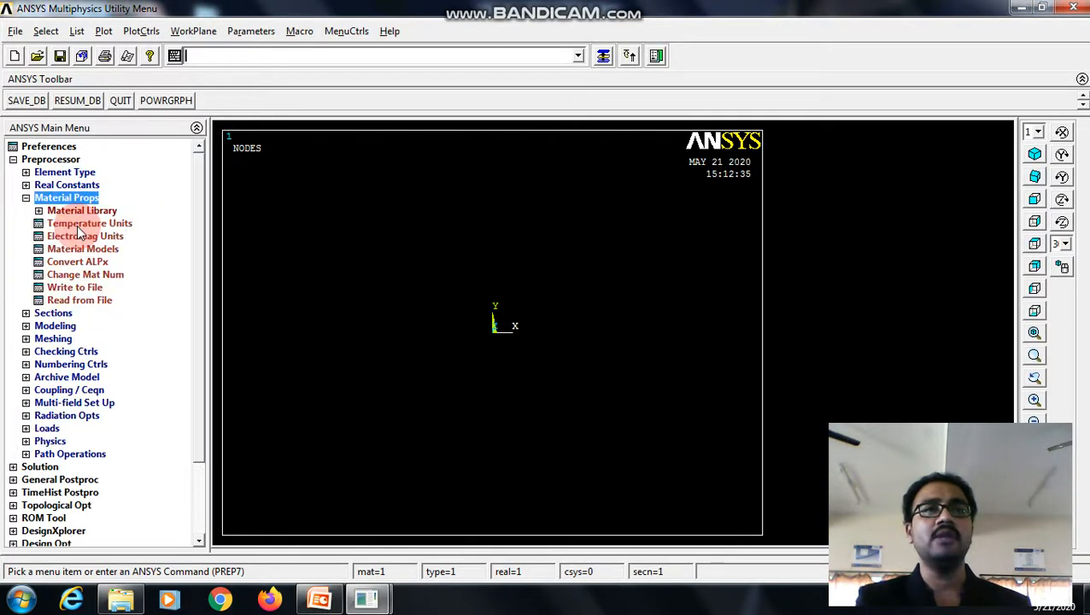
Give material 1 an isotropic thermal conductivity of 20.
{"action": "left_click", "coordinate": [83, 249]}
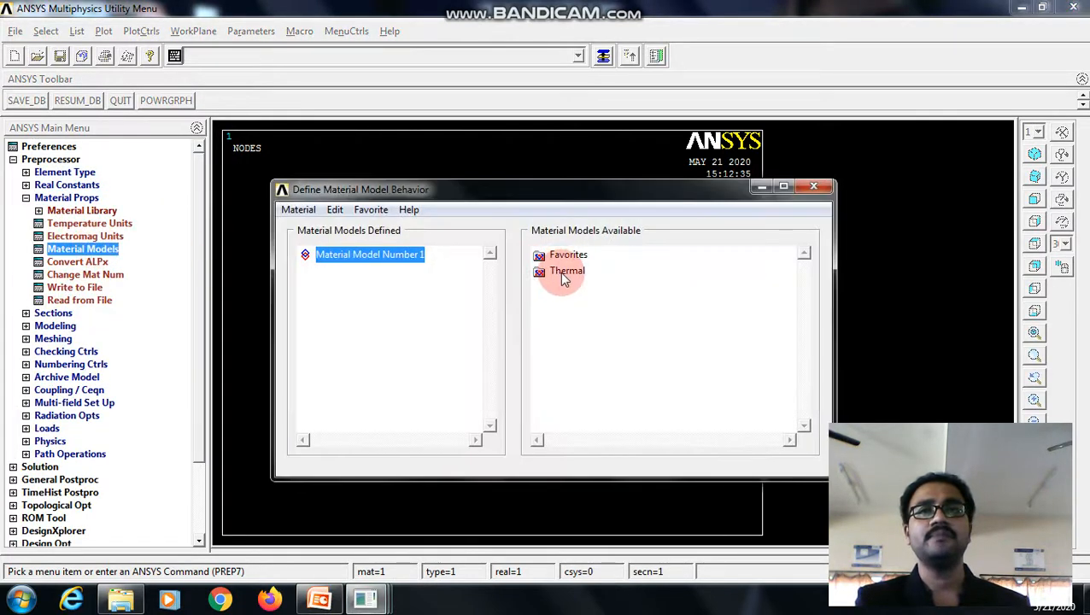
{"action": "double_click", "coordinate": [568, 271]}
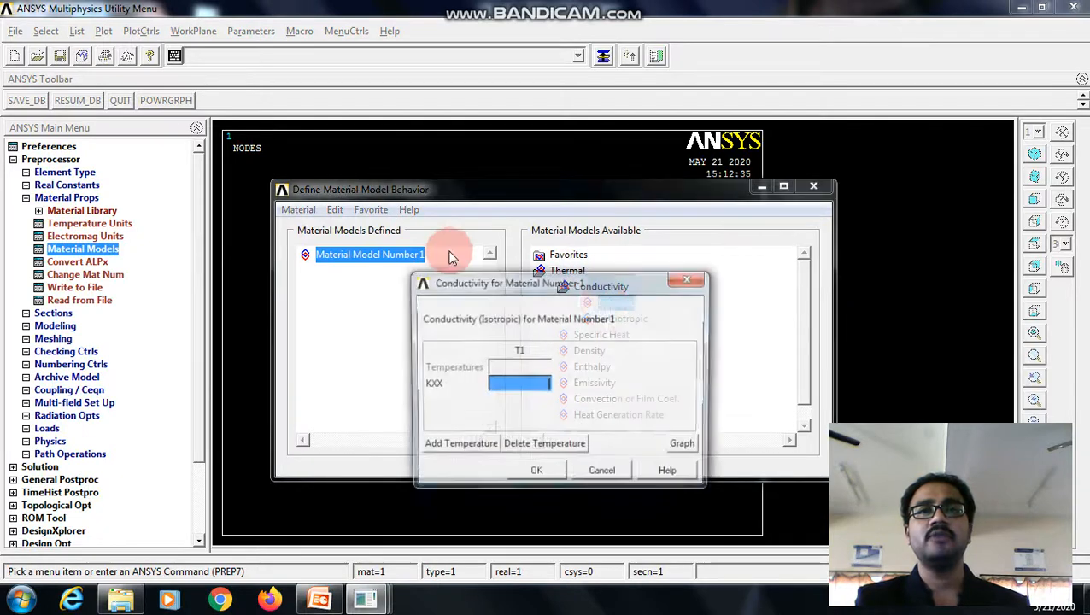
{"action": "type", "text": "20"}
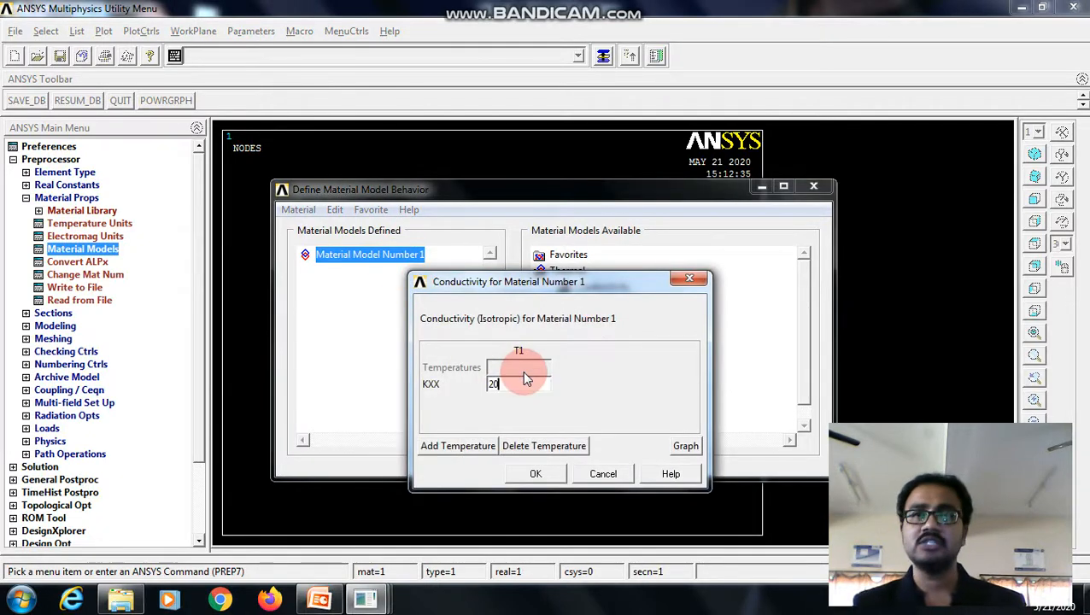
{"action": "left_click", "coordinate": [536, 474]}
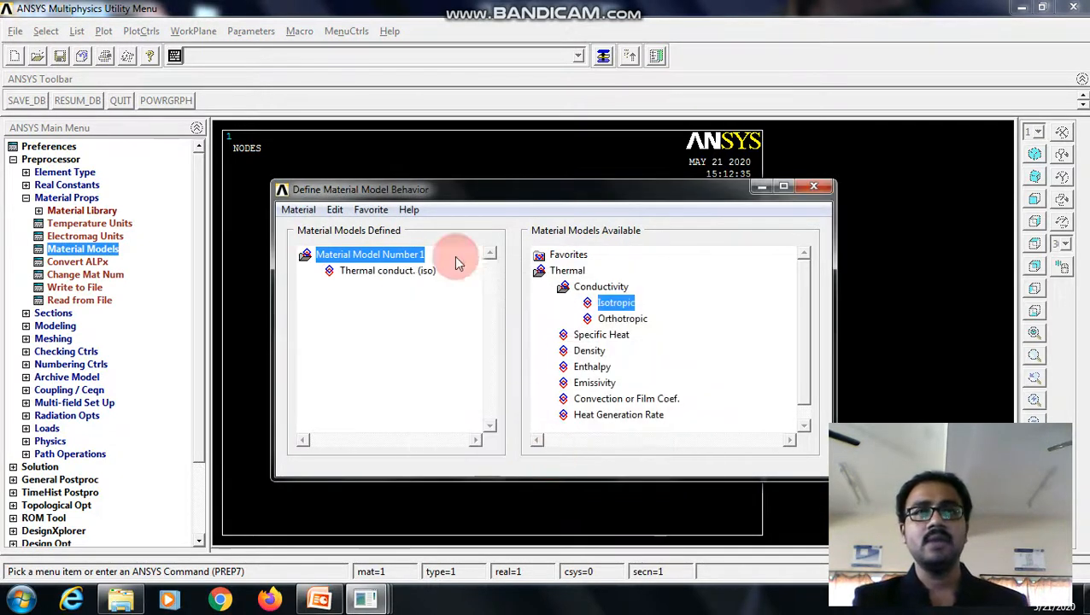
Create material 2 with isotropic conductivity 30.
{"action": "double_click", "coordinate": [616, 302]}
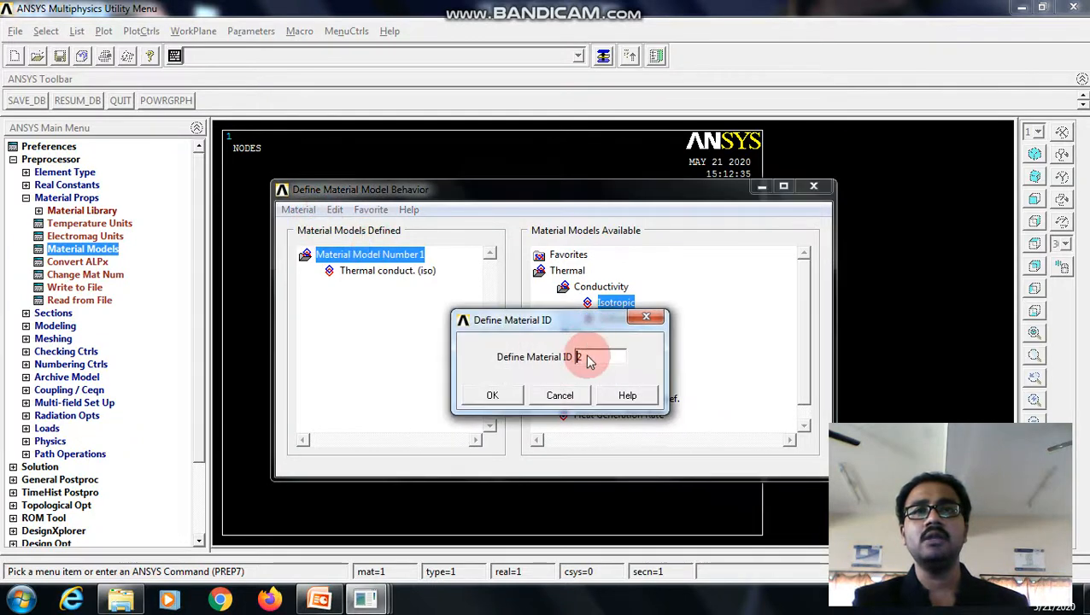
{"action": "left_click", "coordinate": [492, 395]}
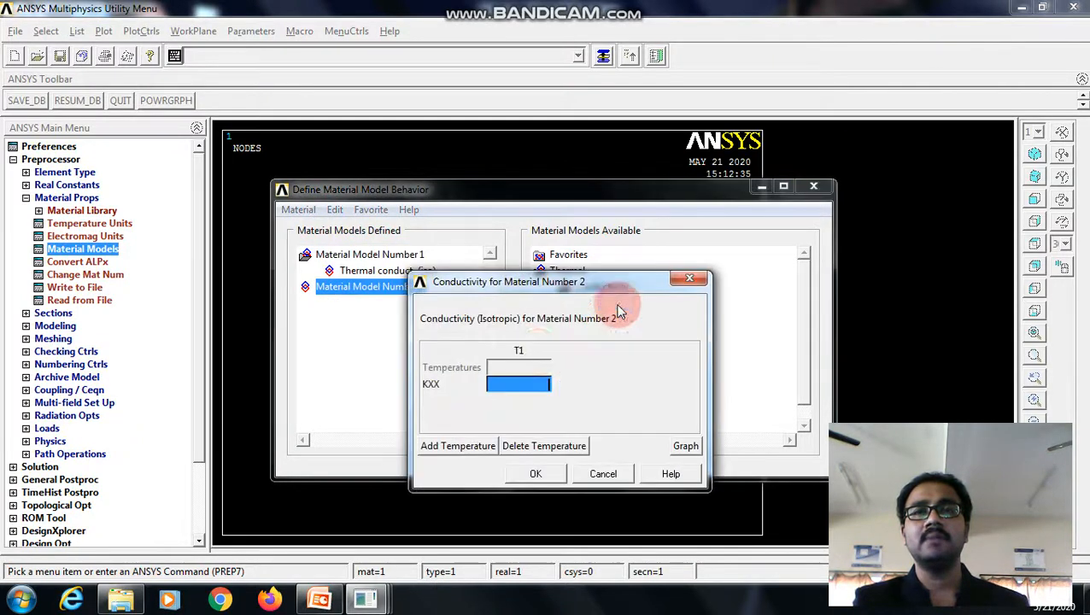
{"action": "type", "text": "30"}
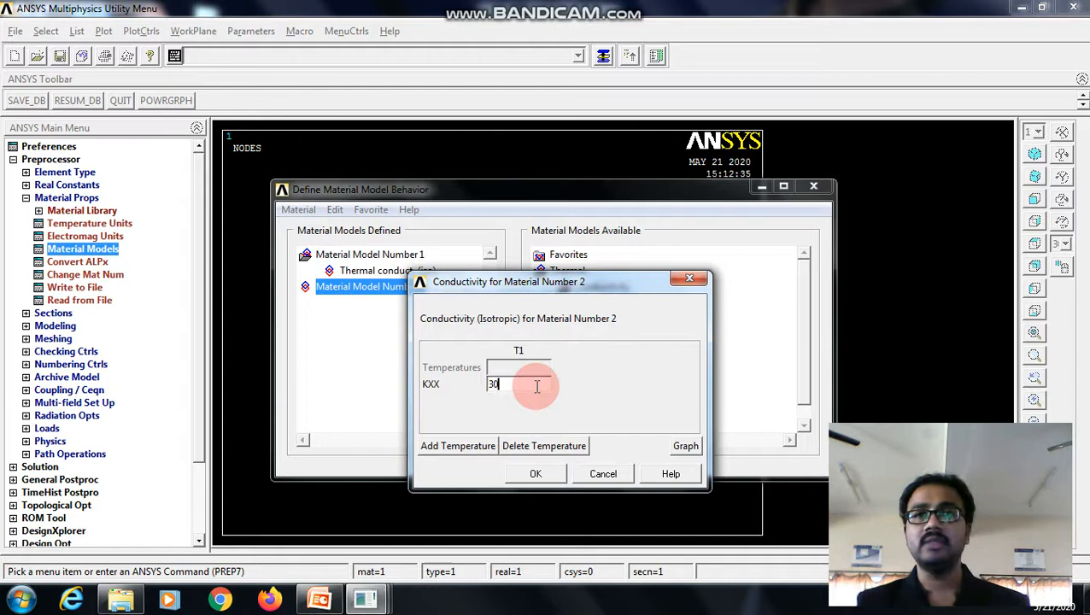
{"action": "left_click", "coordinate": [535, 473]}
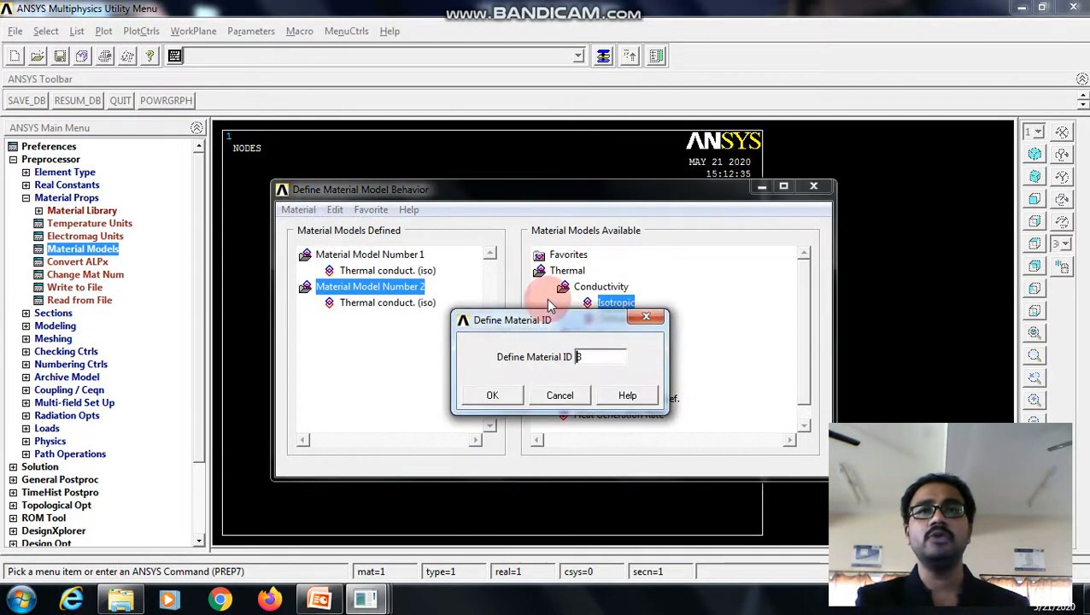
Create material 3 with isotropic conductivity 50.
{"action": "left_click", "coordinate": [492, 394]}
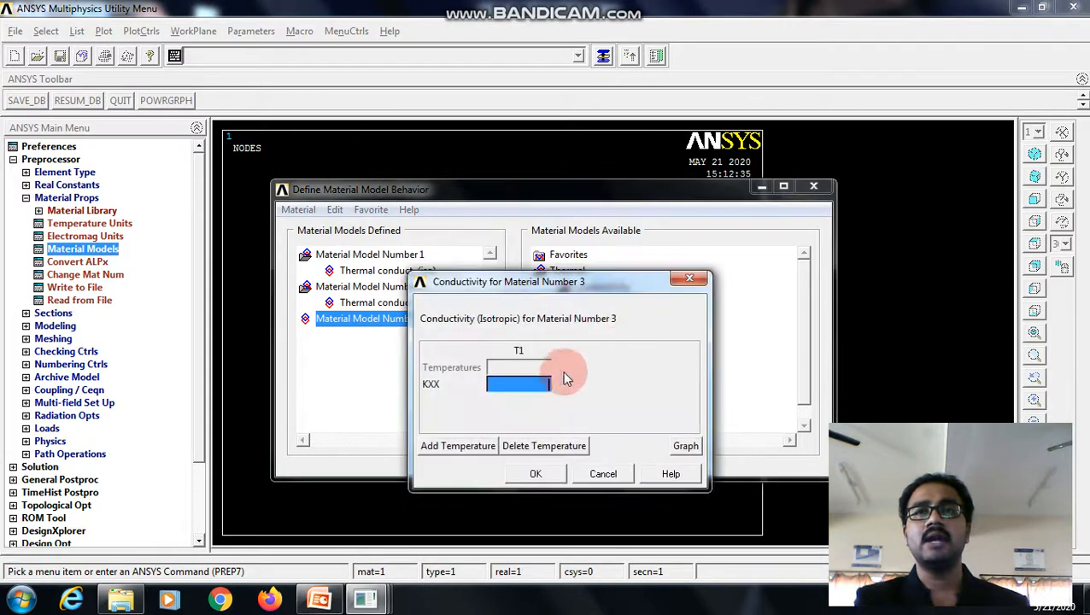
{"action": "type", "text": "50"}
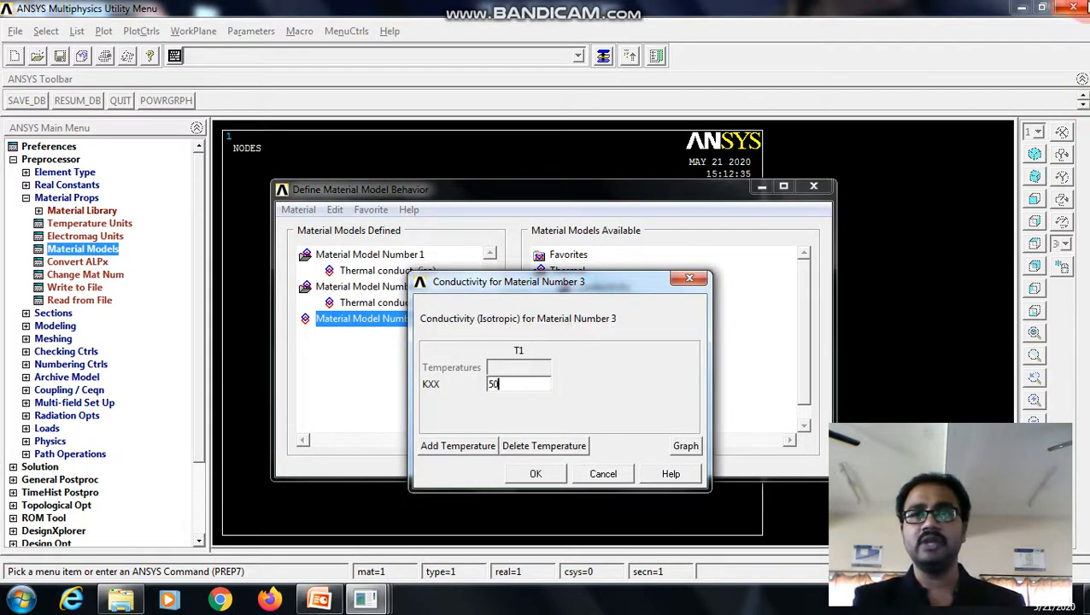
{"action": "left_click", "coordinate": [536, 473]}
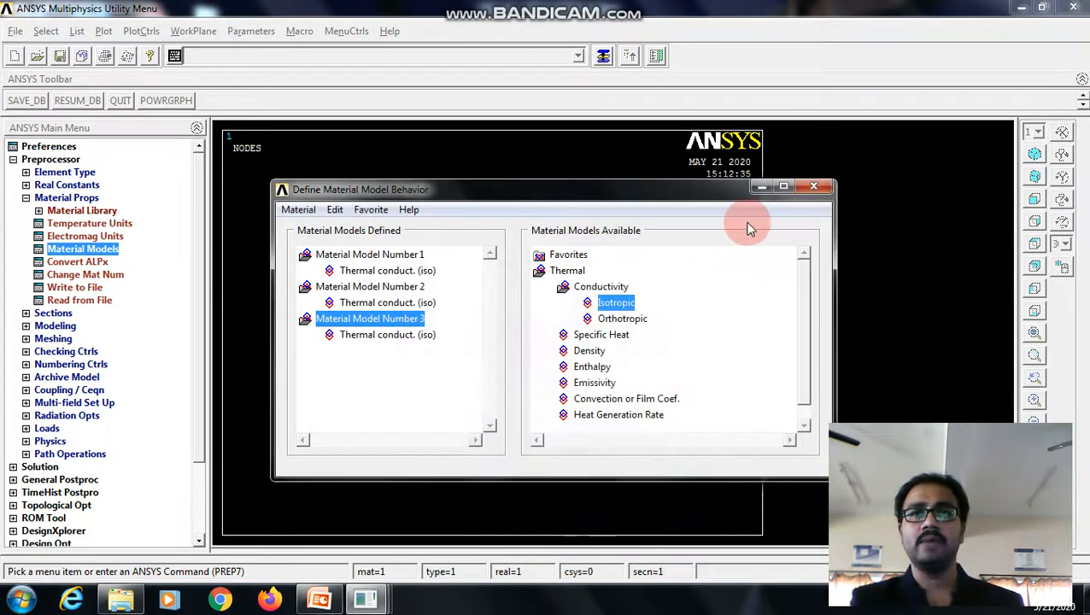
{"action": "mouse_move", "coordinate": [572, 363]}
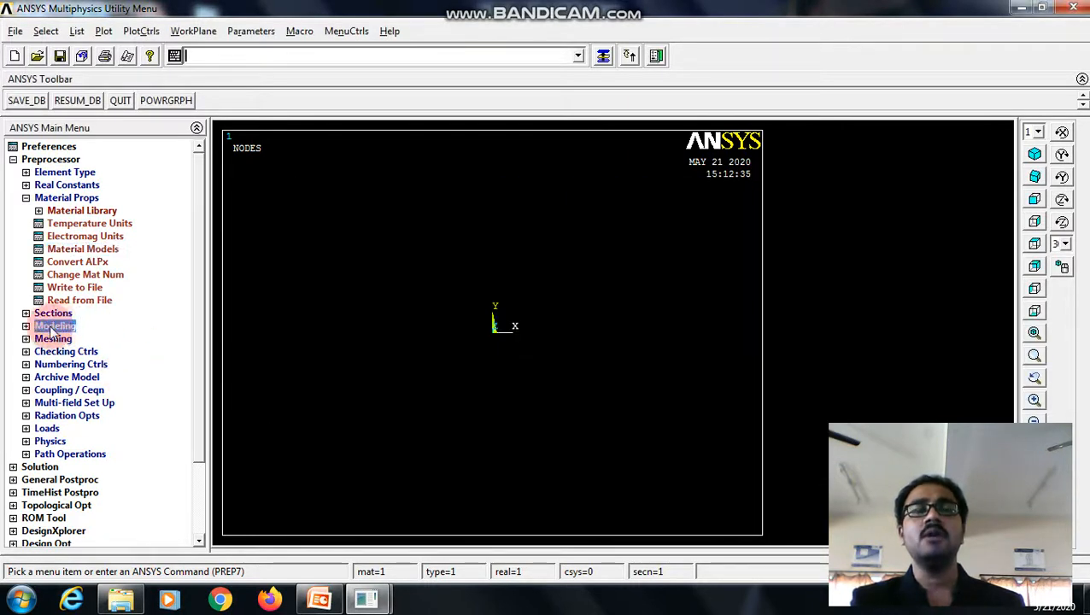
Bring up the Create Keypoints In Active CS form from the Modeling menu.
{"action": "left_click", "coordinate": [56, 325]}
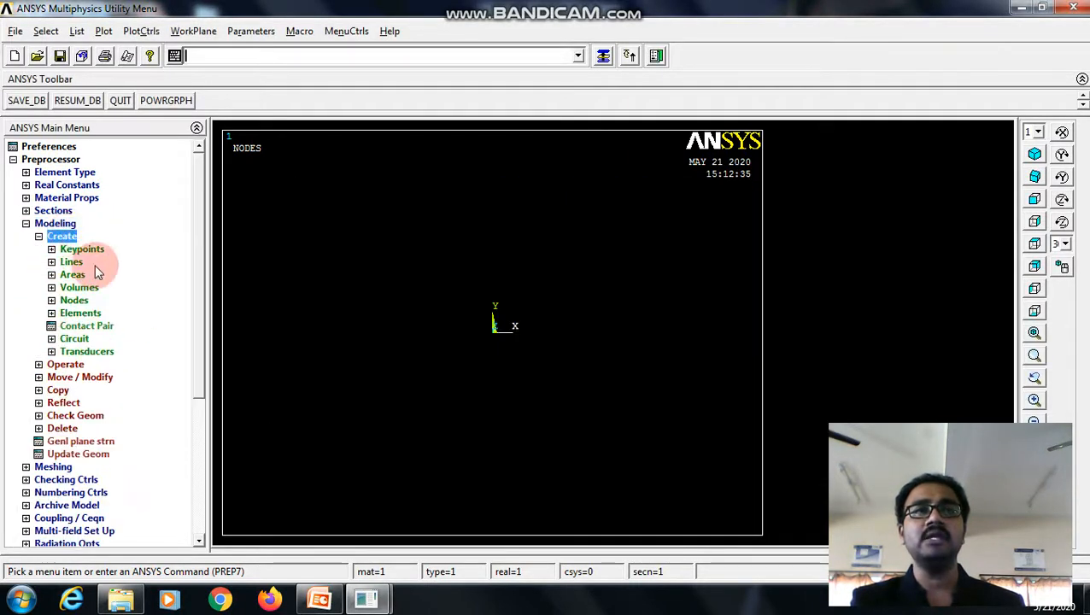
{"action": "left_click", "coordinate": [82, 249]}
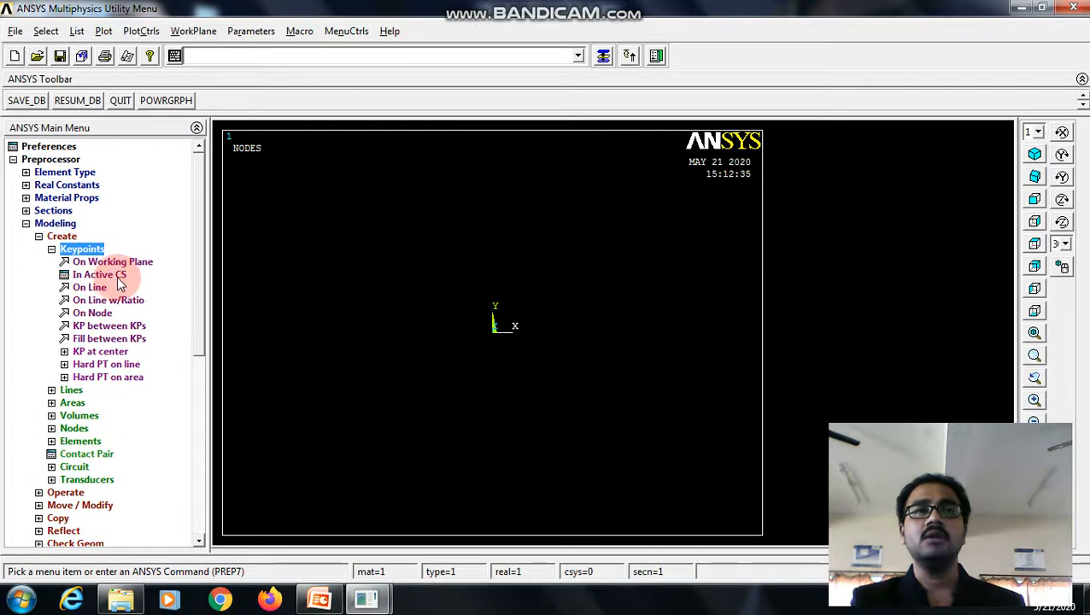
{"action": "left_click", "coordinate": [99, 274]}
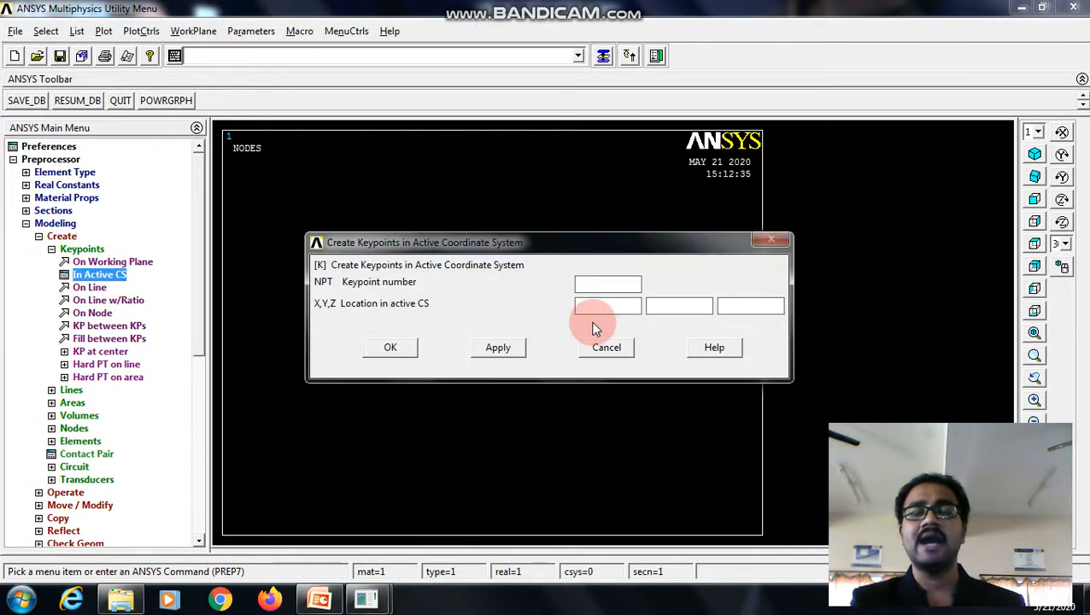
Create keypoints 1–4 along y 0 at x 0, 0.3, 0.45 and 0.6.
{"action": "type", "text": "1"}
{"action": "type", "text": "0"}
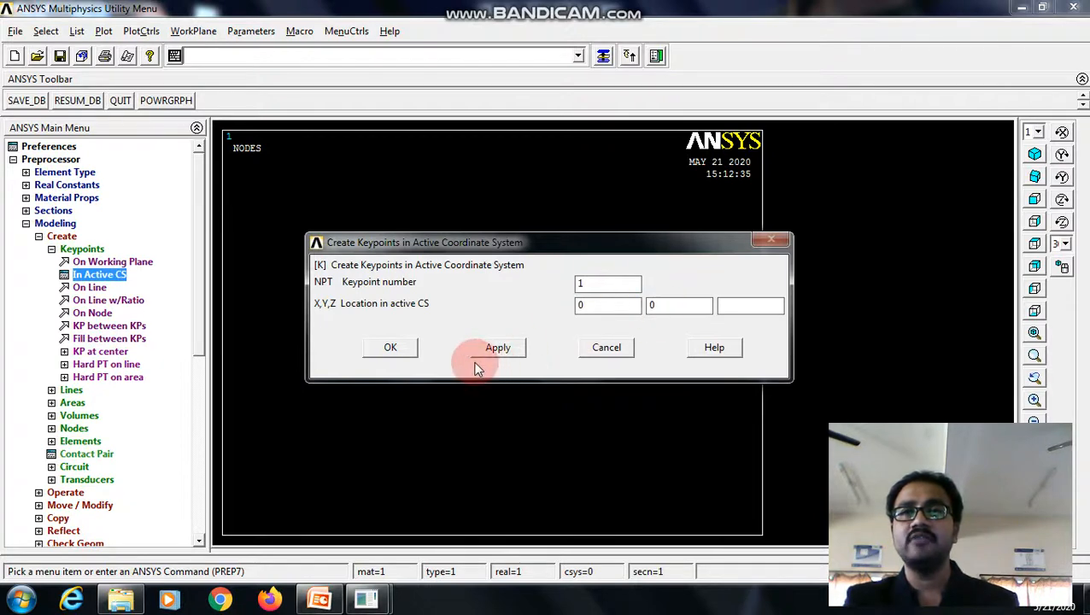
{"action": "left_click", "coordinate": [498, 347]}
{"action": "type", "text": "2"}
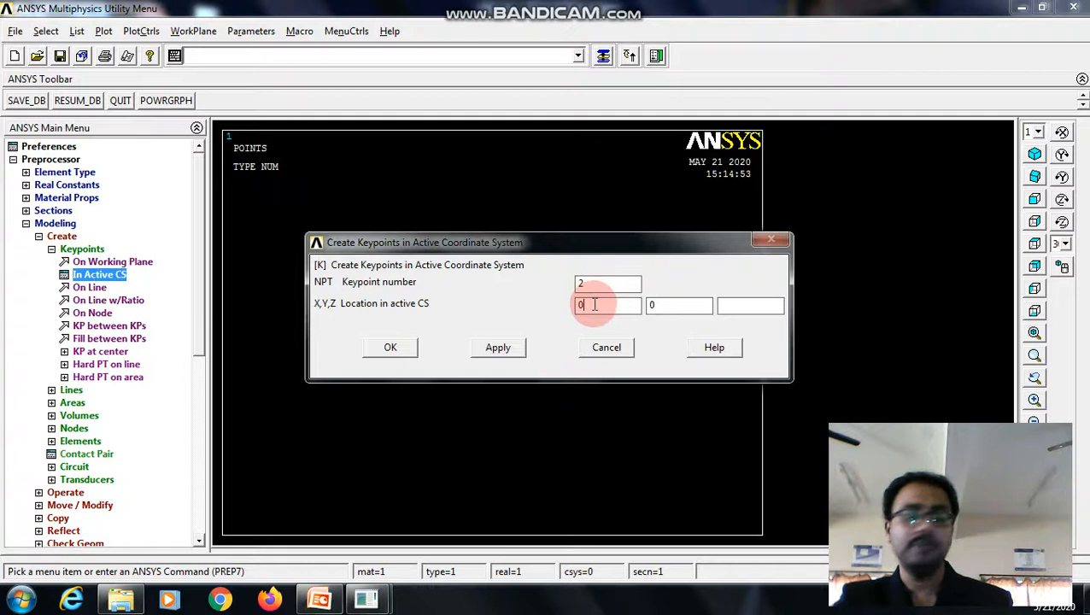
{"action": "type", "text": "0.3"}
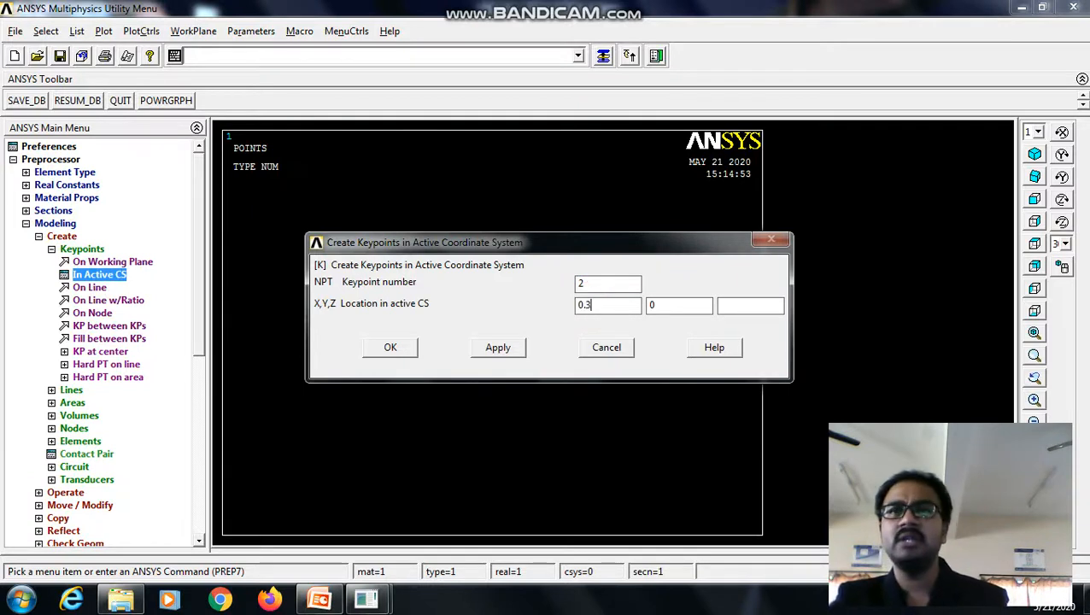
{"action": "left_click", "coordinate": [607, 283]}
{"action": "type", "text": "3"}
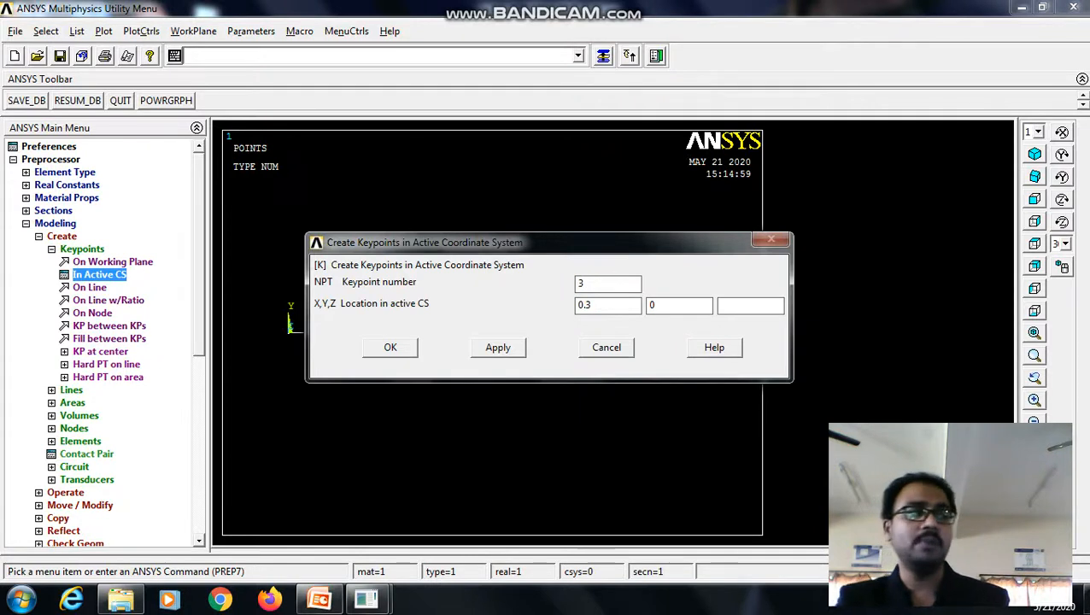
{"action": "left_click", "coordinate": [607, 305]}
{"action": "type", "text": "0.45"}
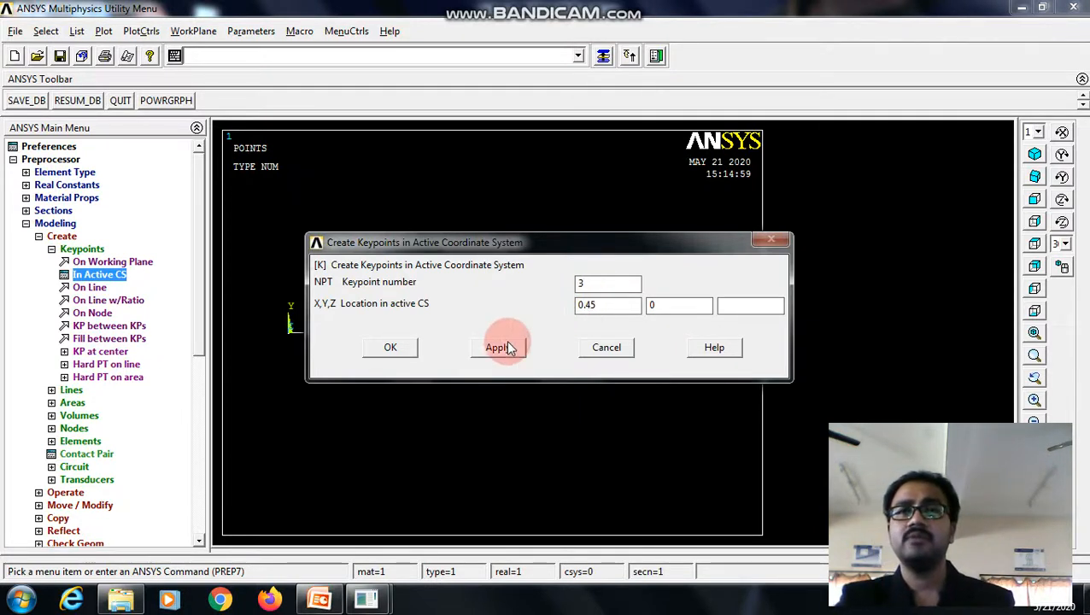
{"action": "left_click", "coordinate": [498, 346]}
{"action": "type", "text": "0.4"}
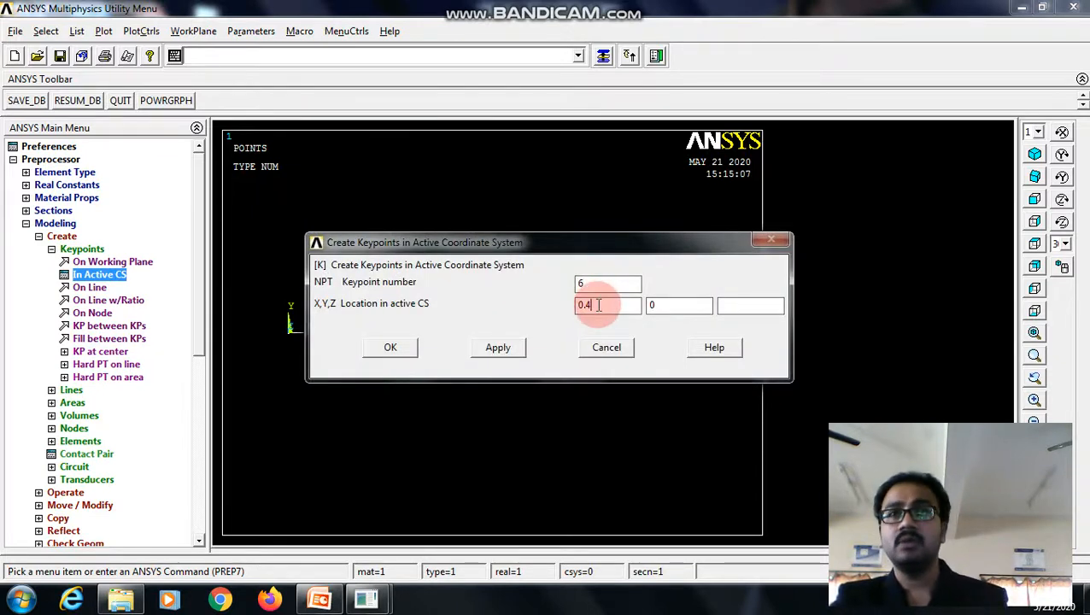
{"action": "type", "text": "0.6"}
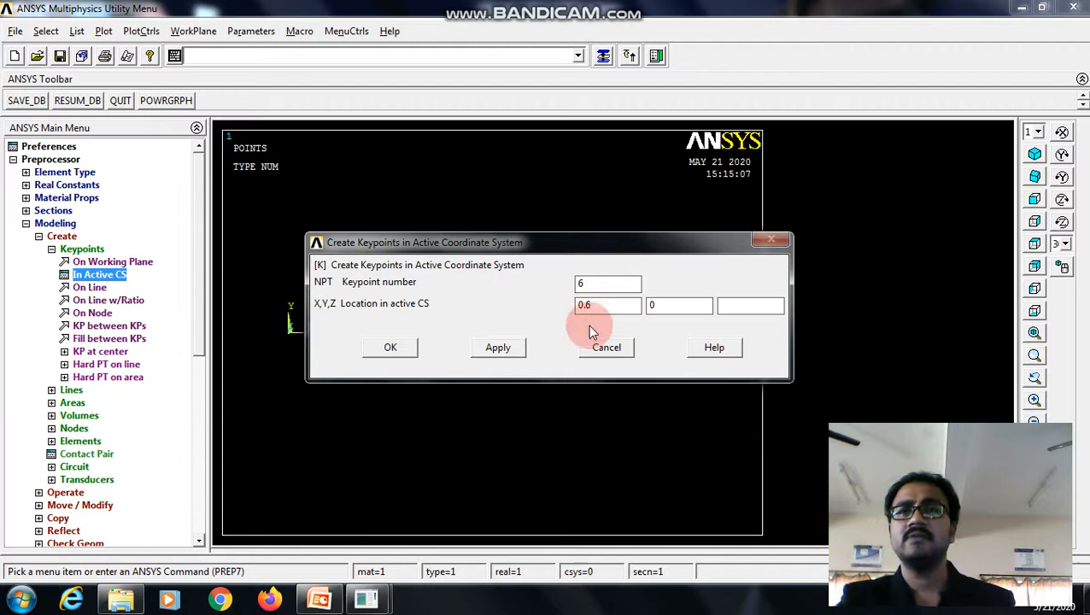
{"action": "left_click", "coordinate": [607, 283]}
{"action": "type", "text": "5"}
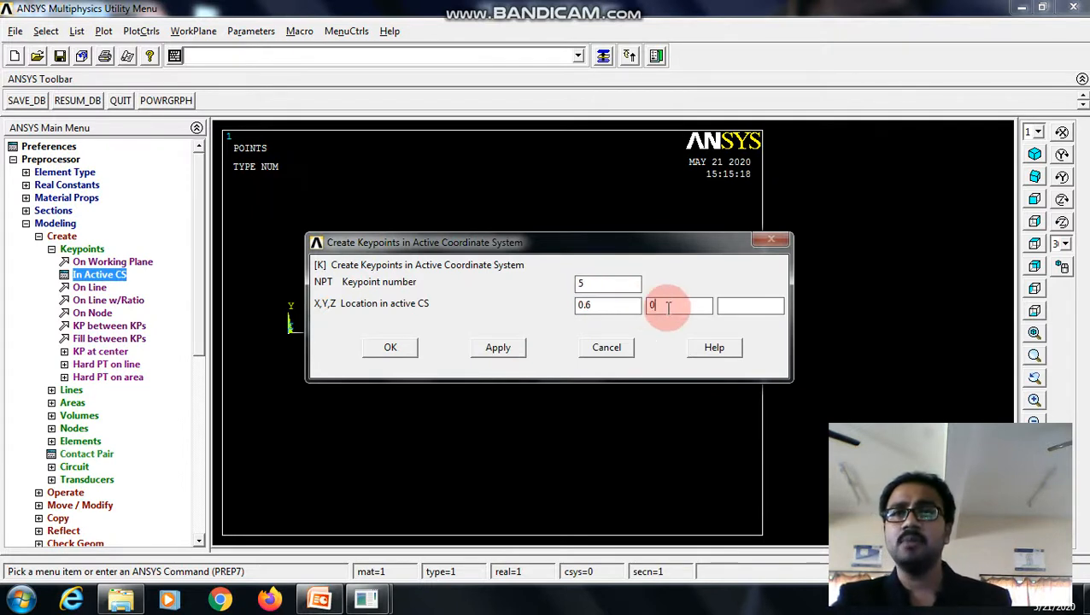
Create keypoints 5–8 along y 0.1 above the bottom row.
{"action": "type", "text": "0.1"}
{"action": "left_click", "coordinate": [607, 305]}
{"action": "type", "text": "0.45"}
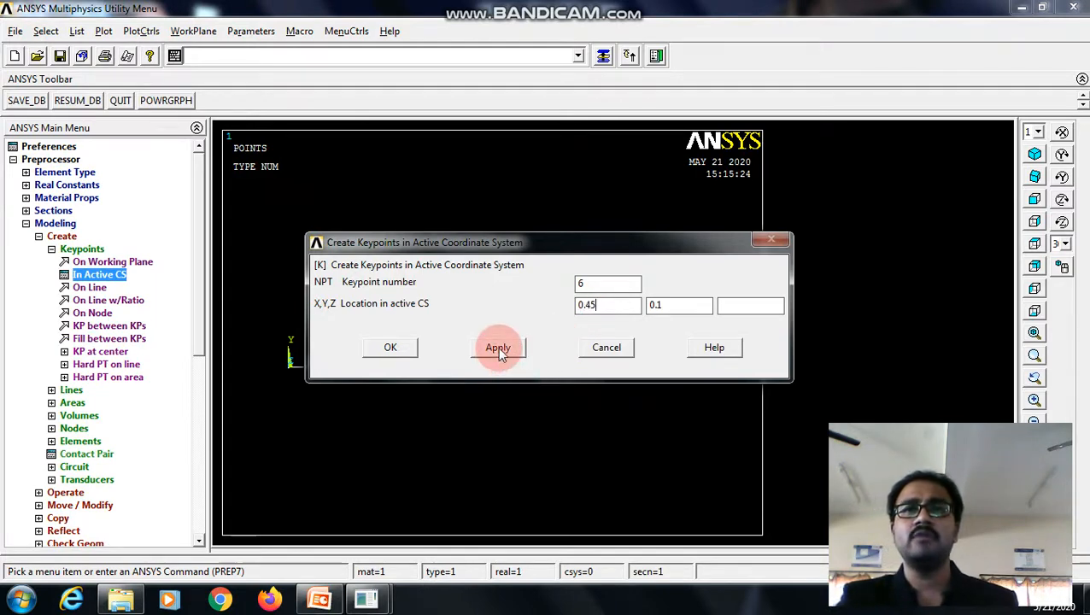
{"action": "left_click", "coordinate": [498, 347]}
{"action": "type", "text": "0.3"}
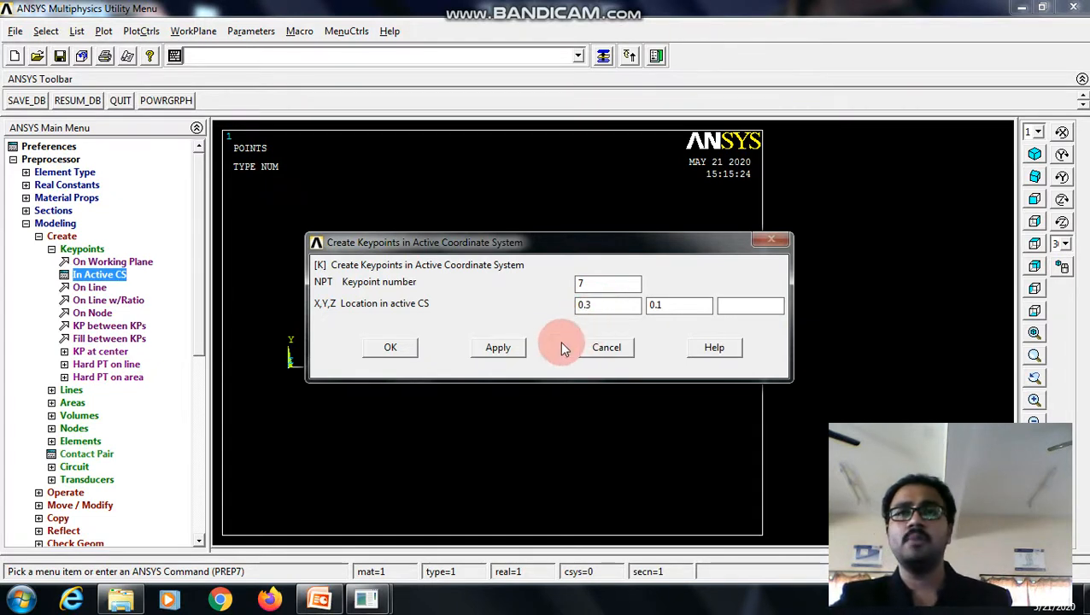
{"action": "left_click", "coordinate": [607, 283]}
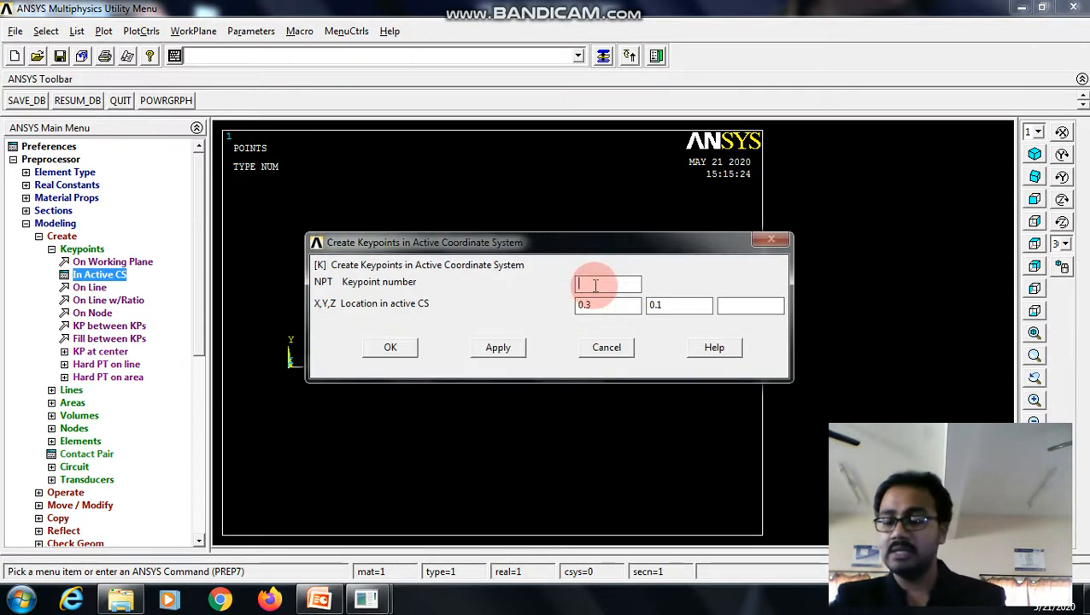
{"action": "type", "text": "8"}
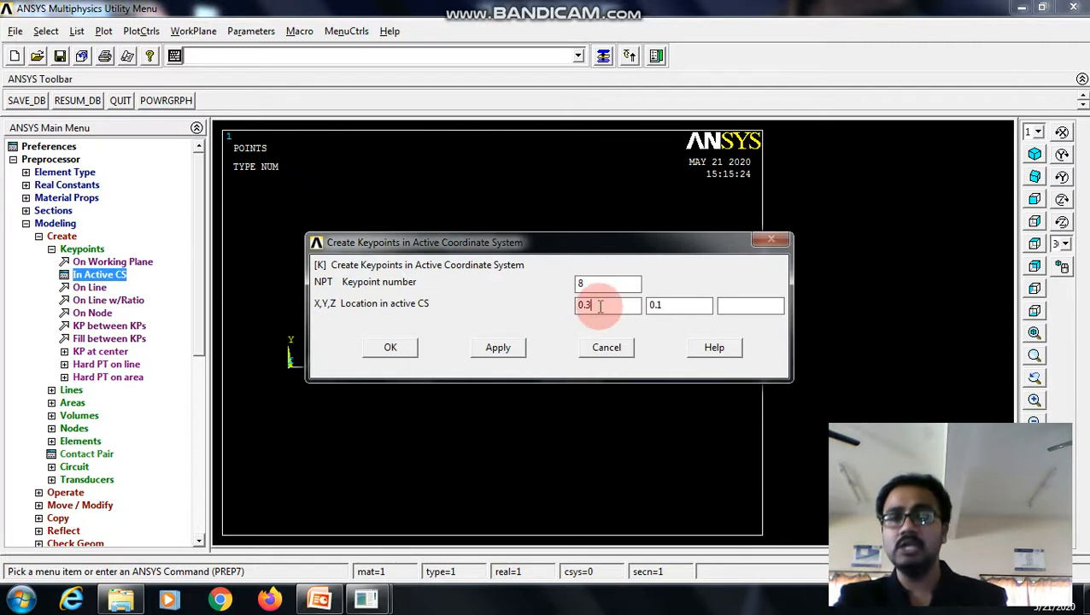
{"action": "left_click", "coordinate": [389, 347]}
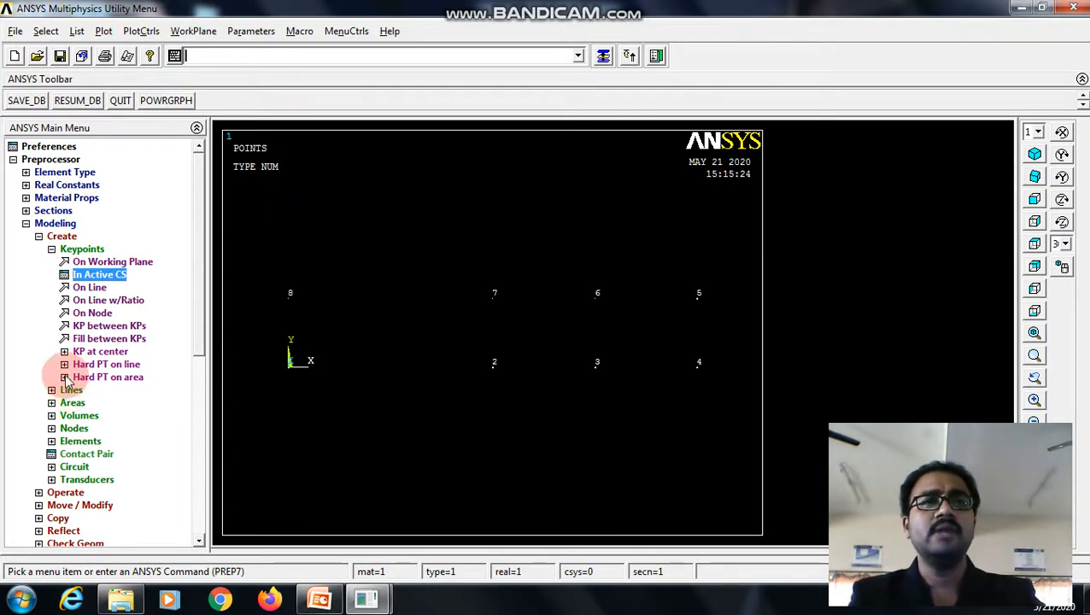
Draw straight lines between keypoint pairs outlining the three adjoining rectangles.
{"action": "left_click", "coordinate": [72, 261]}
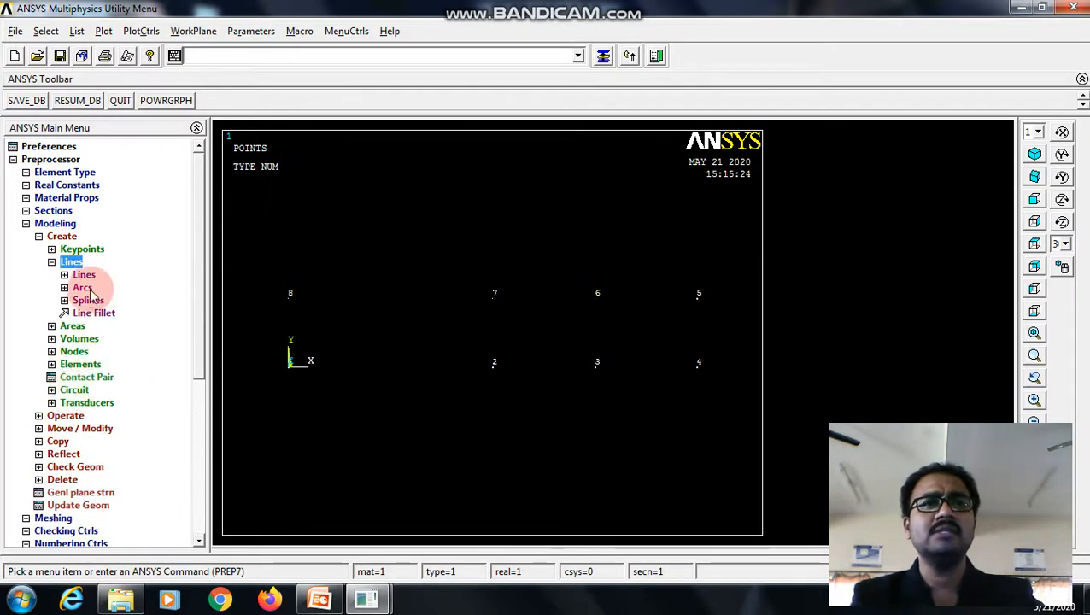
{"action": "left_click", "coordinate": [84, 274]}
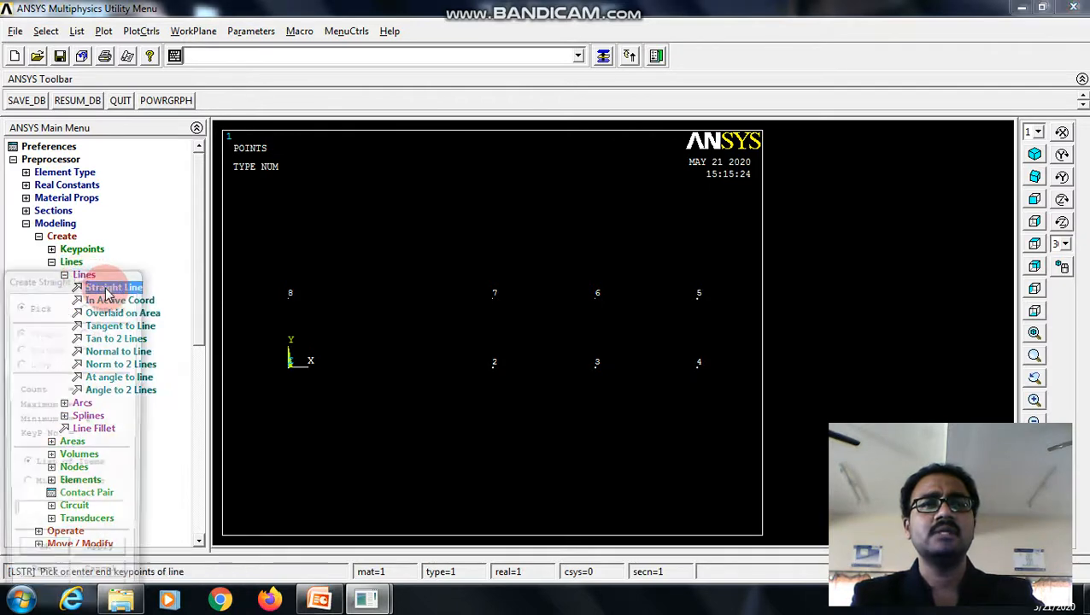
{"action": "left_click", "coordinate": [113, 287]}
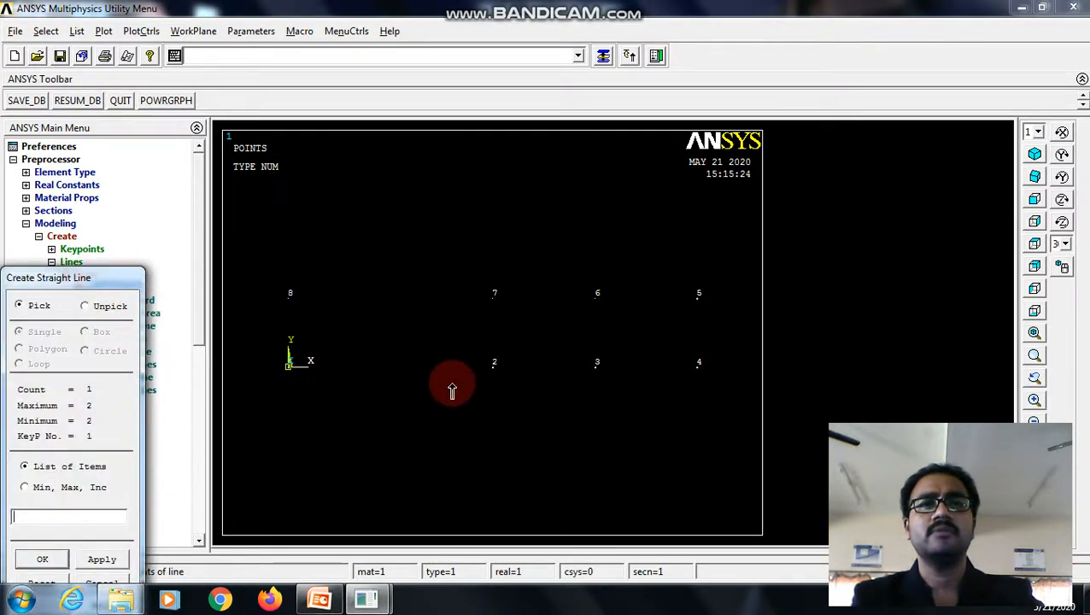
{"action": "left_click", "coordinate": [494, 362]}
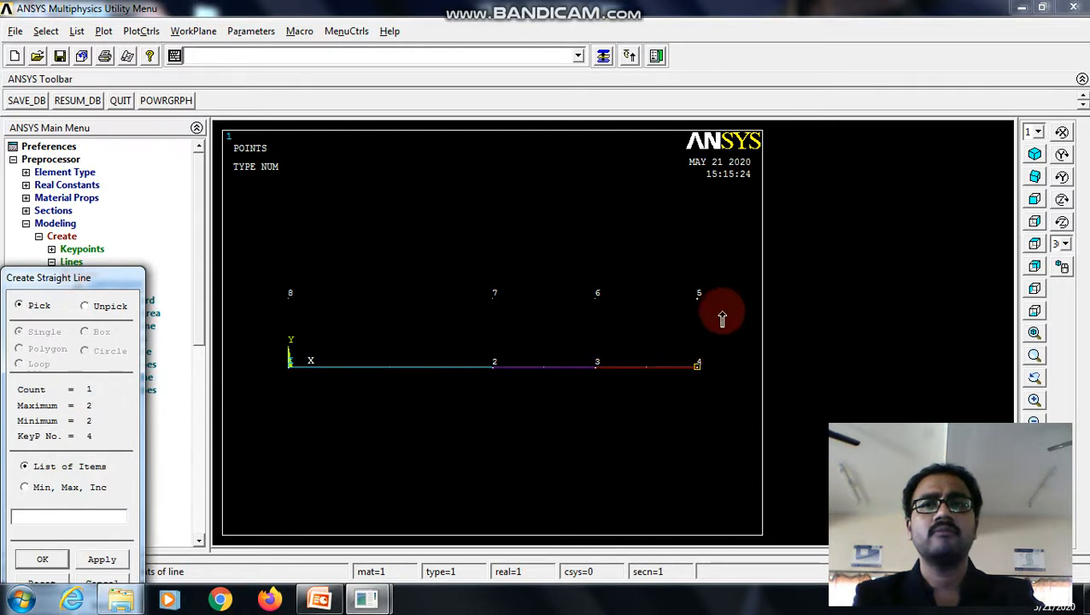
{"action": "left_click", "coordinate": [598, 296]}
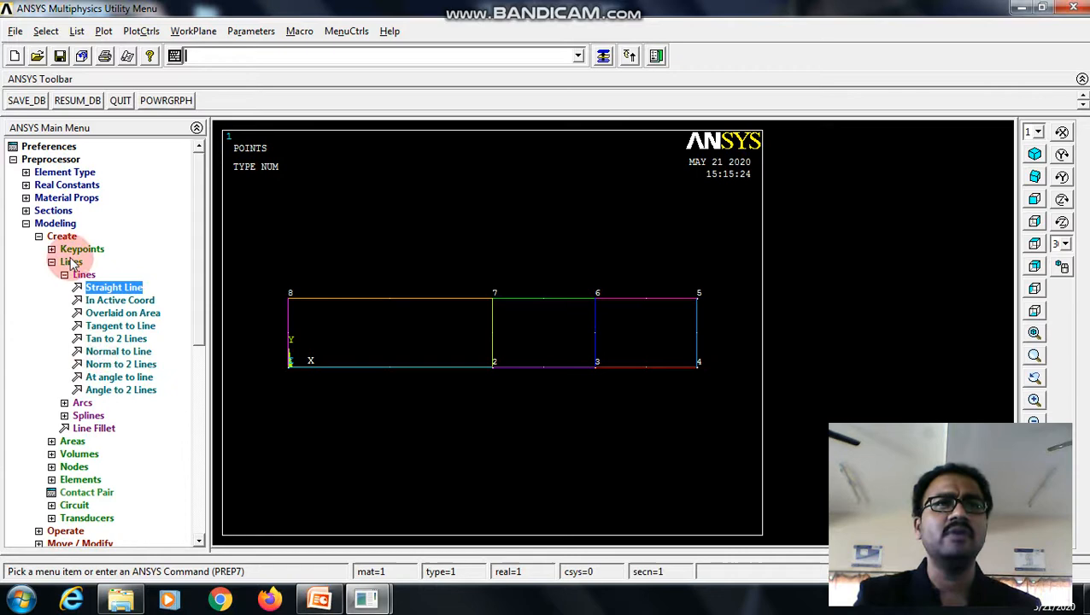
{"action": "left_click", "coordinate": [71, 261]}
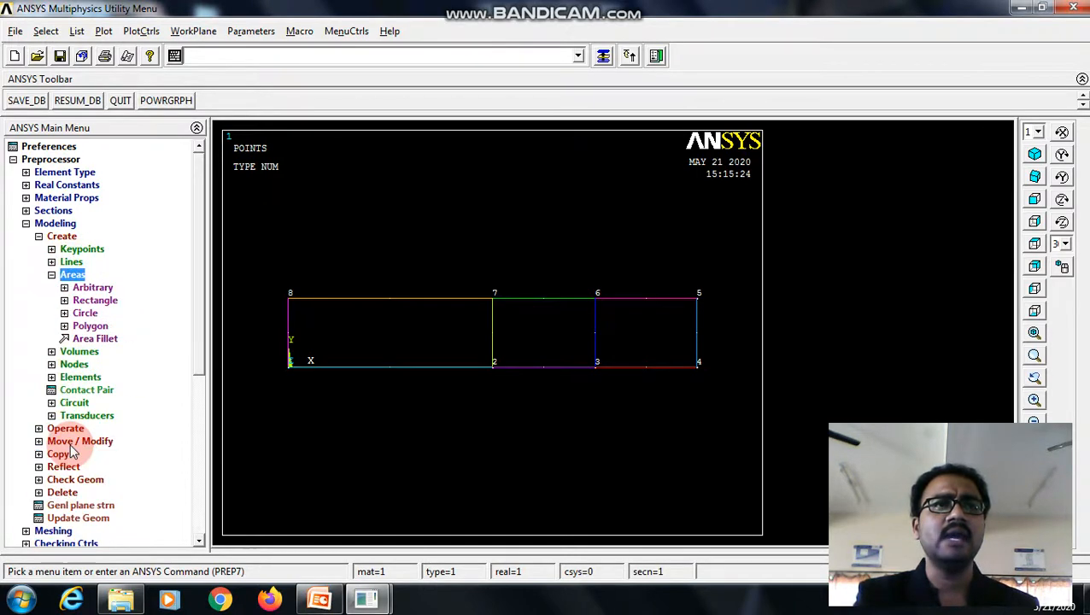
Create arbitrary areas by lines for the left, middle and right rectangles.
{"action": "left_click", "coordinate": [93, 287]}
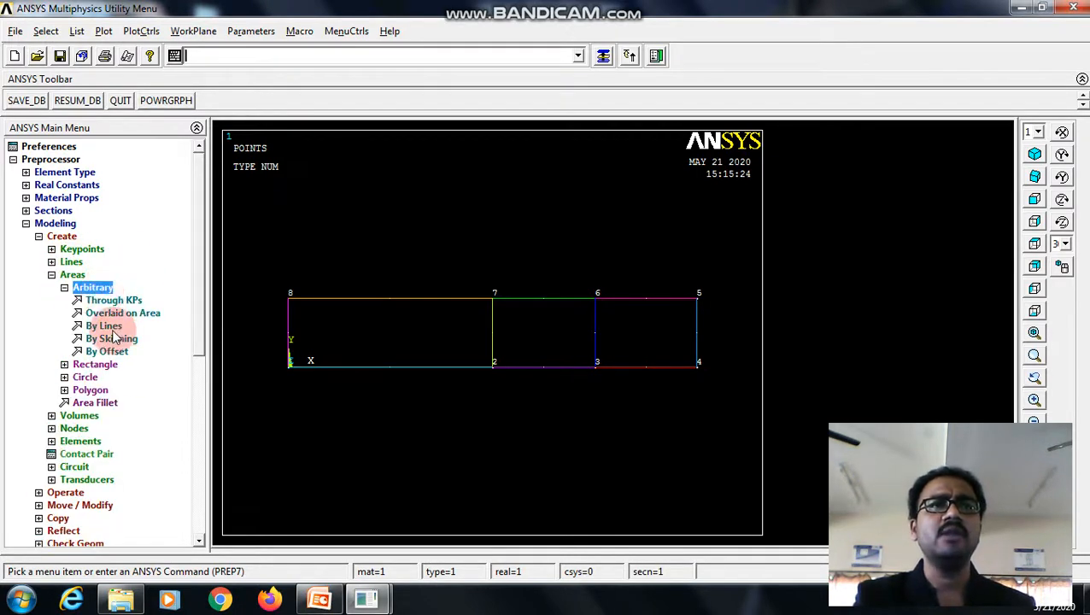
{"action": "left_click", "coordinate": [103, 325]}
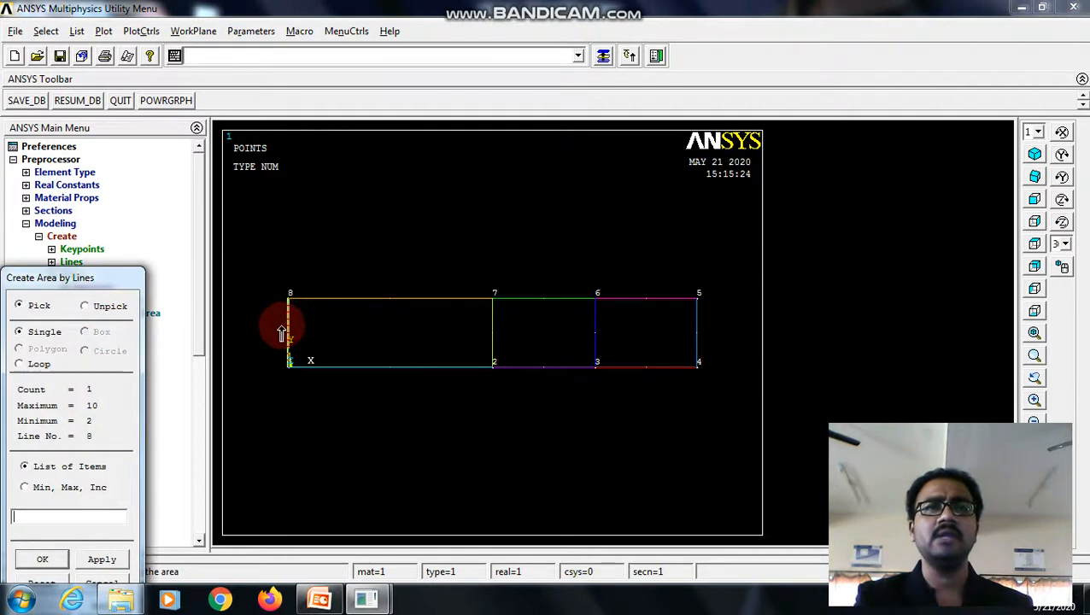
{"action": "left_click", "coordinate": [288, 331]}
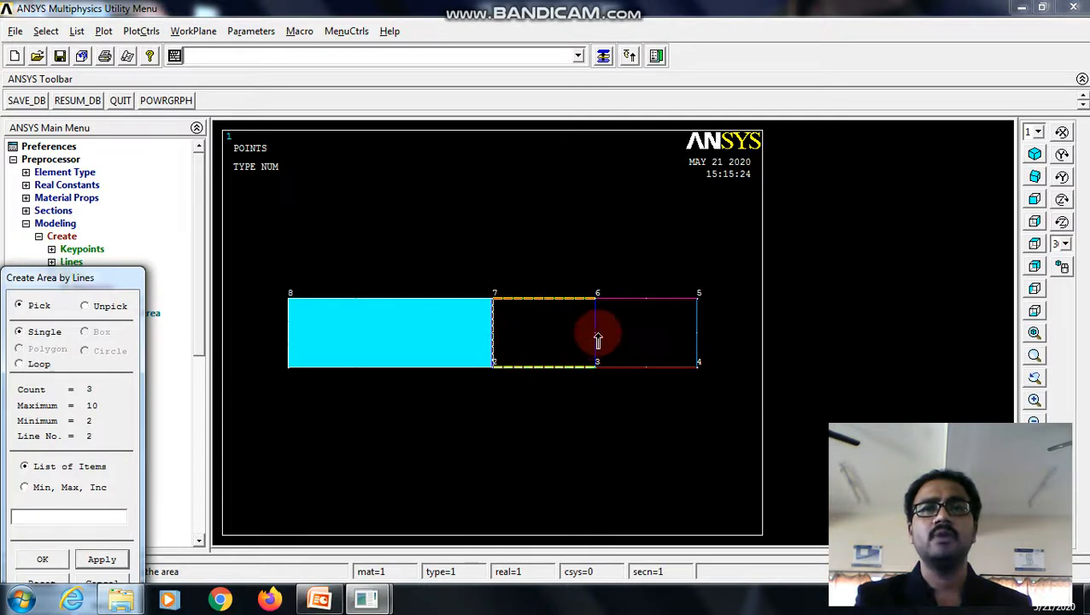
{"action": "left_click", "coordinate": [598, 333]}
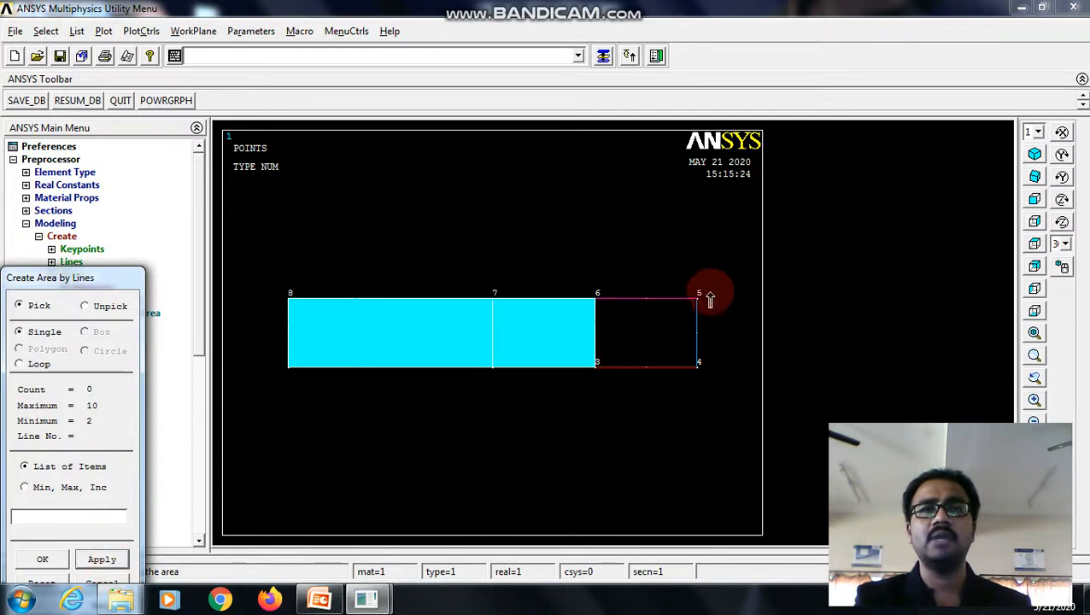
{"action": "left_click", "coordinate": [647, 362]}
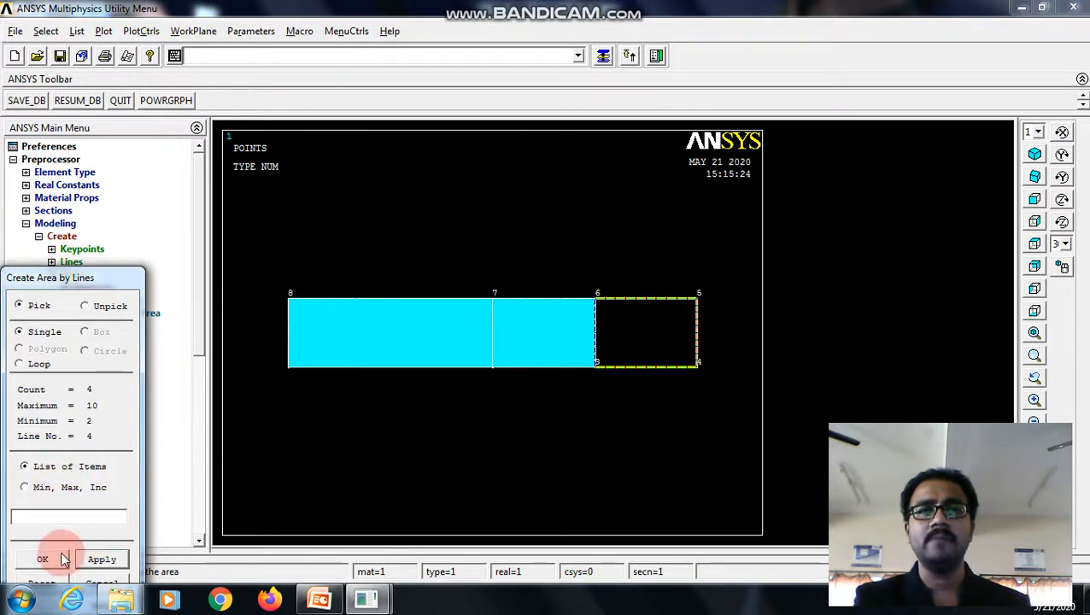
{"action": "left_click", "coordinate": [42, 558]}
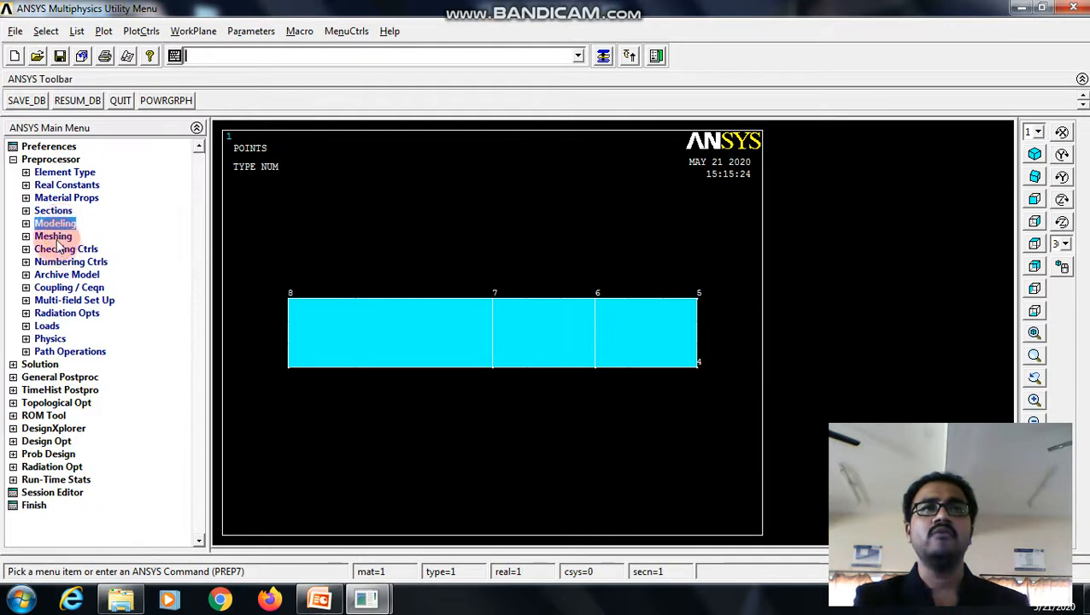
Free-mesh the three plate areas into quadrilateral elements.
{"action": "left_click", "coordinate": [54, 235]}
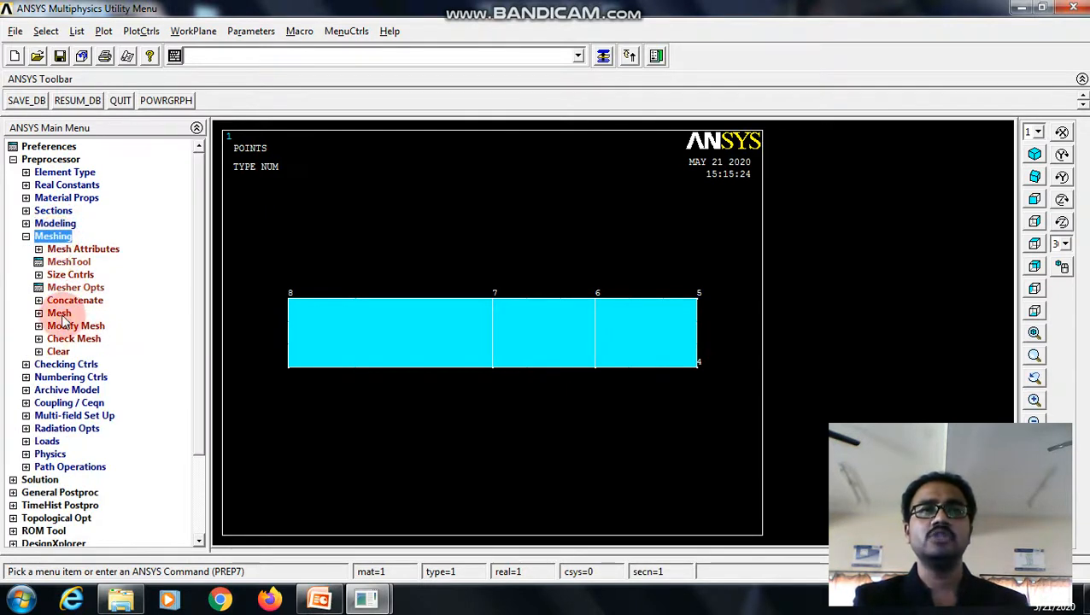
{"action": "left_click", "coordinate": [59, 313]}
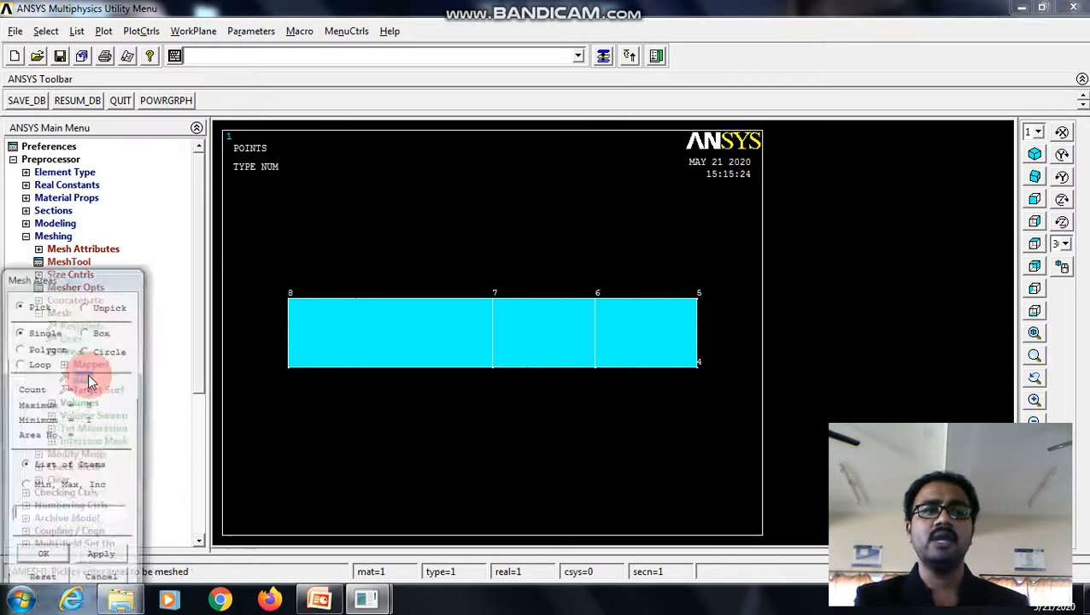
{"action": "left_click", "coordinate": [559, 320]}
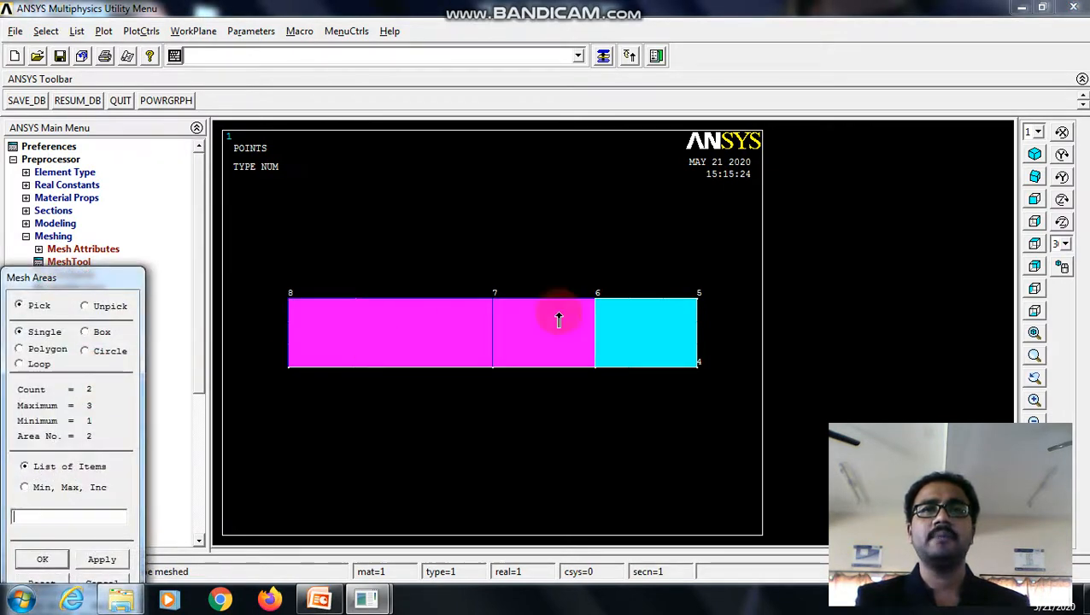
{"action": "left_click", "coordinate": [101, 558]}
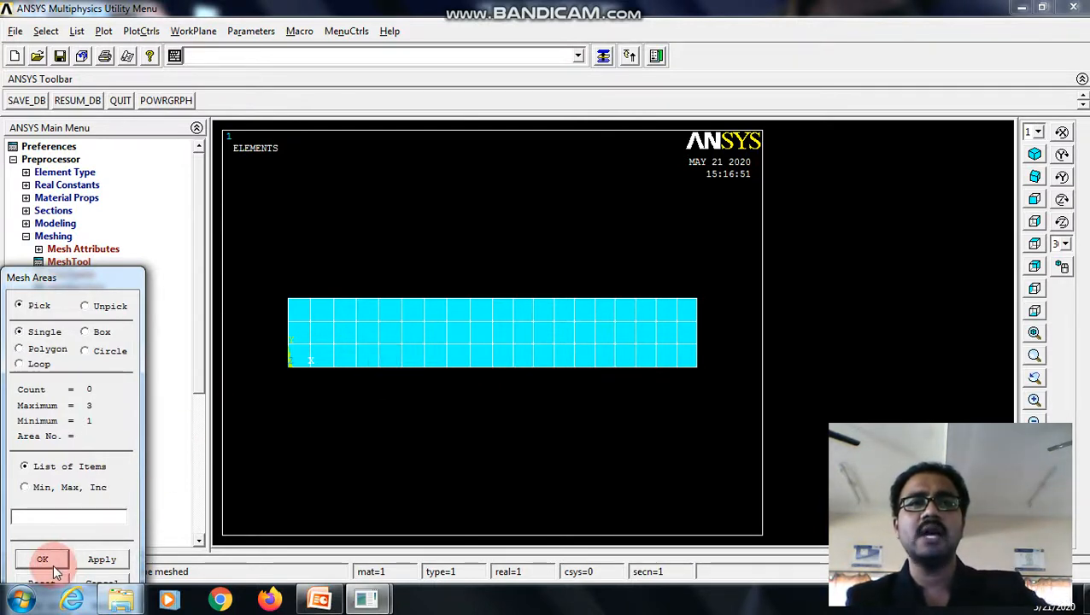
{"action": "left_click", "coordinate": [42, 559]}
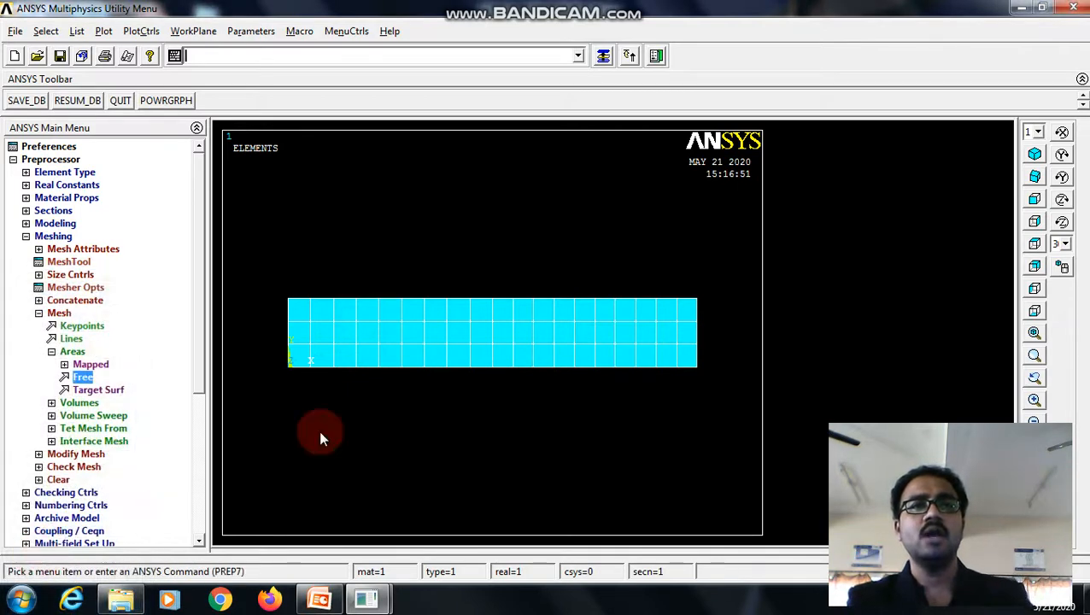
{"action": "left_click", "coordinate": [53, 235]}
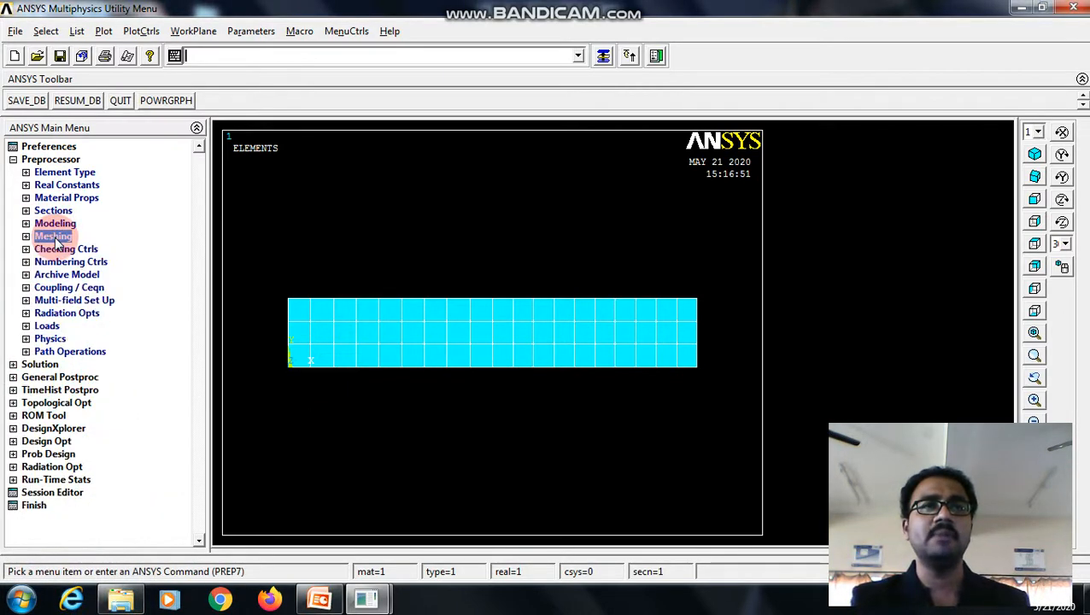
{"action": "left_click", "coordinate": [47, 325]}
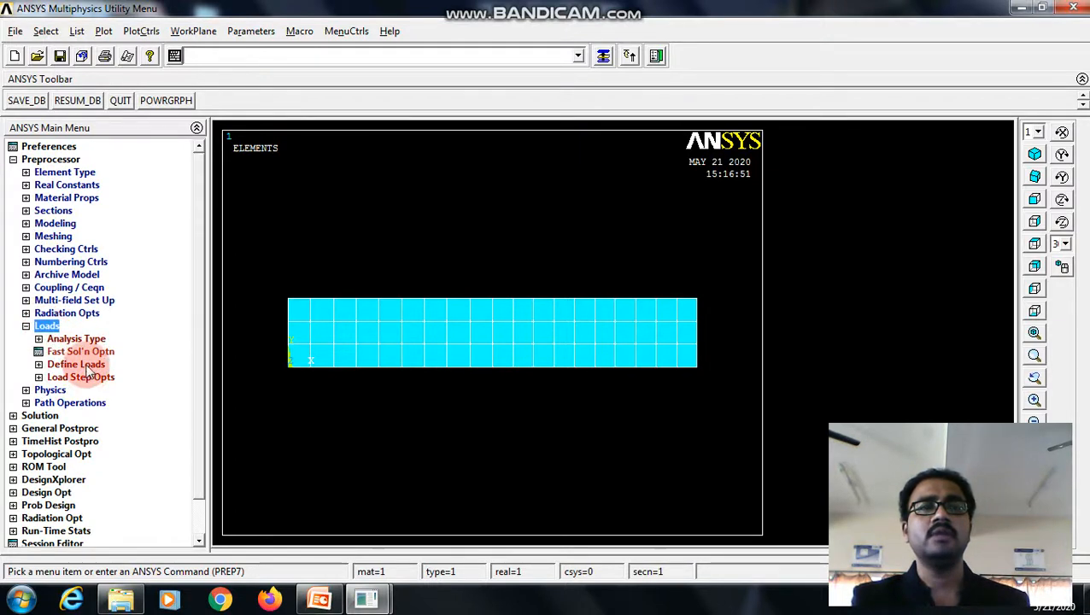
Apply a TEMP constraint of 800 to the plate's left edge line.
{"action": "left_click", "coordinate": [76, 363]}
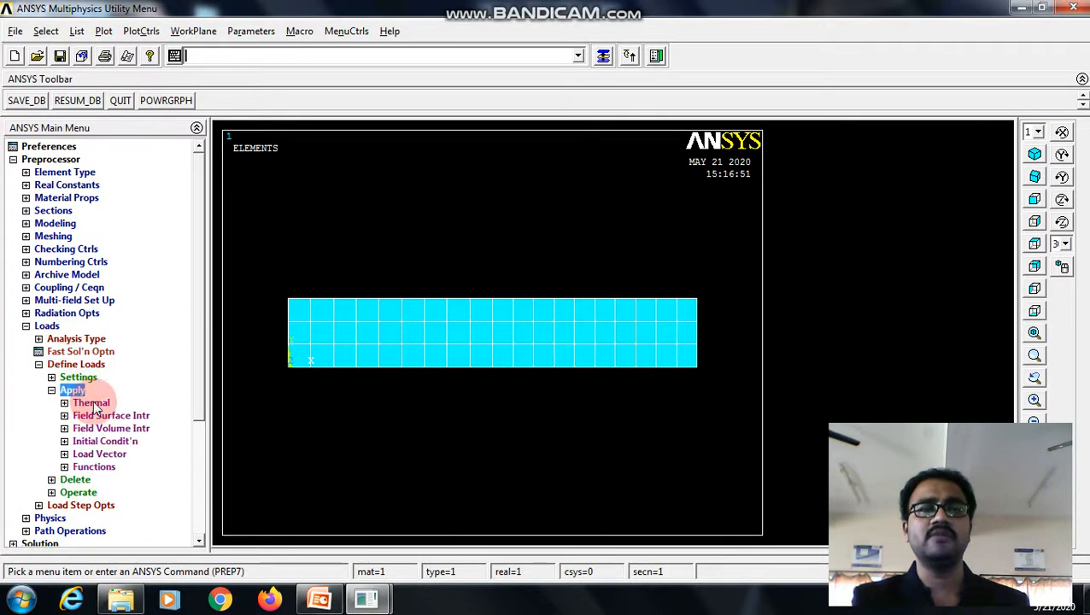
{"action": "left_click", "coordinate": [90, 402]}
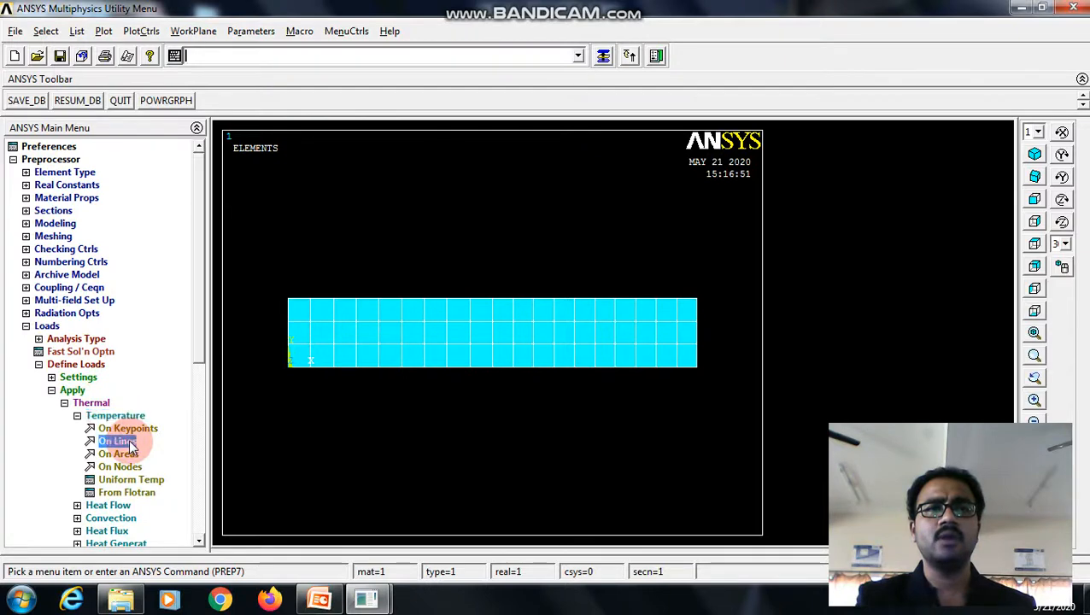
{"action": "left_click", "coordinate": [117, 441]}
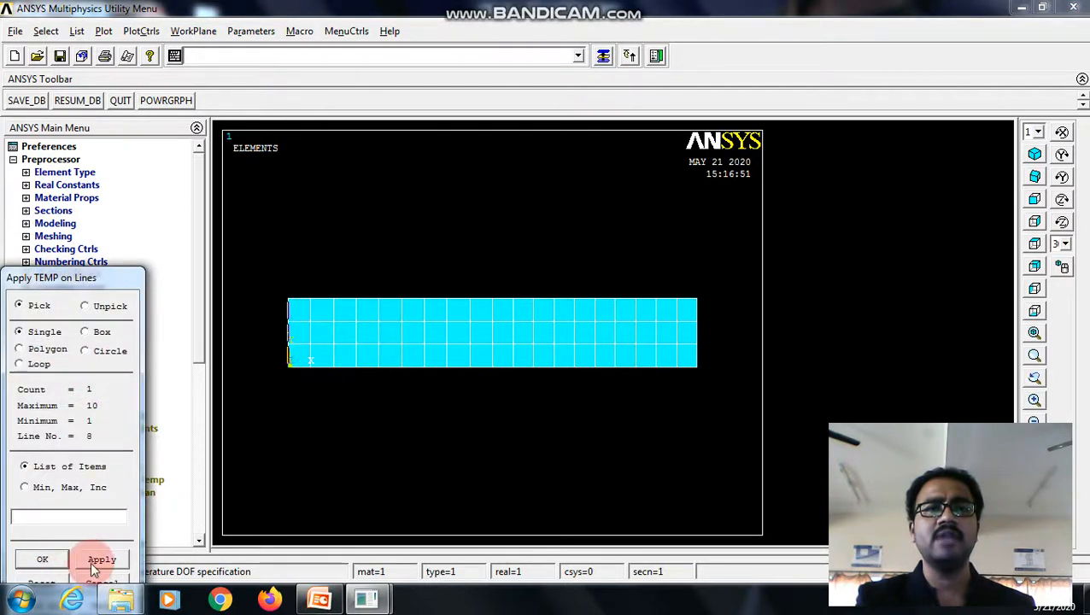
{"action": "left_click", "coordinate": [101, 559]}
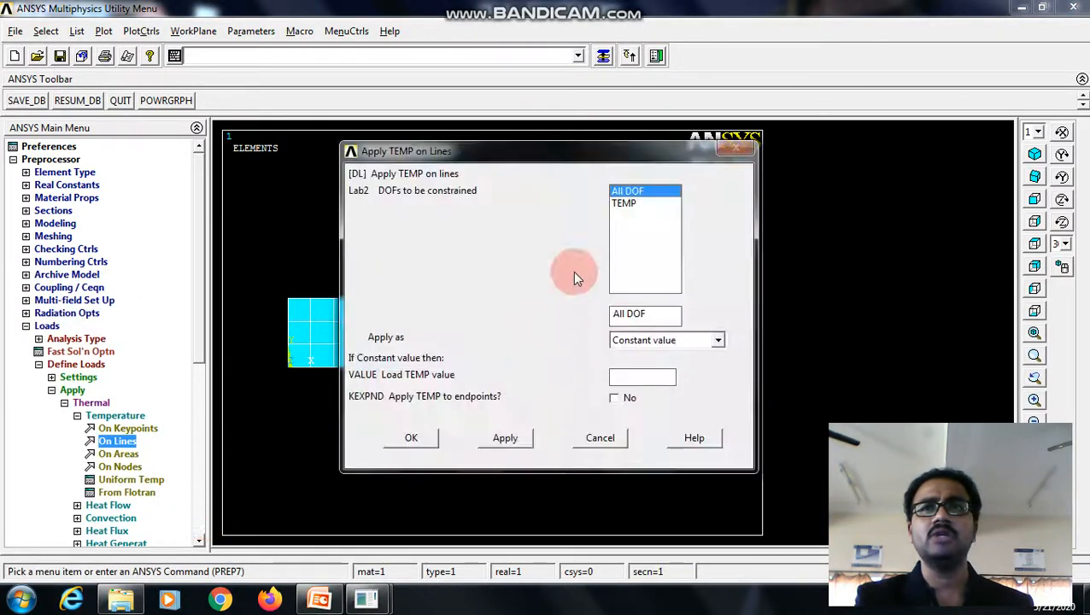
{"action": "left_click", "coordinate": [623, 203]}
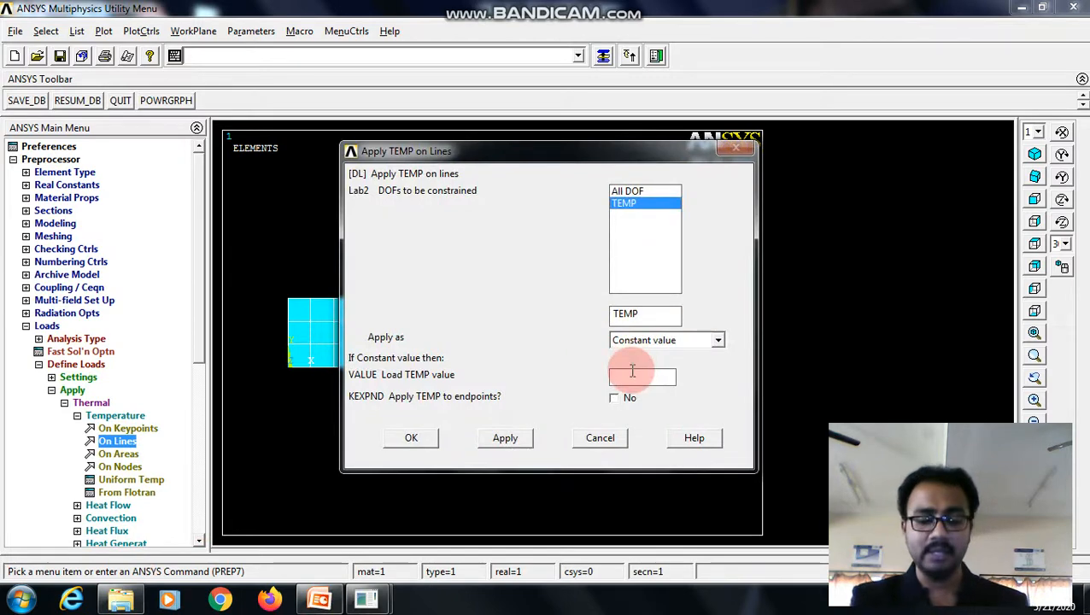
{"action": "type", "text": "800"}
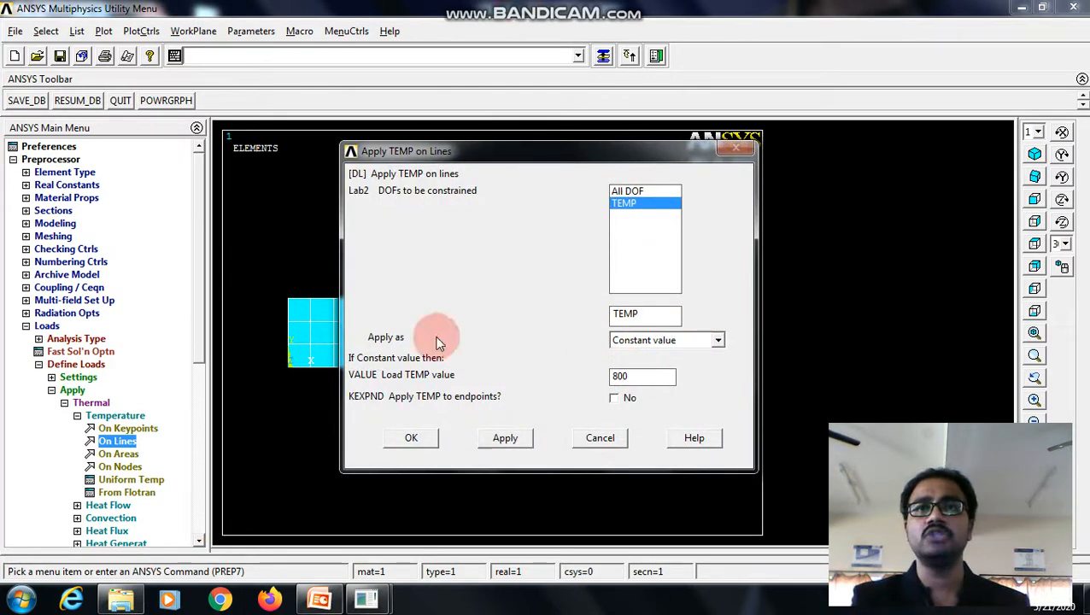
{"action": "left_click", "coordinate": [411, 437]}
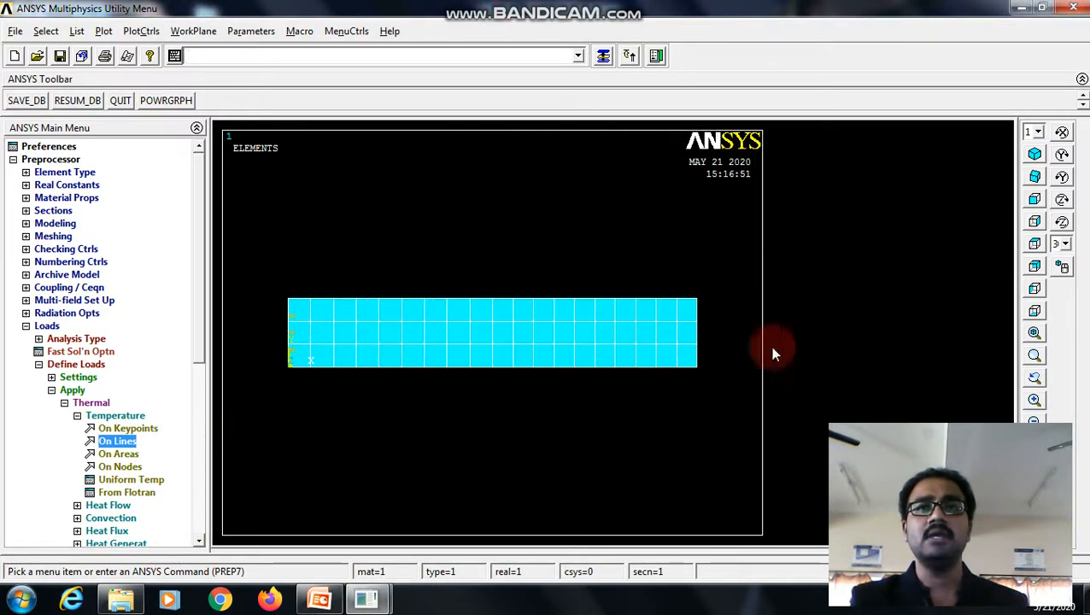
Apply a TEMP constraint of 50 to the plate's right edge line.
{"action": "left_click", "coordinate": [117, 440]}
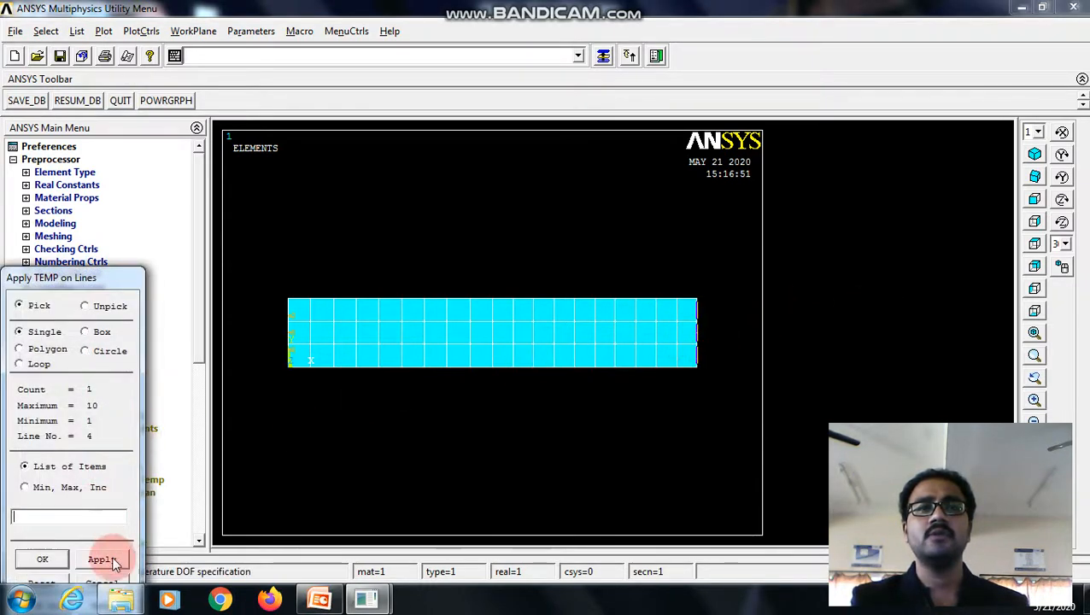
{"action": "left_click", "coordinate": [100, 559]}
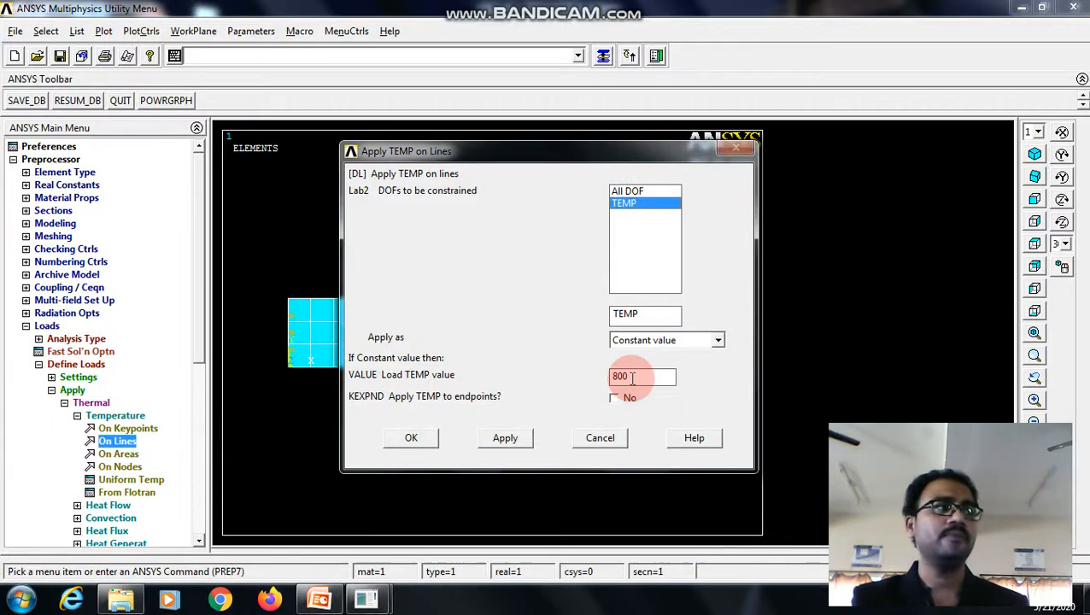
{"action": "left_click", "coordinate": [643, 377]}
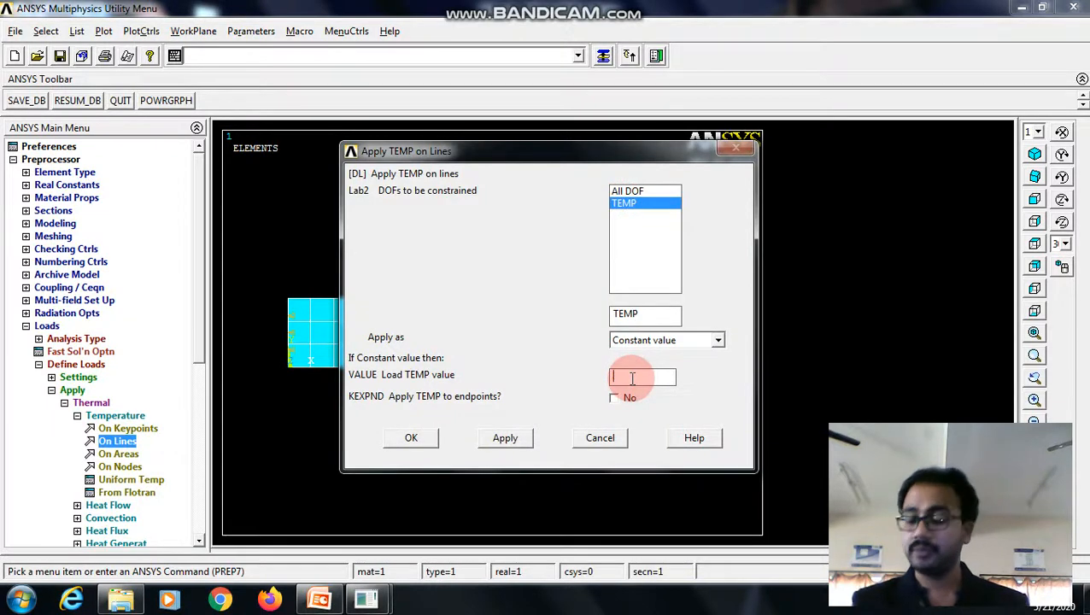
{"action": "type", "text": "50"}
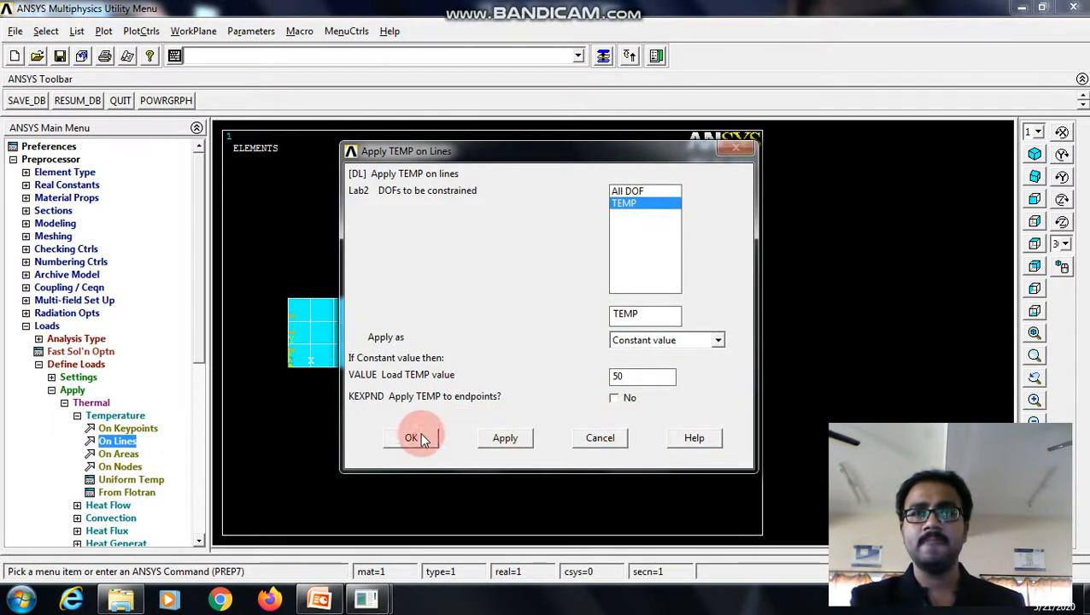
{"action": "left_click", "coordinate": [412, 437]}
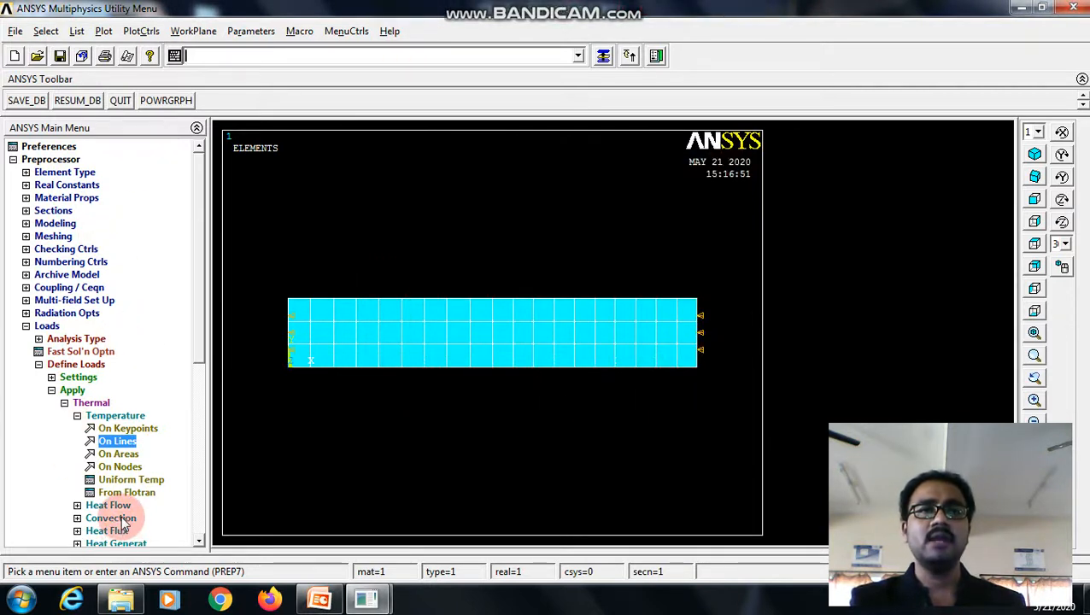
Apply convection with film coefficient 25 to the plate's left line.
{"action": "left_click", "coordinate": [111, 518]}
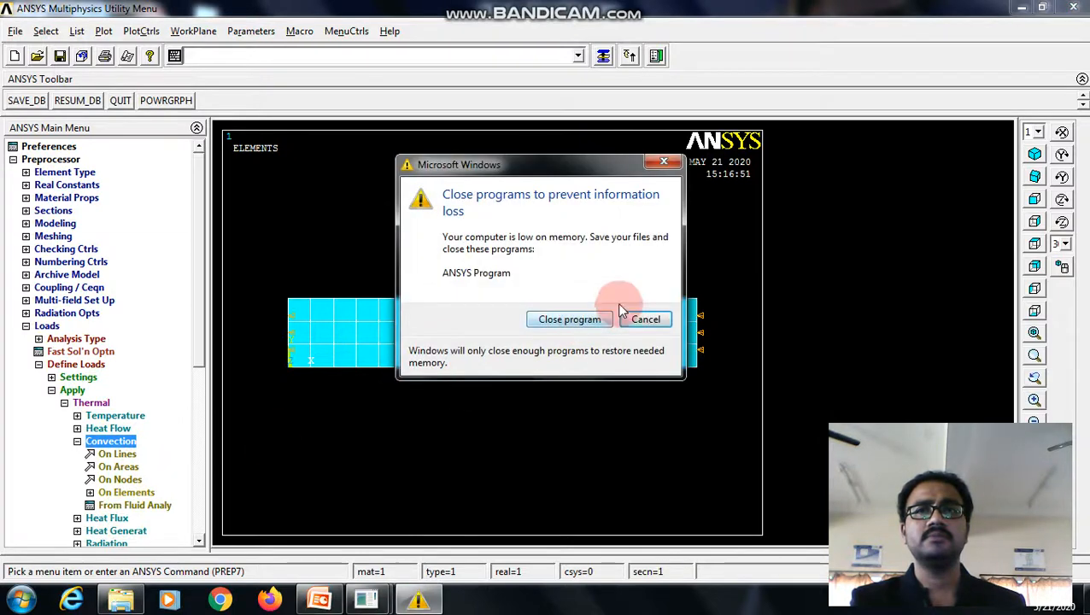
{"action": "left_click", "coordinate": [646, 319]}
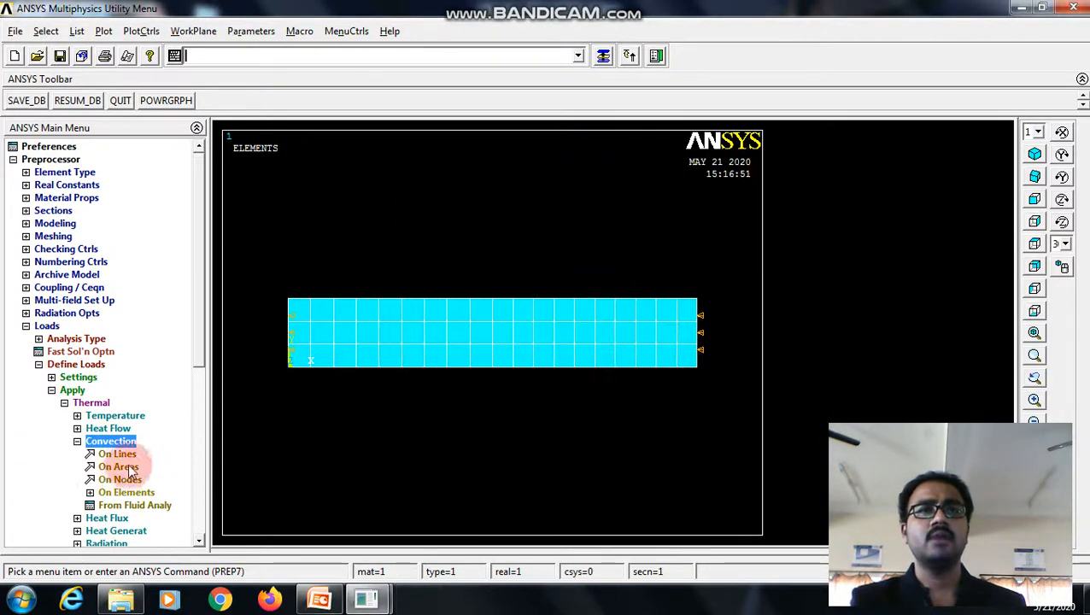
{"action": "left_click", "coordinate": [117, 453]}
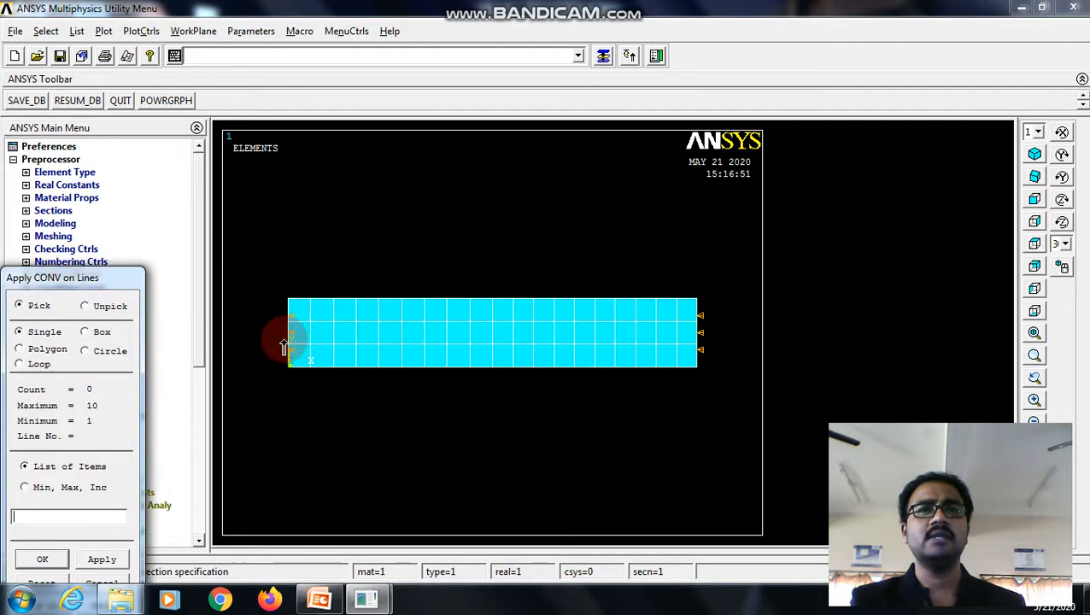
{"action": "left_click", "coordinate": [42, 559]}
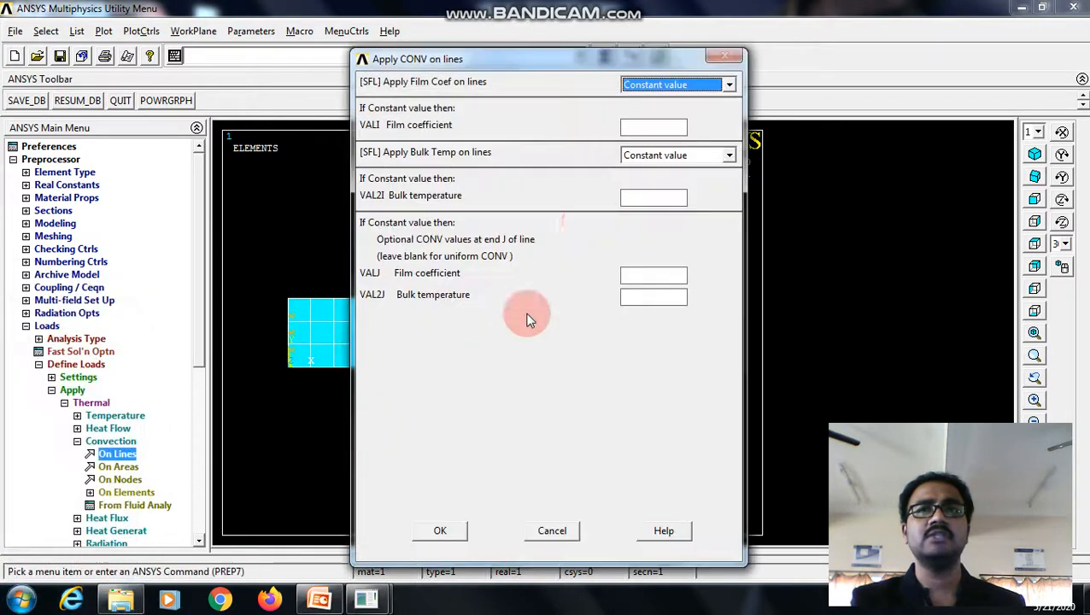
{"action": "left_click", "coordinate": [653, 127]}
{"action": "type", "text": "25"}
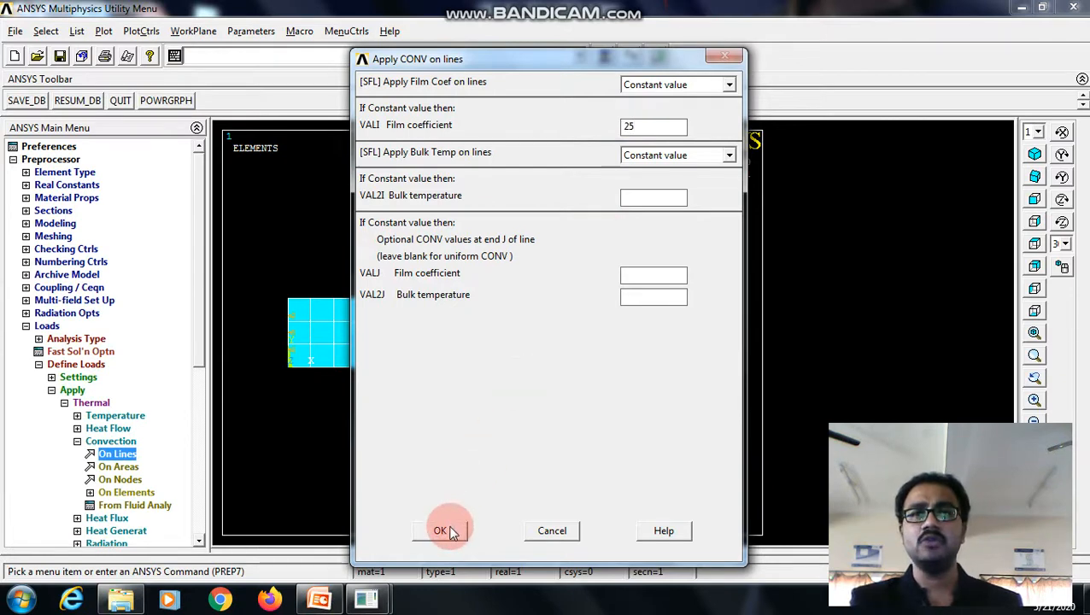
{"action": "left_click", "coordinate": [439, 531]}
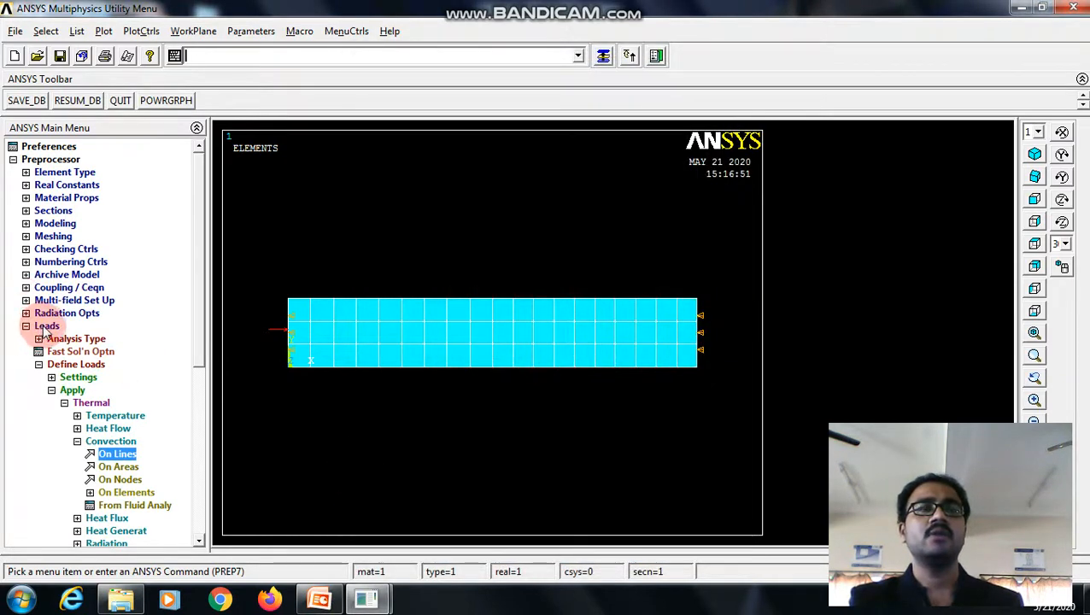
Run Solve Current LS on the thermal model and close the 'Solution is done' note.
{"action": "left_click", "coordinate": [40, 171]}
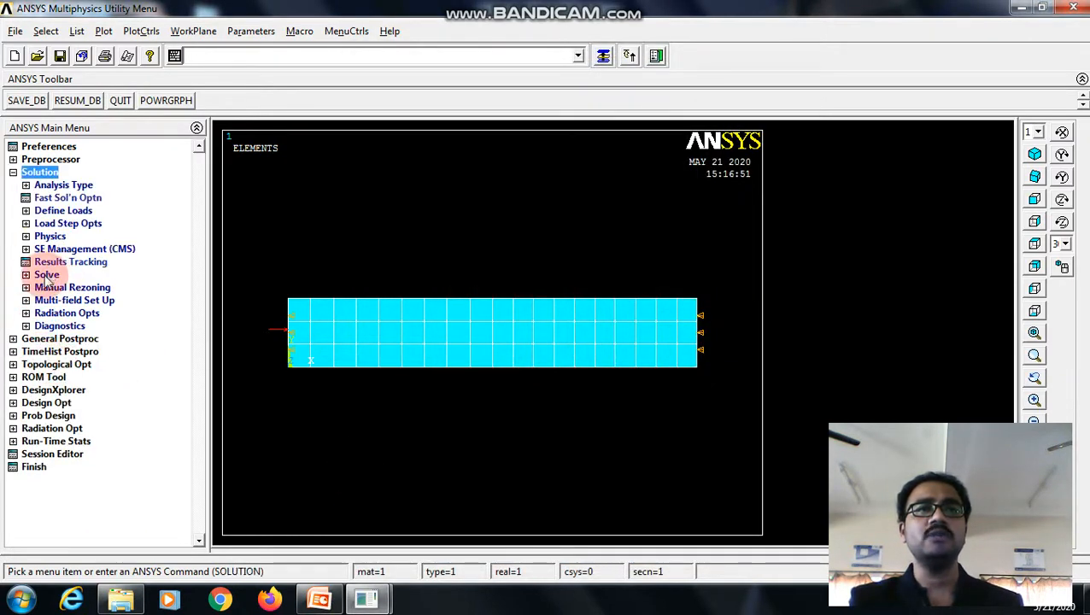
{"action": "left_click", "coordinate": [71, 287]}
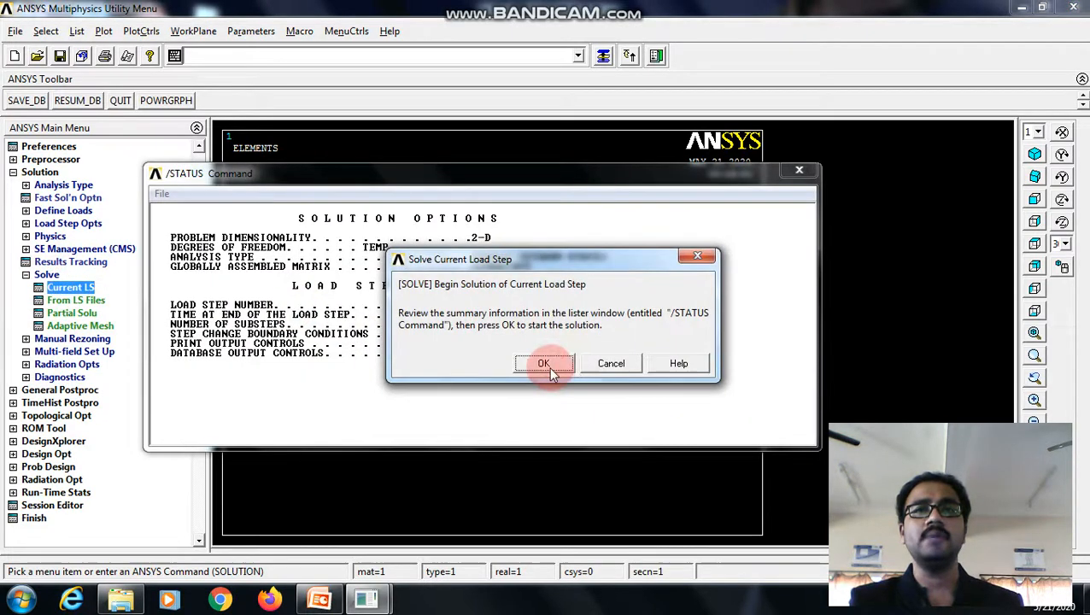
{"action": "left_click", "coordinate": [544, 363]}
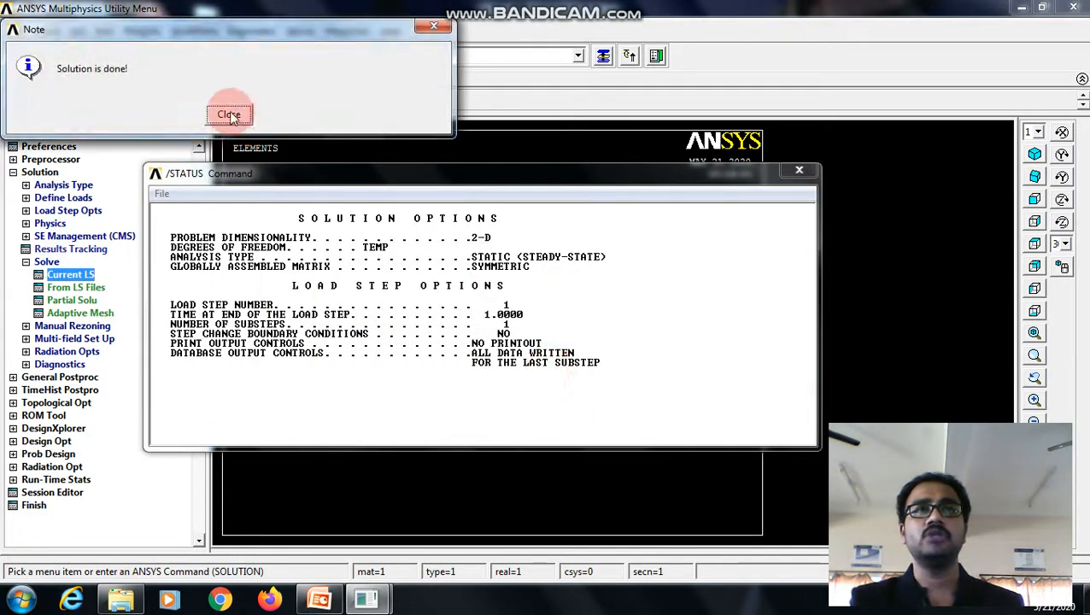
{"action": "left_click", "coordinate": [228, 113]}
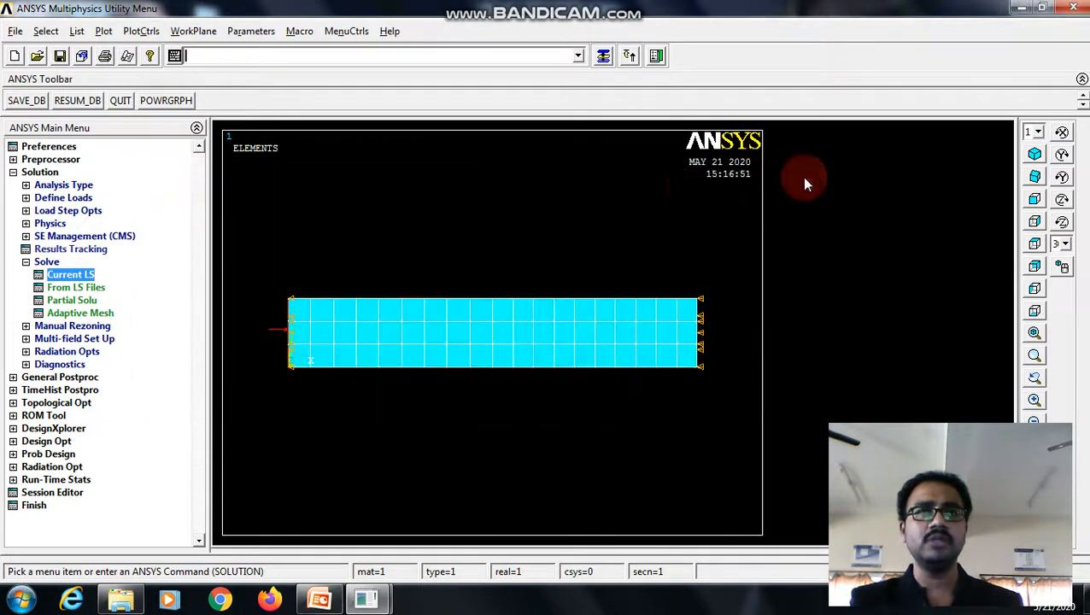
Plot the DOF Solution nodal temperature contour, ranging from 800 down to 50.
{"action": "left_click", "coordinate": [60, 184]}
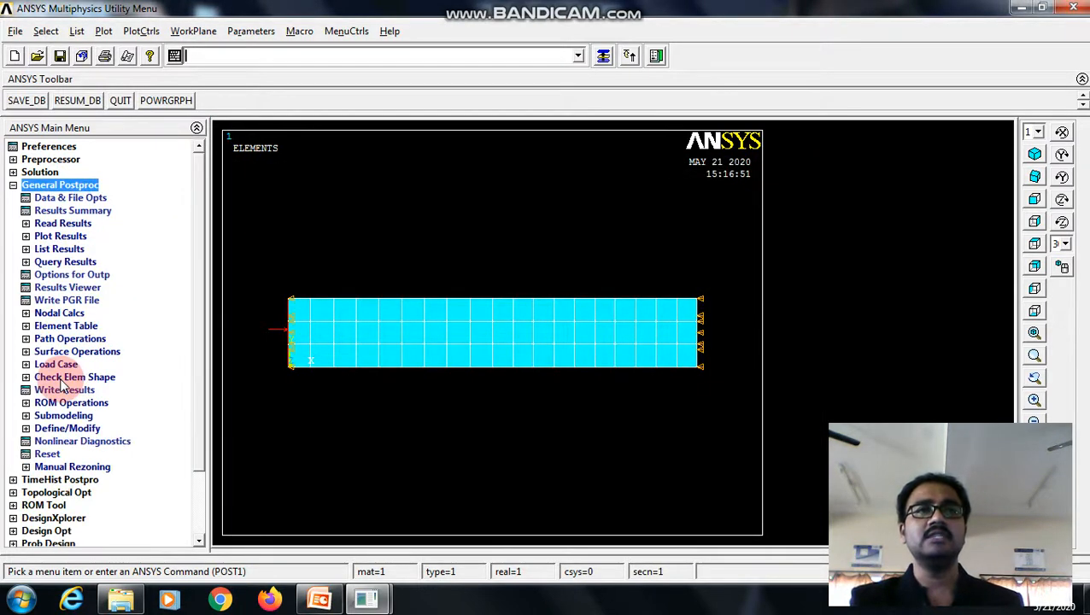
{"action": "left_click", "coordinate": [61, 236]}
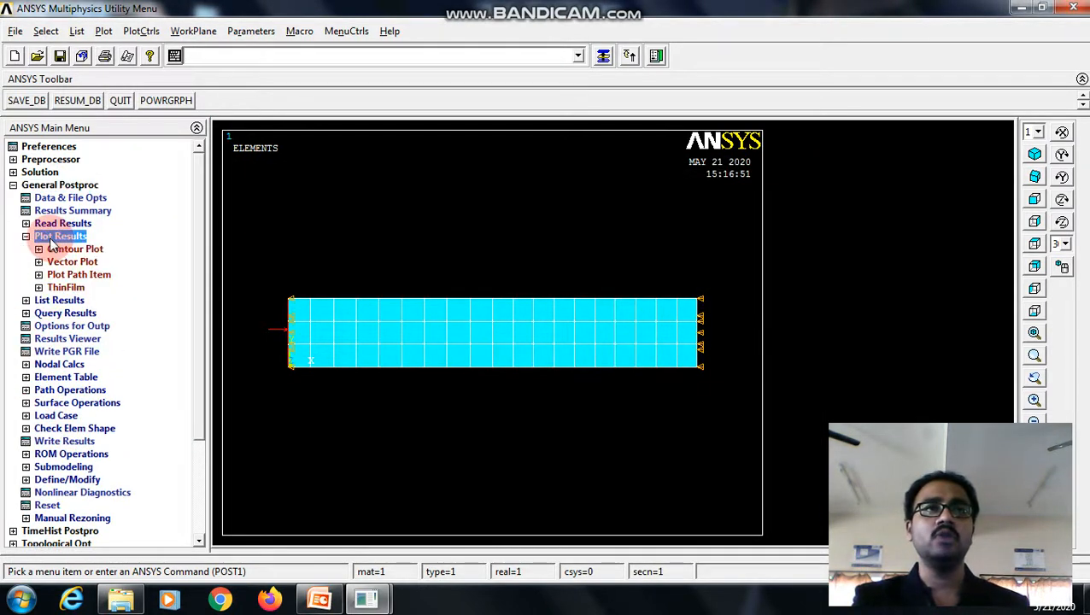
{"action": "left_click", "coordinate": [75, 249]}
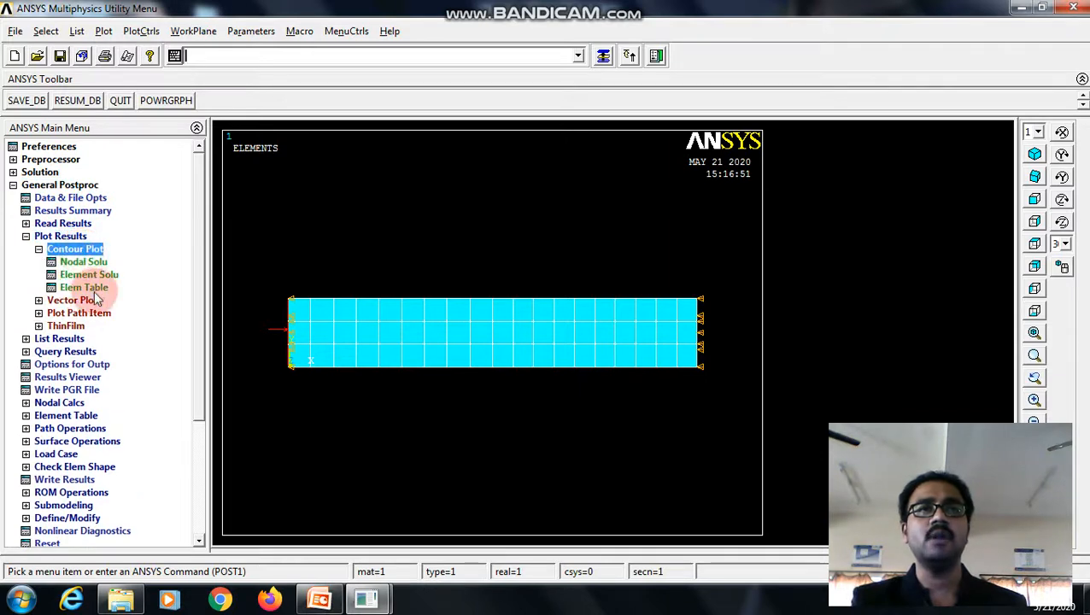
{"action": "left_click", "coordinate": [83, 261]}
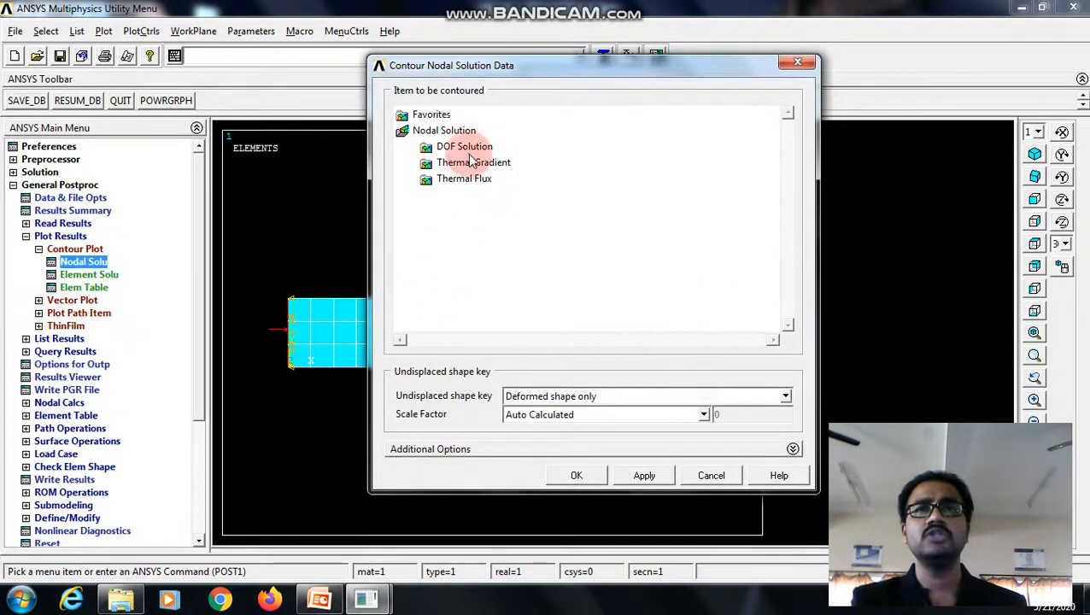
{"action": "left_click", "coordinate": [464, 146]}
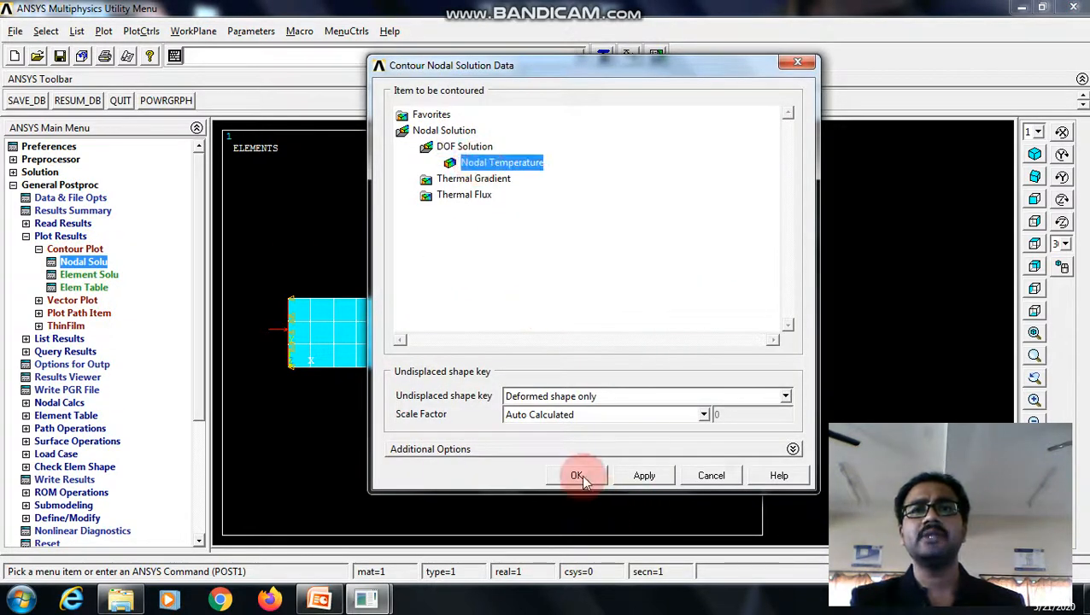
{"action": "left_click", "coordinate": [576, 474]}
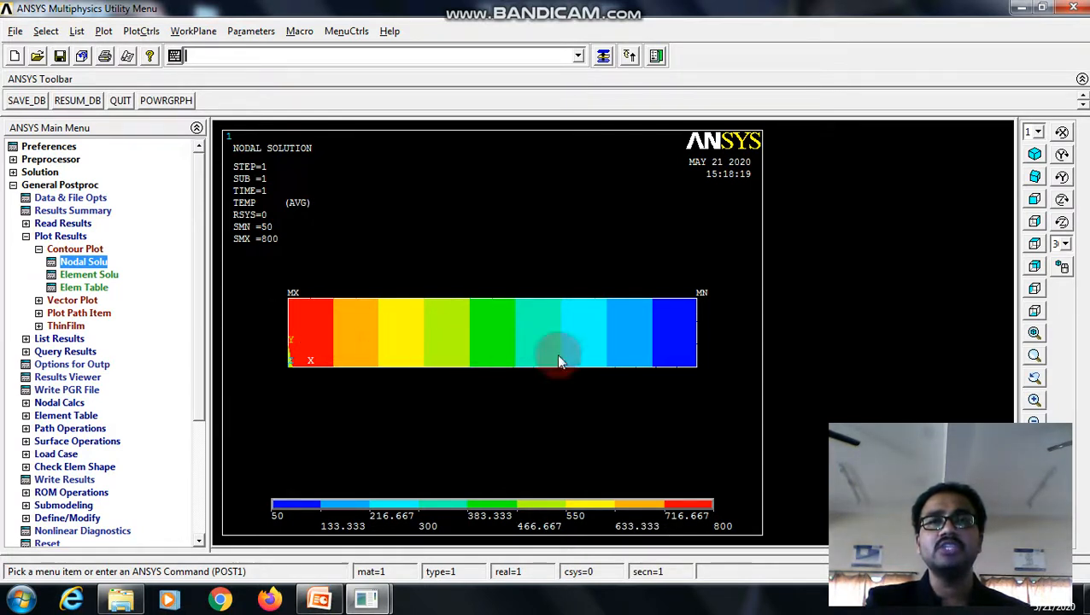
{"action": "mouse_move", "coordinate": [709, 346]}
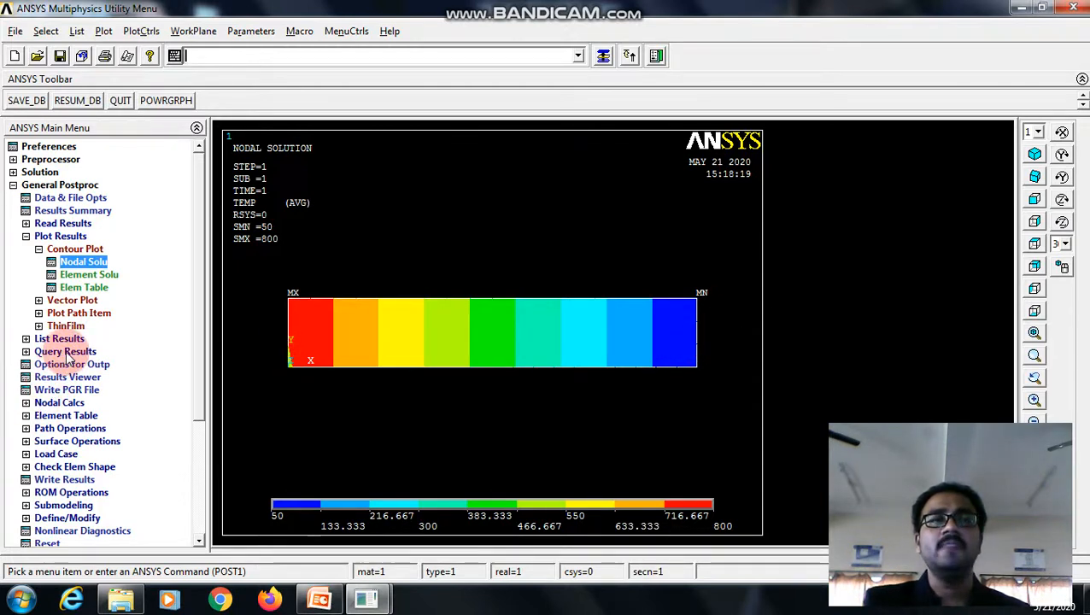
Query Subgrid Solu TEMP at plate nodes, labelling temperatures such as 550, 275 and 87.5.
{"action": "left_click", "coordinate": [66, 351]}
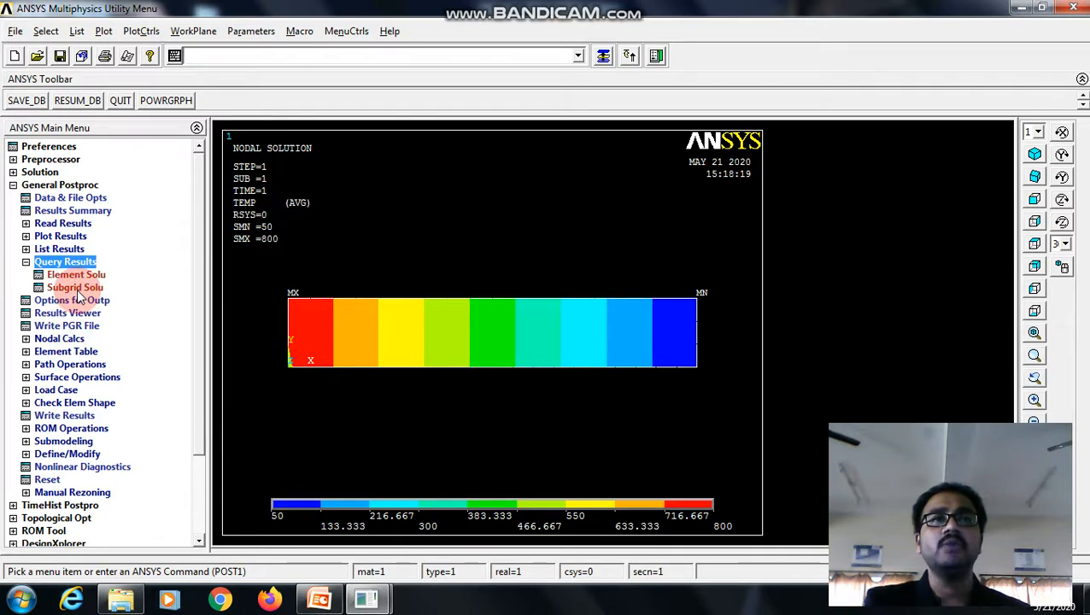
{"action": "left_click", "coordinate": [75, 287]}
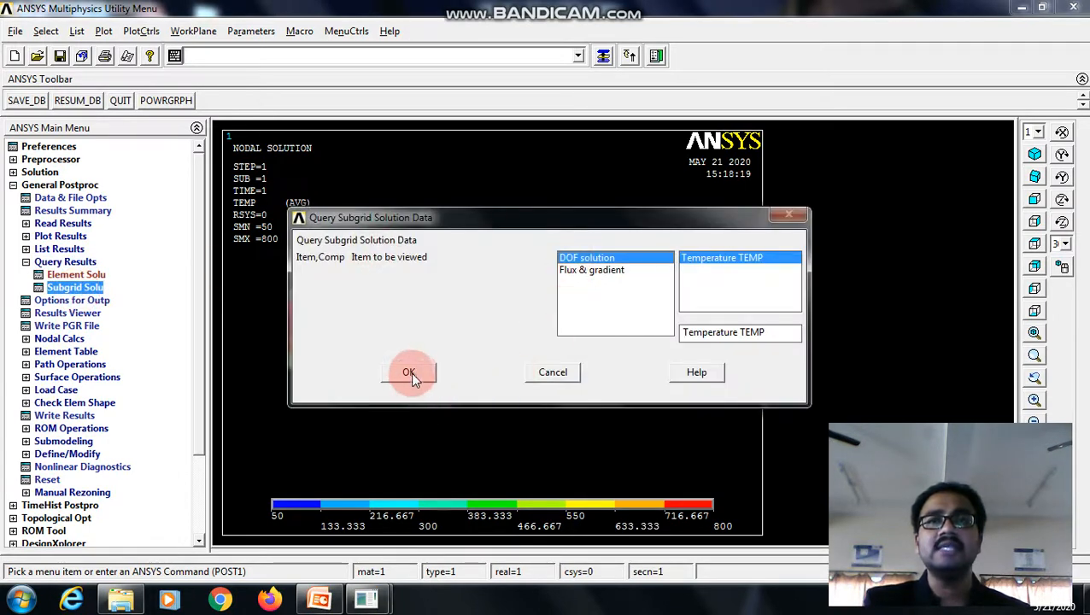
{"action": "left_click", "coordinate": [409, 372]}
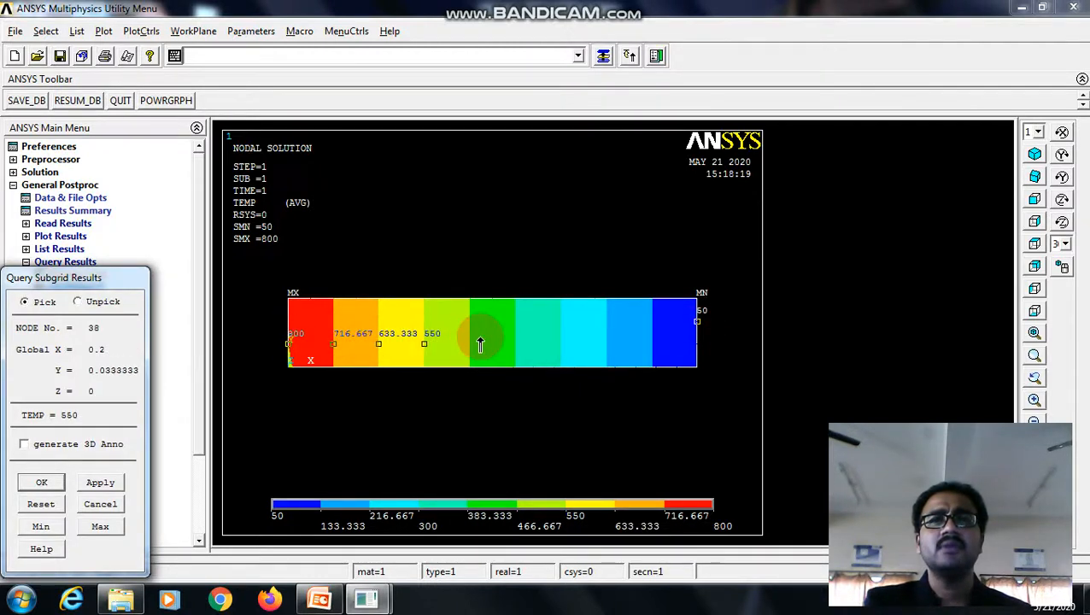
{"action": "left_click", "coordinate": [635, 342]}
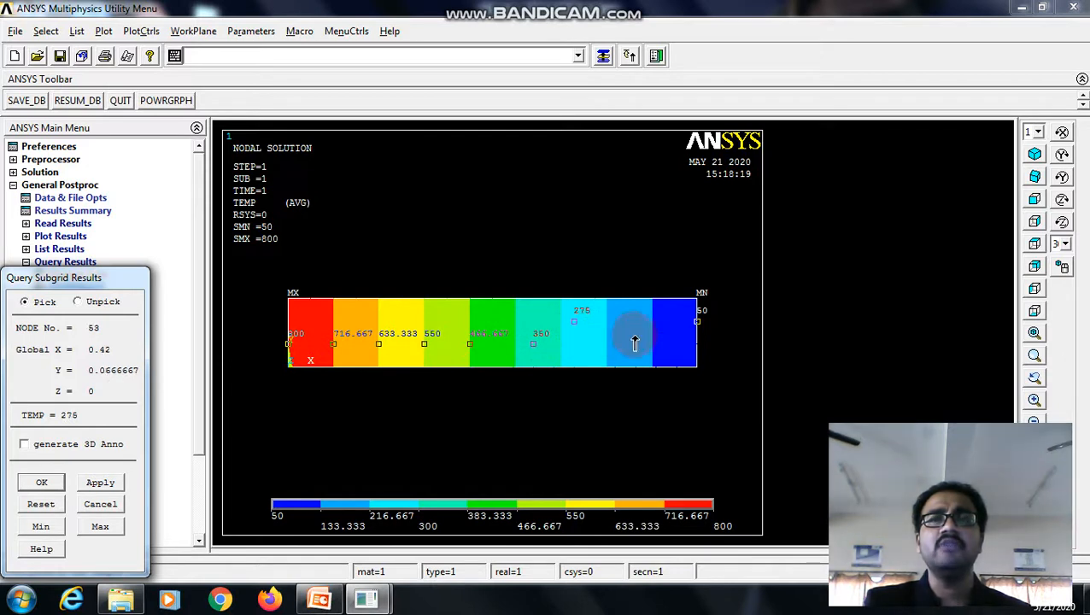
{"action": "left_click", "coordinate": [636, 341]}
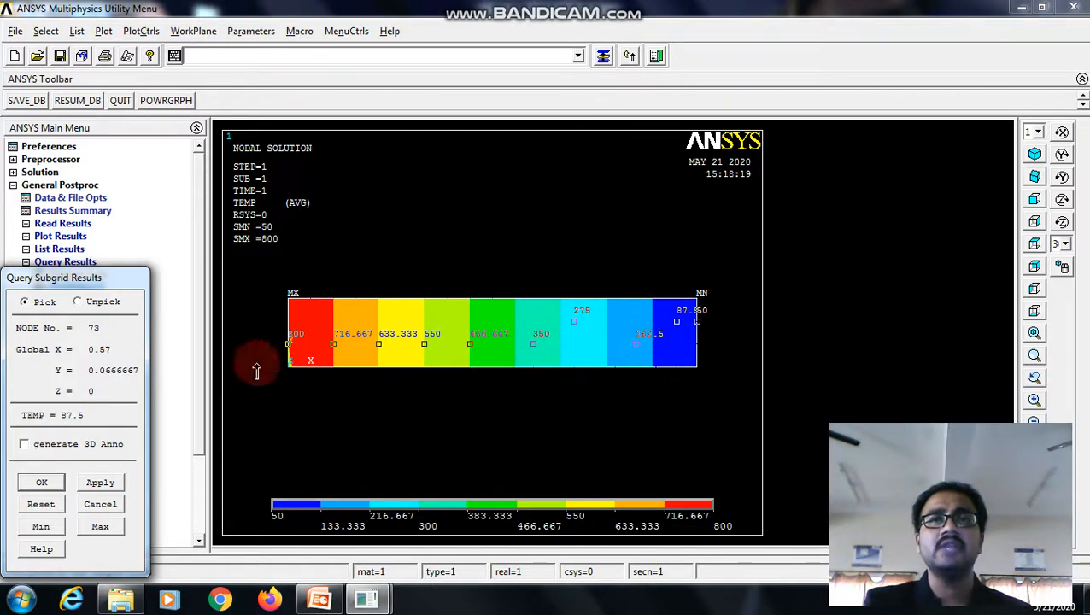